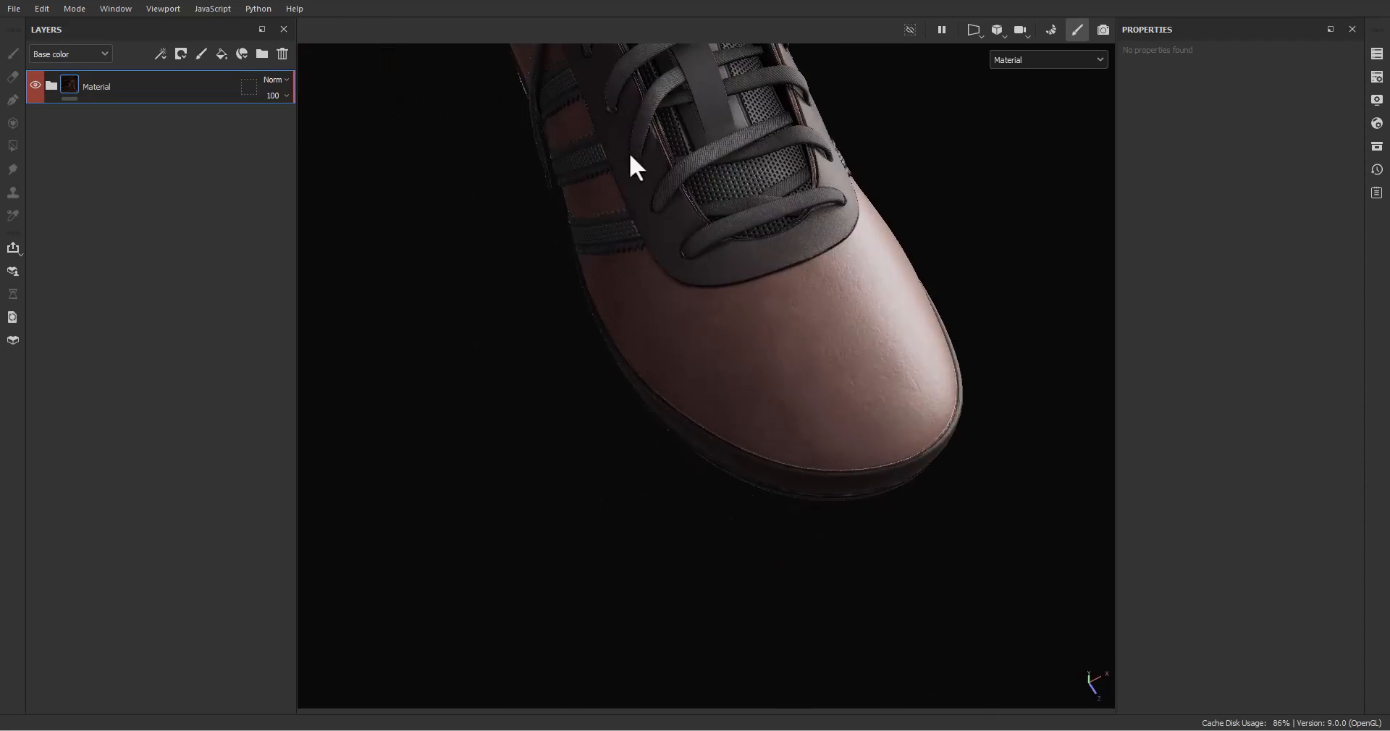
Create a new paint layer above Material and name it Test.
drag(634, 168, 748, 376)
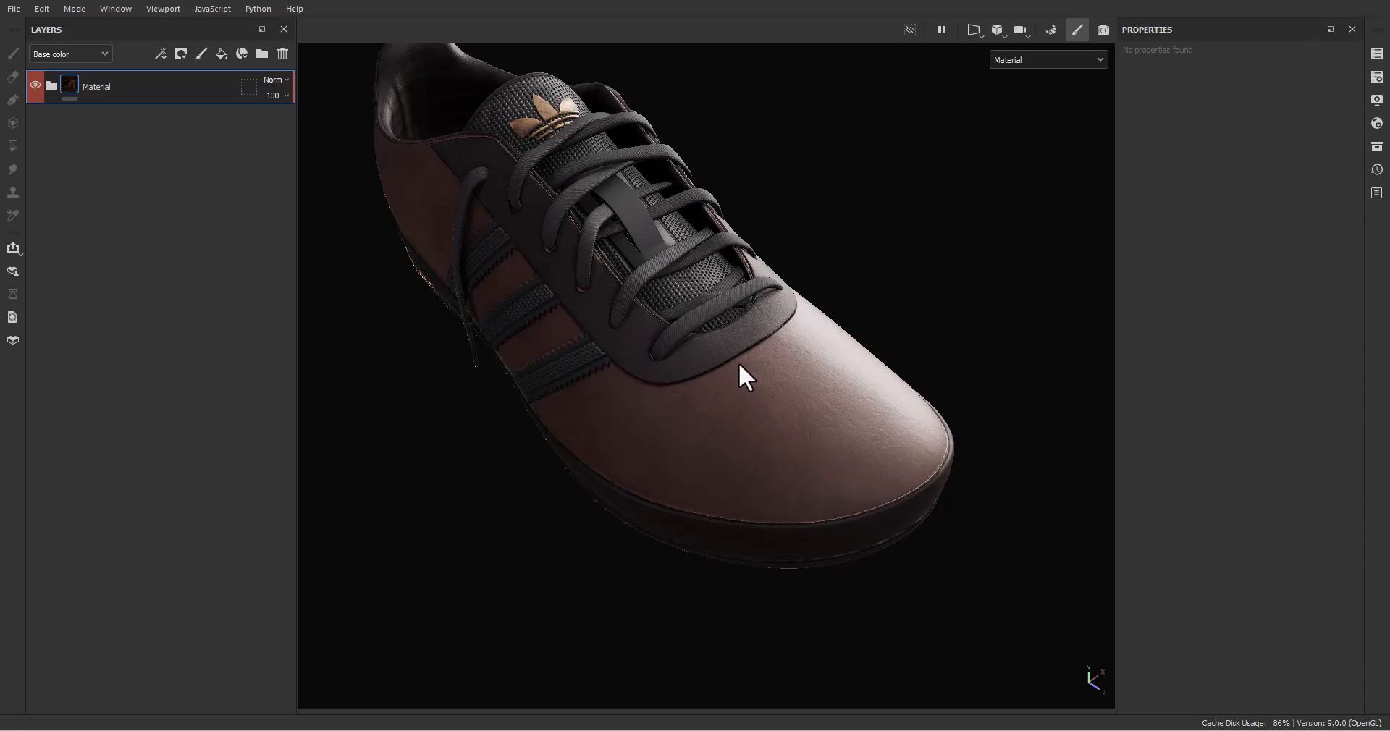
mouse_move(391, 335)
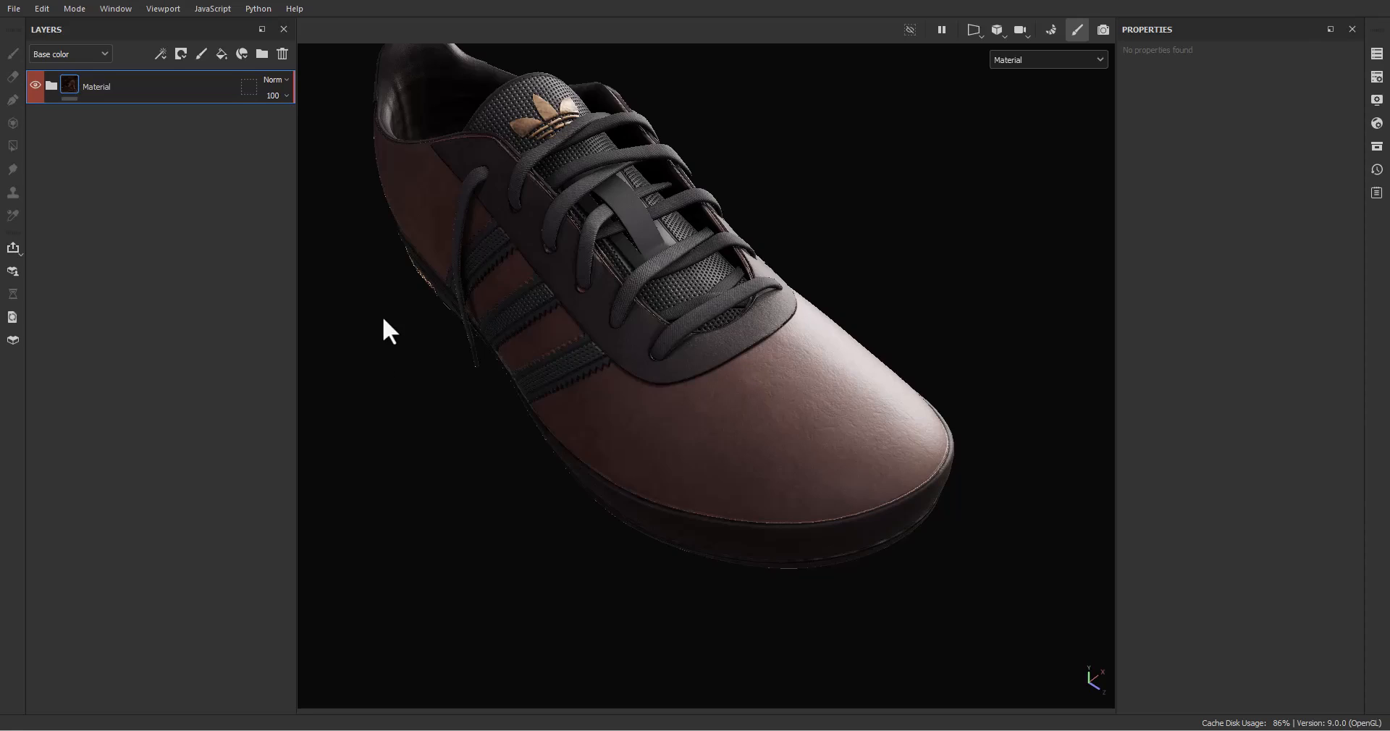
mouse_move(305, 231)
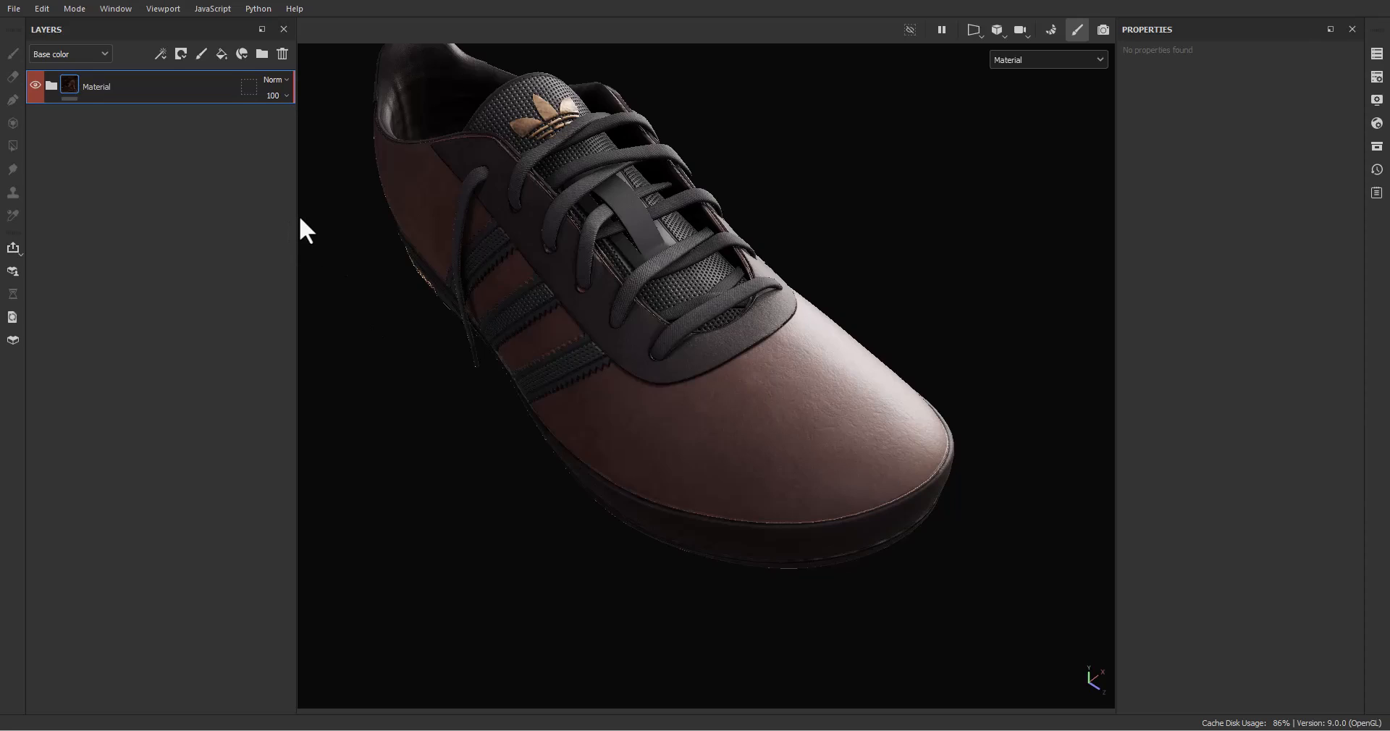
mouse_move(334, 229)
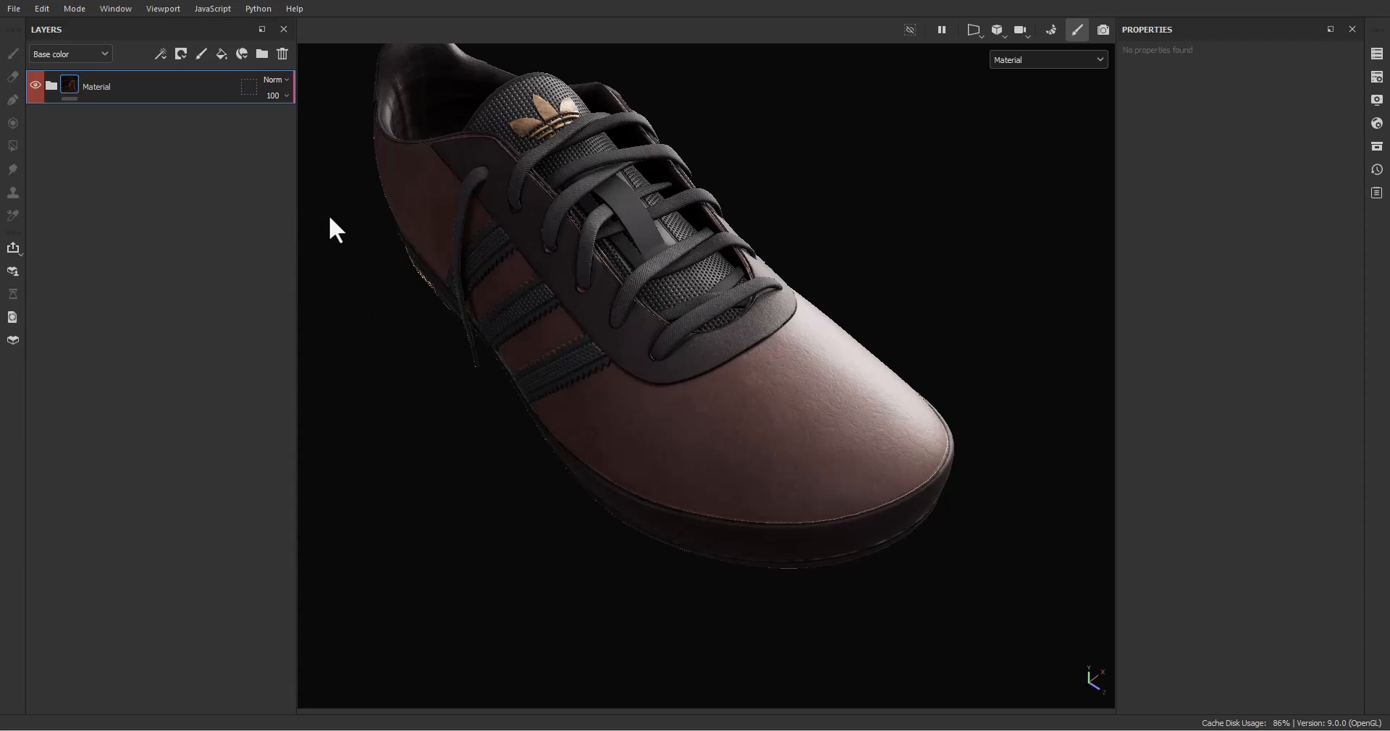
mouse_move(348, 231)
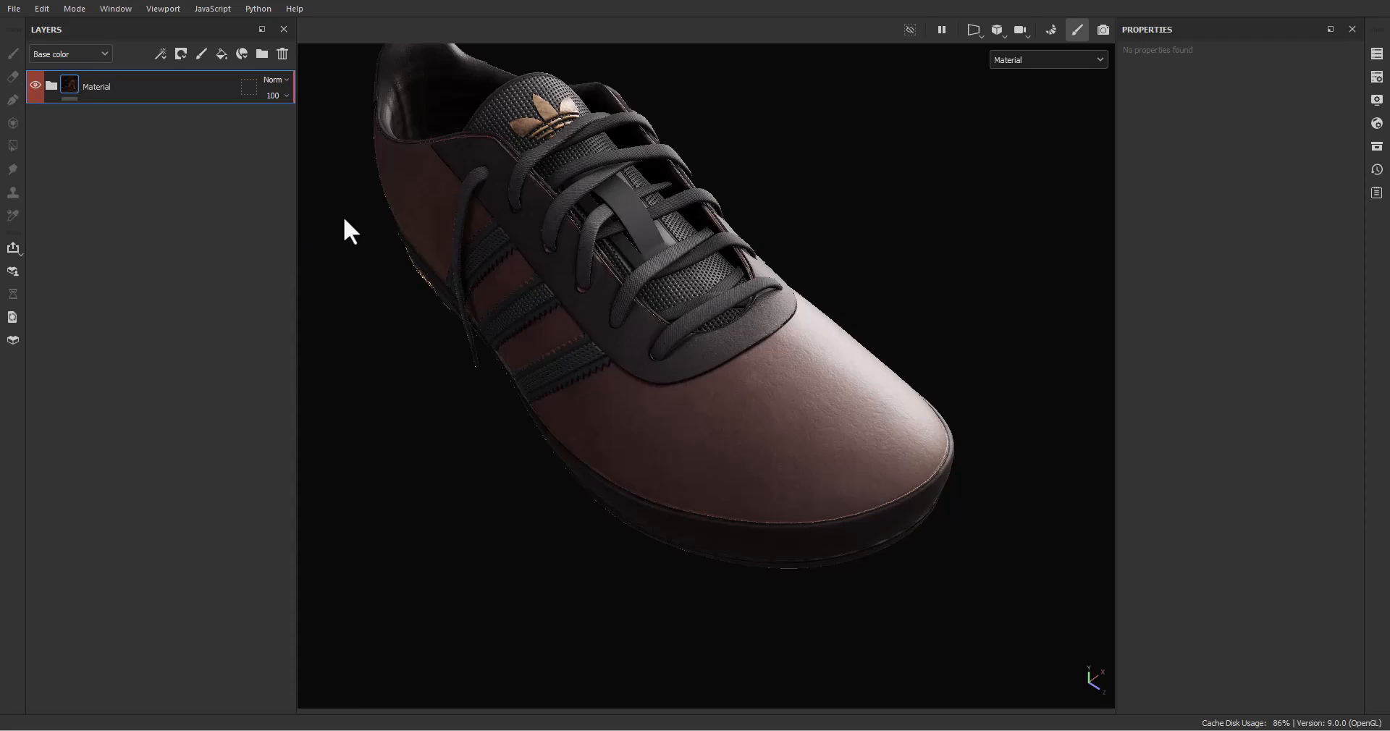
mouse_move(217, 164)
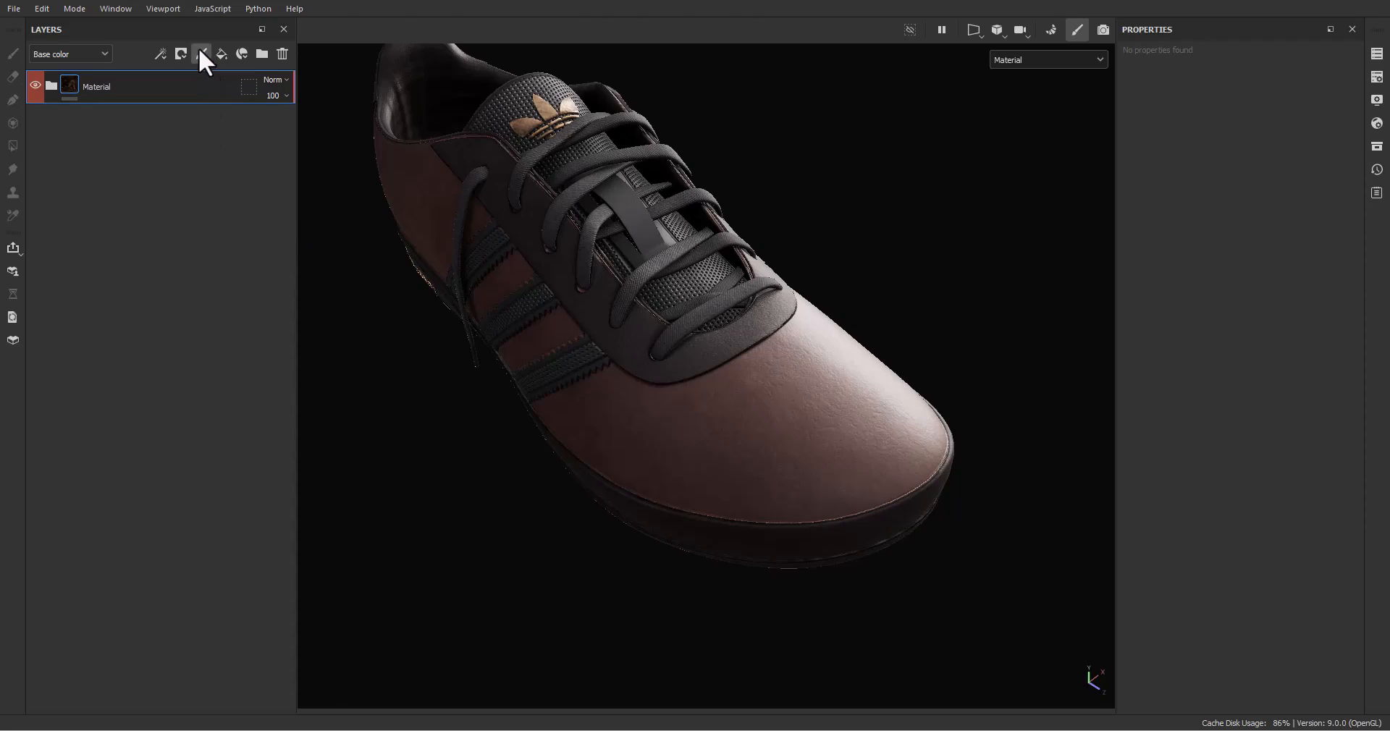
click(201, 53)
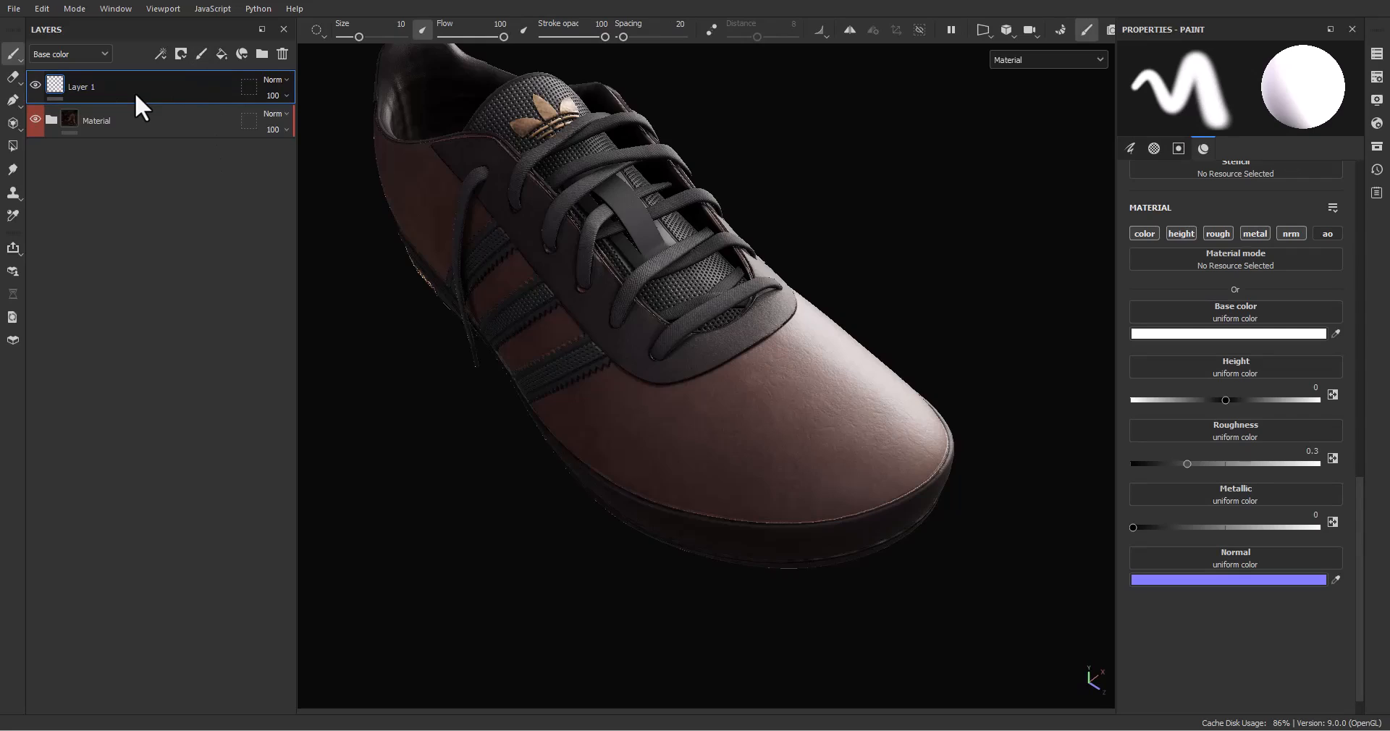
mouse_move(139, 105)
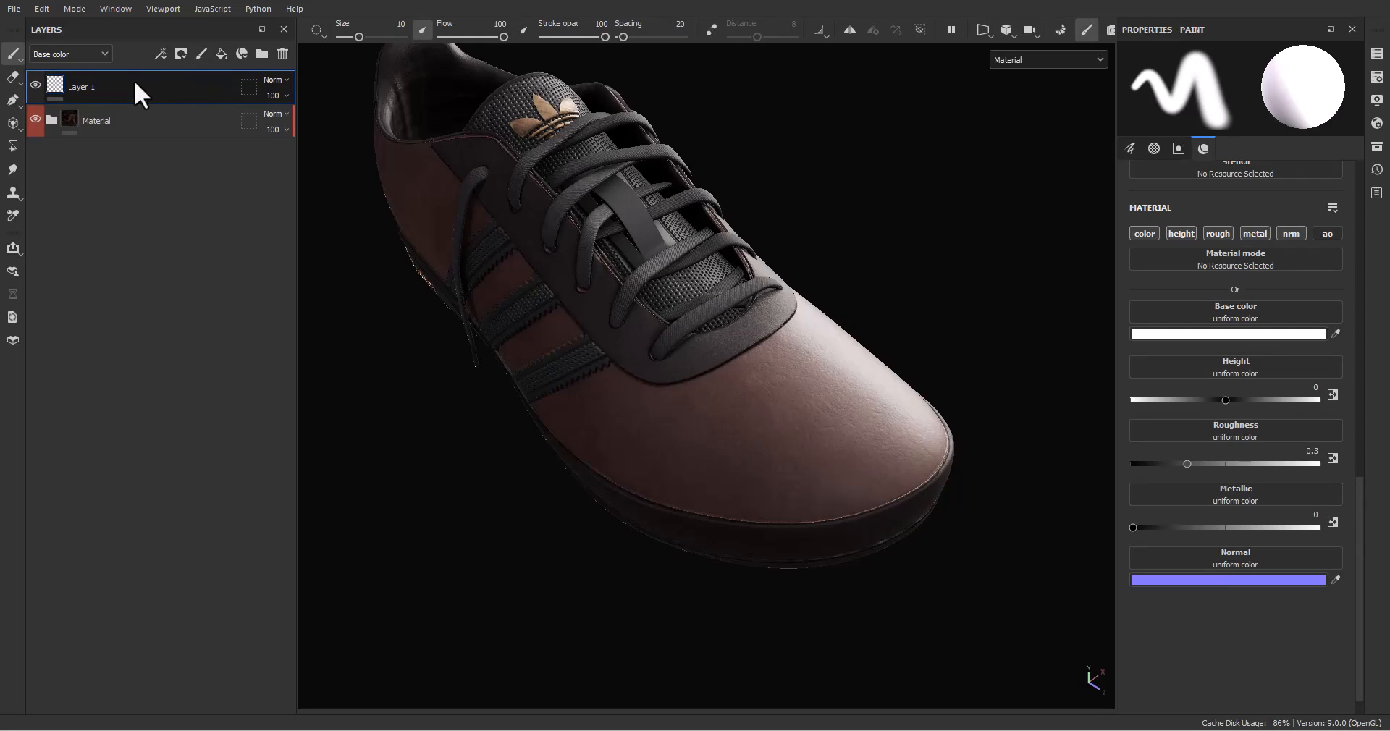
double_click(81, 85)
text(Test)
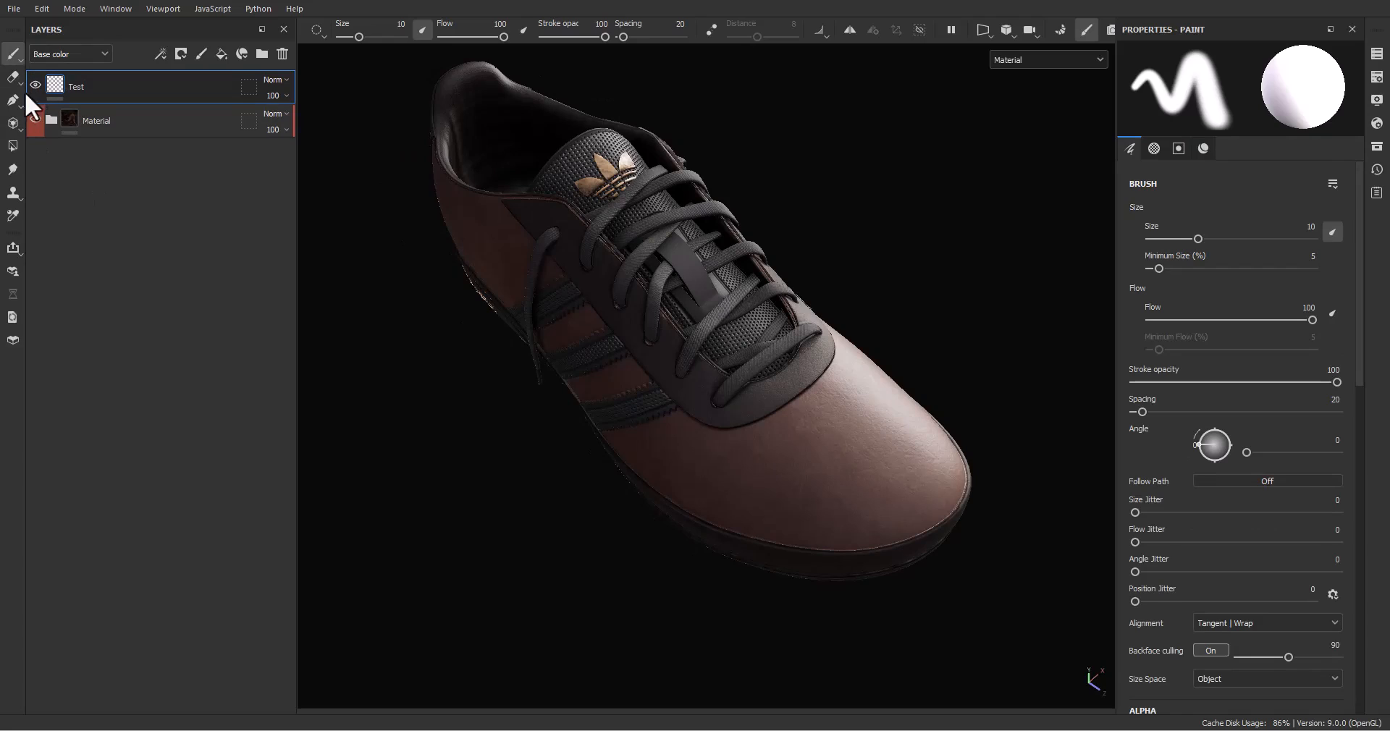
Switch to the Path tool and frame the shoe's toe for drawing the stroke.
click(13, 101)
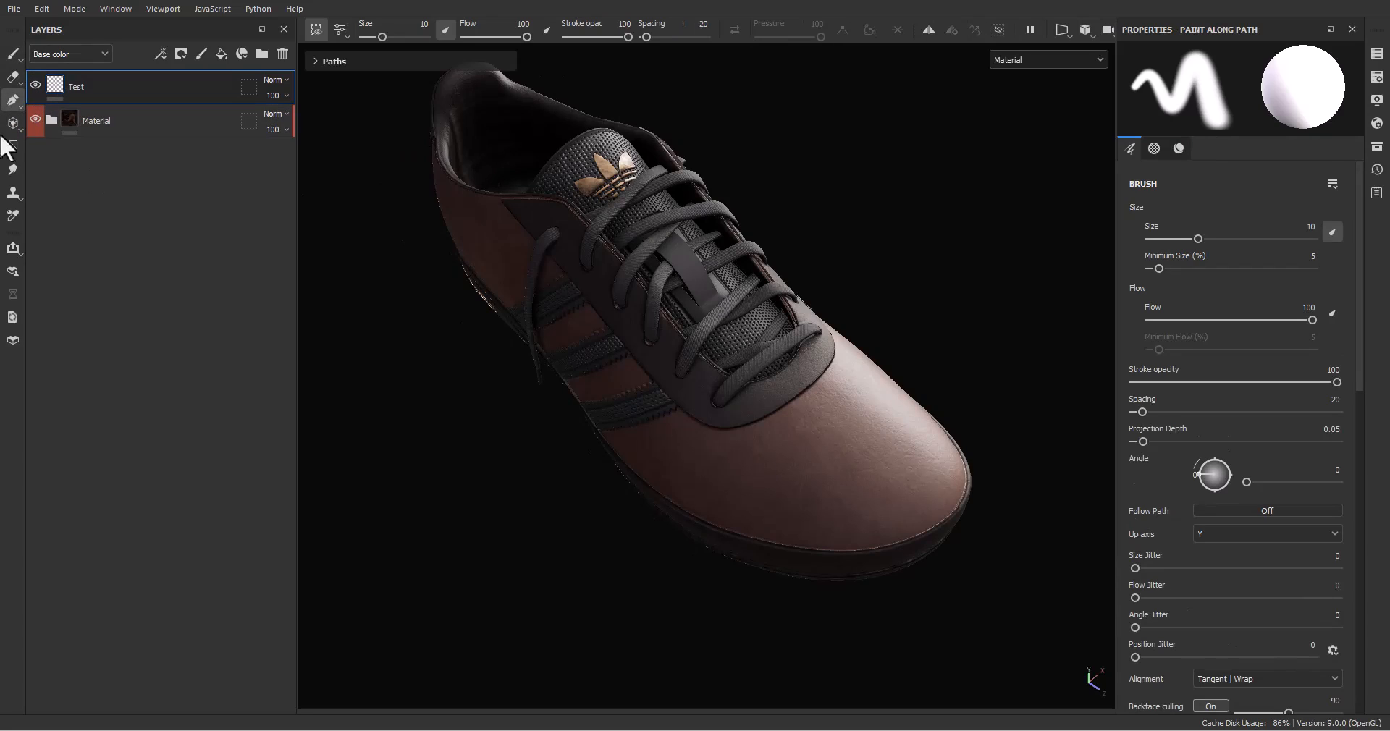
mouse_move(532, 101)
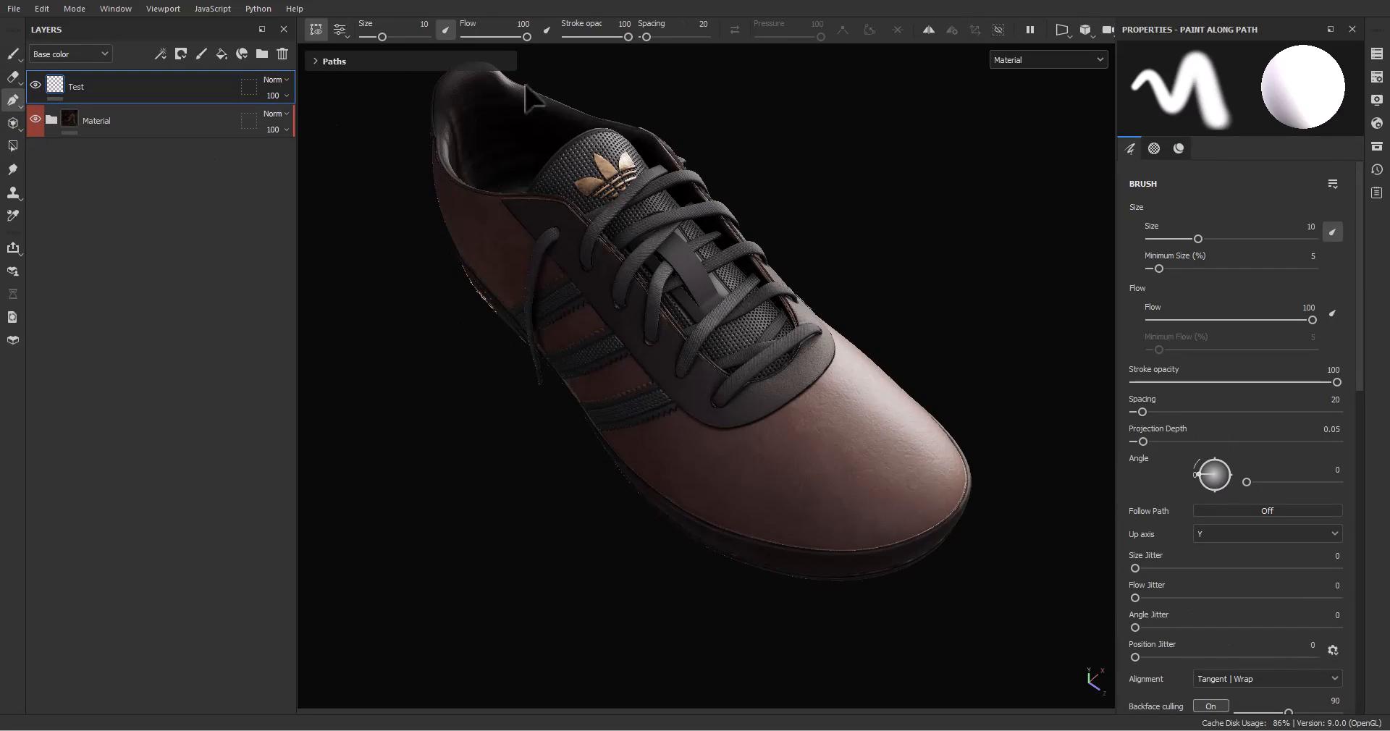
mouse_move(767, 54)
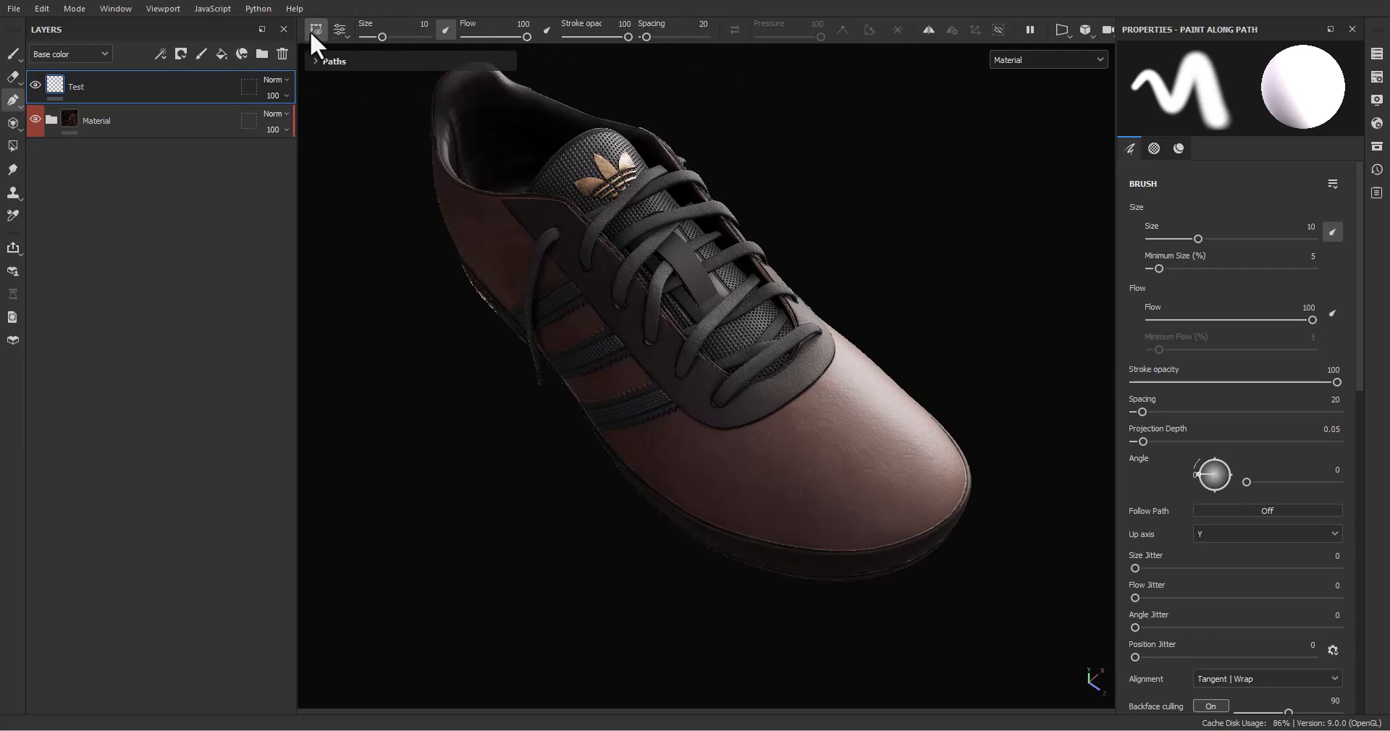
mouse_move(550, 199)
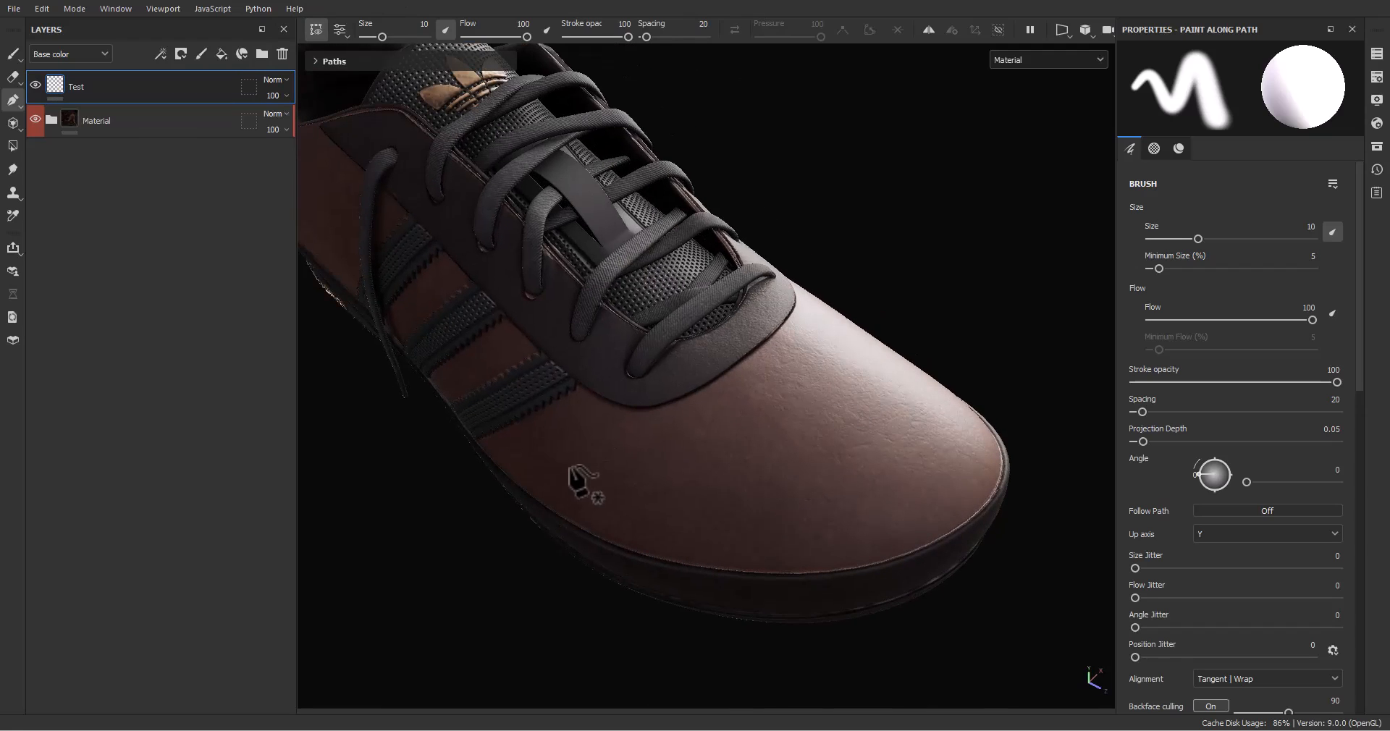
drag(550, 452, 700, 503)
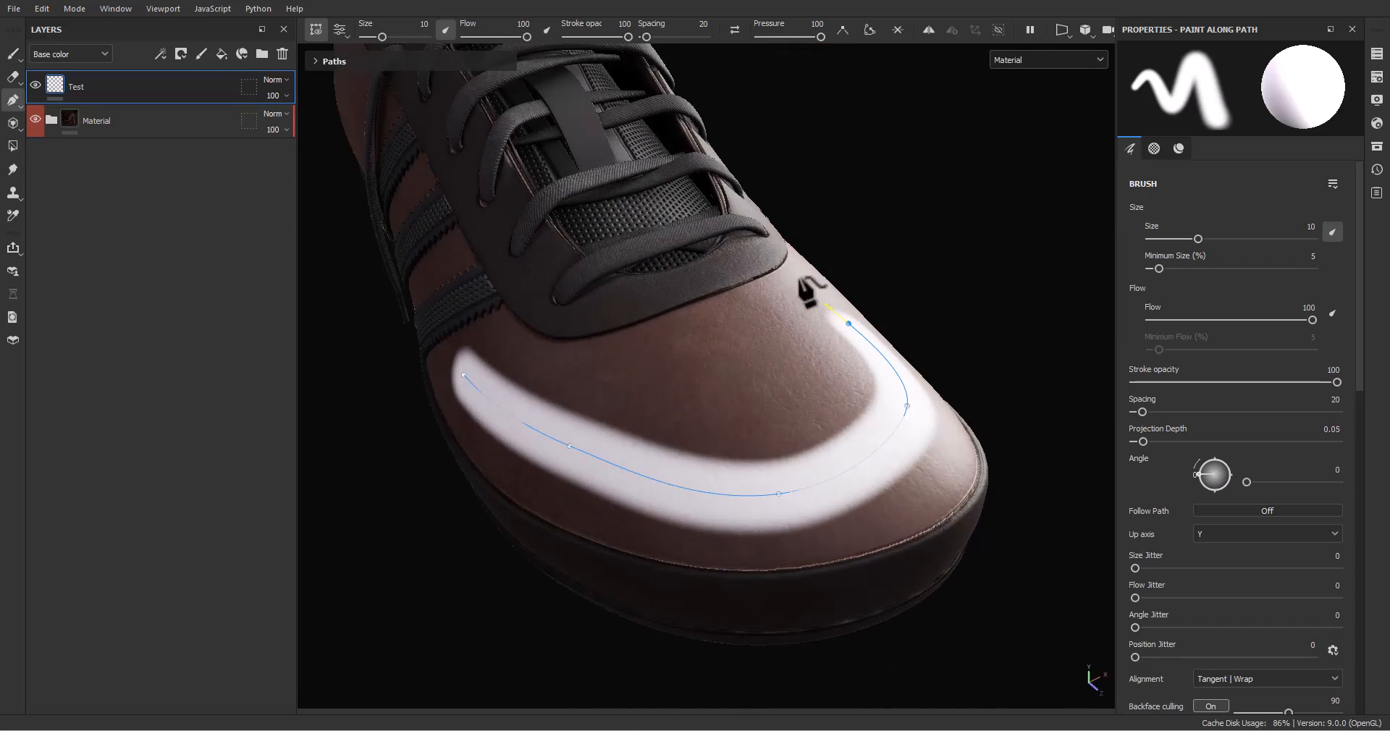
mouse_move(522, 279)
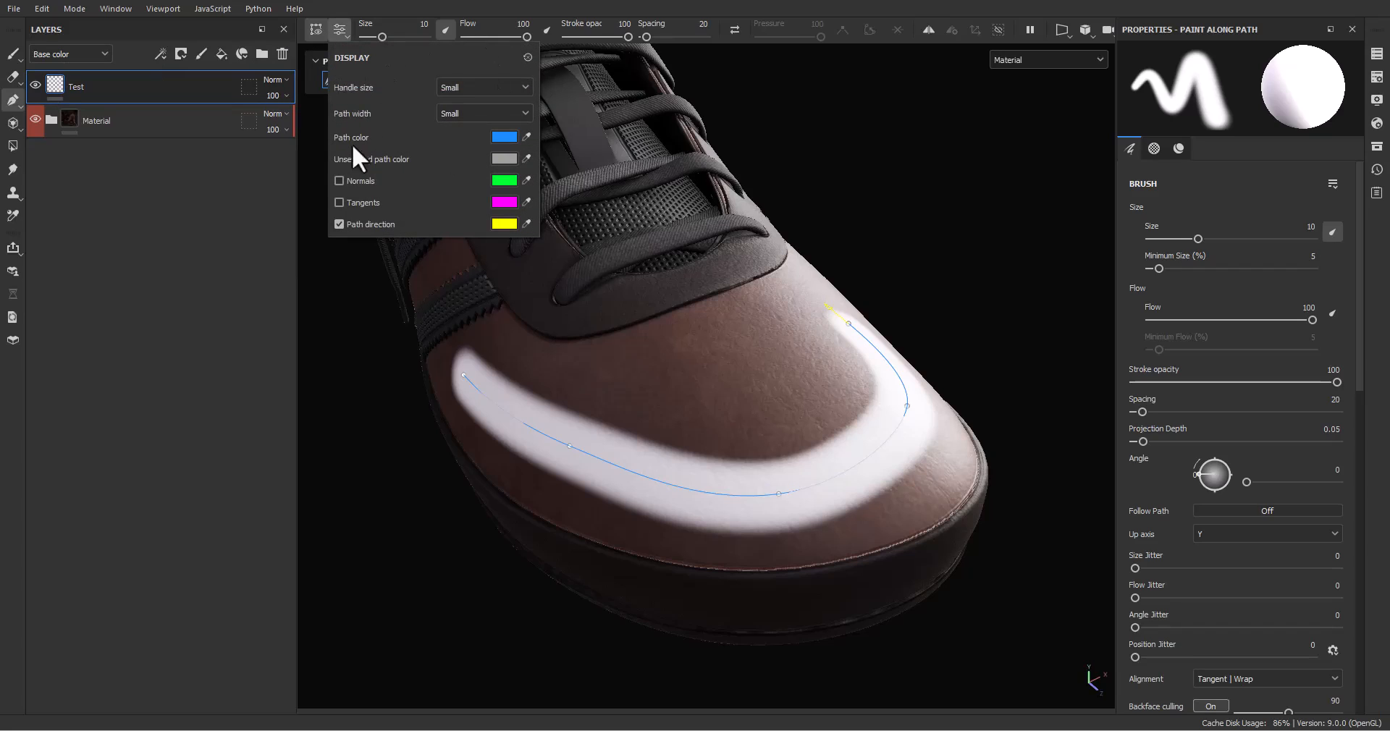
mouse_move(367, 120)
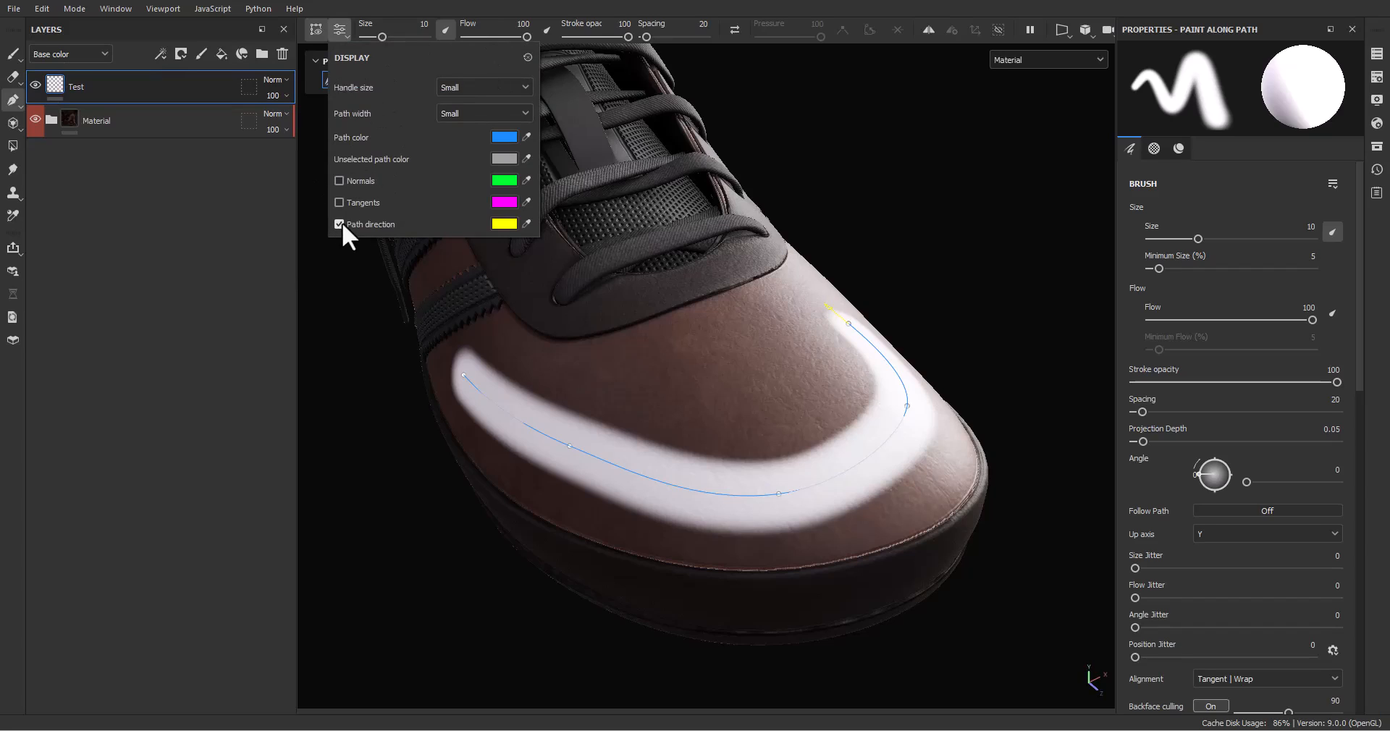
Toggle the Path direction display option for the toe stroke's path.
click(338, 223)
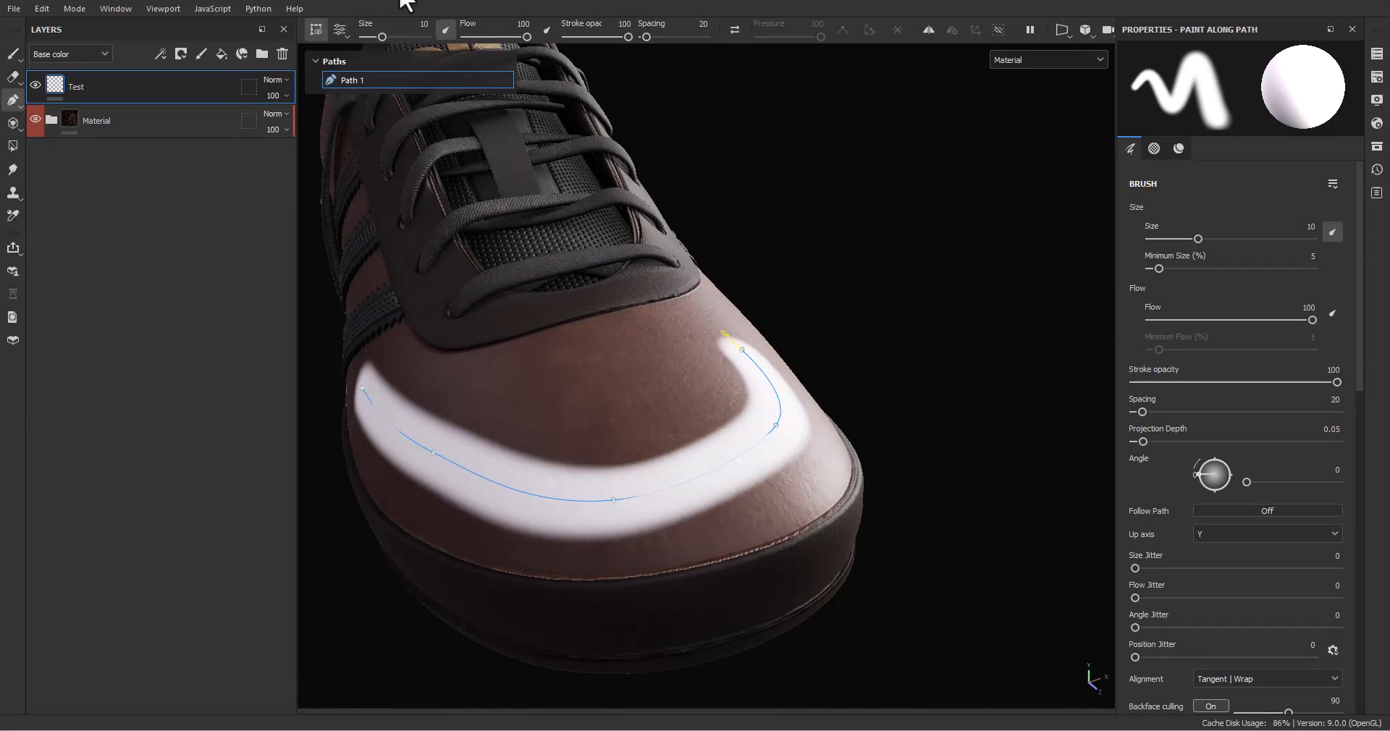
Set brush Size to about 11 and raise Spacing to 150 so the stroke becomes dots.
drag(382, 38, 391, 38)
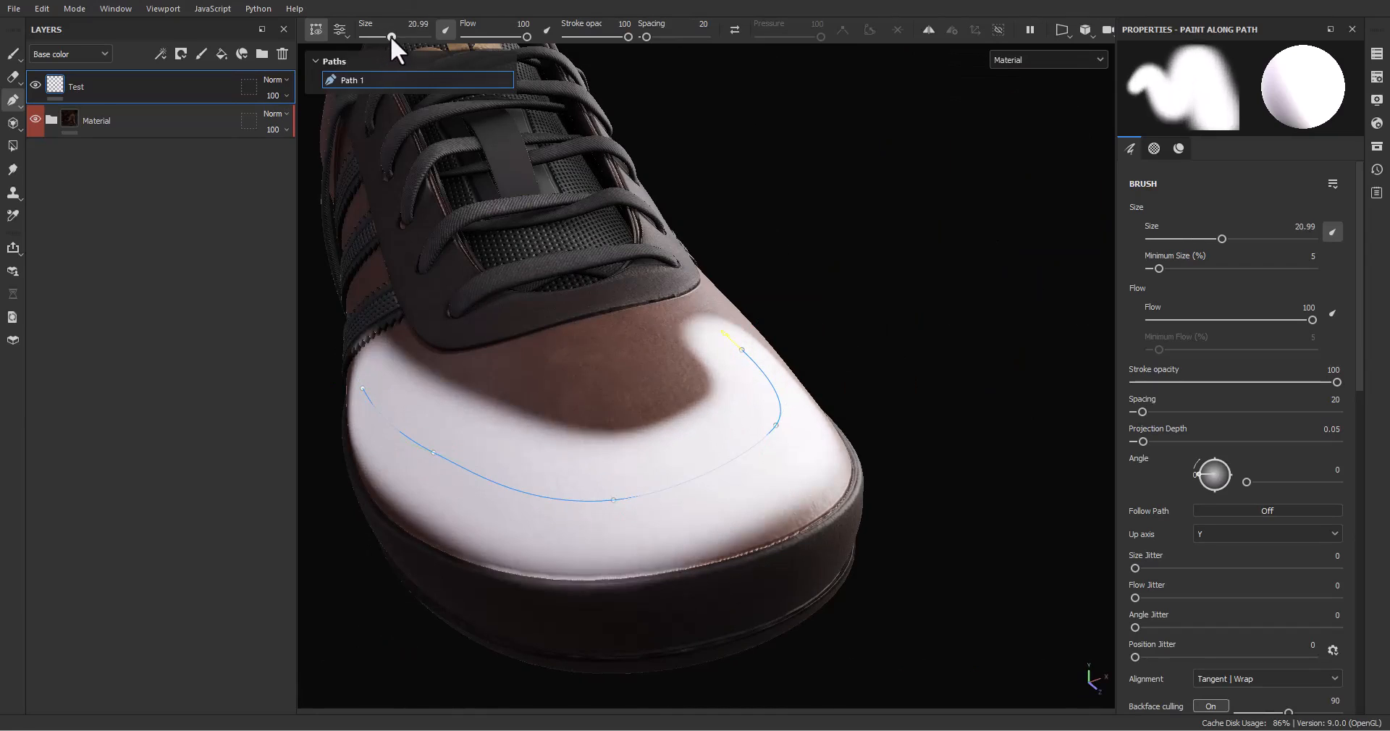
drag(389, 38, 377, 38)
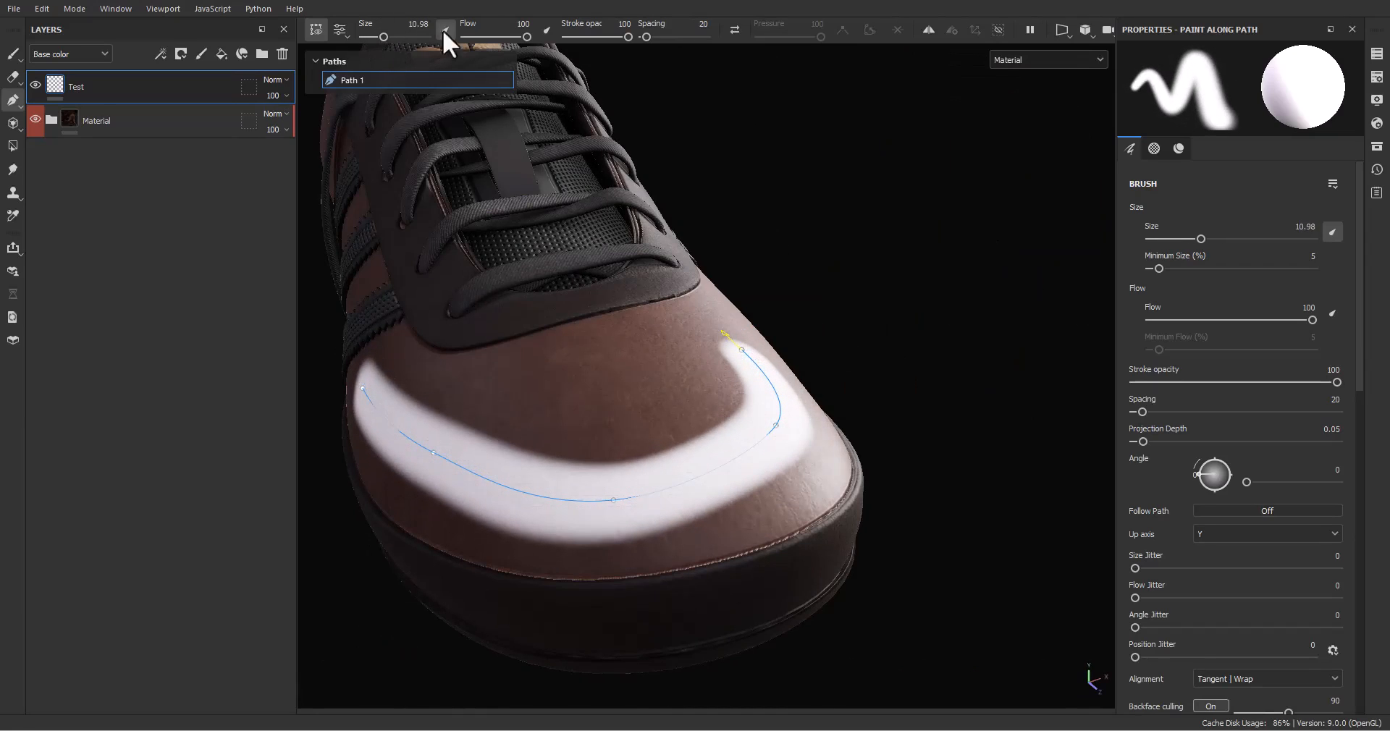
drag(547, 36, 515, 36)
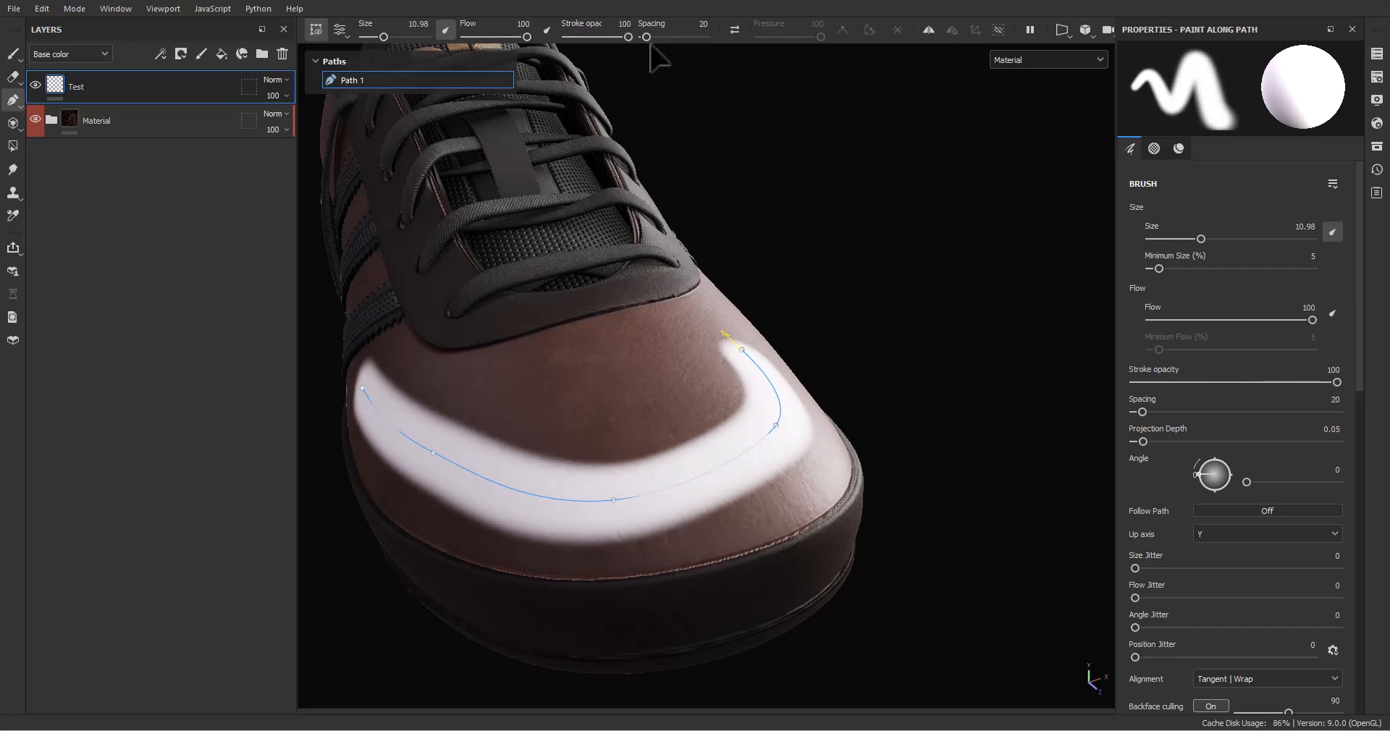
mouse_move(643, 52)
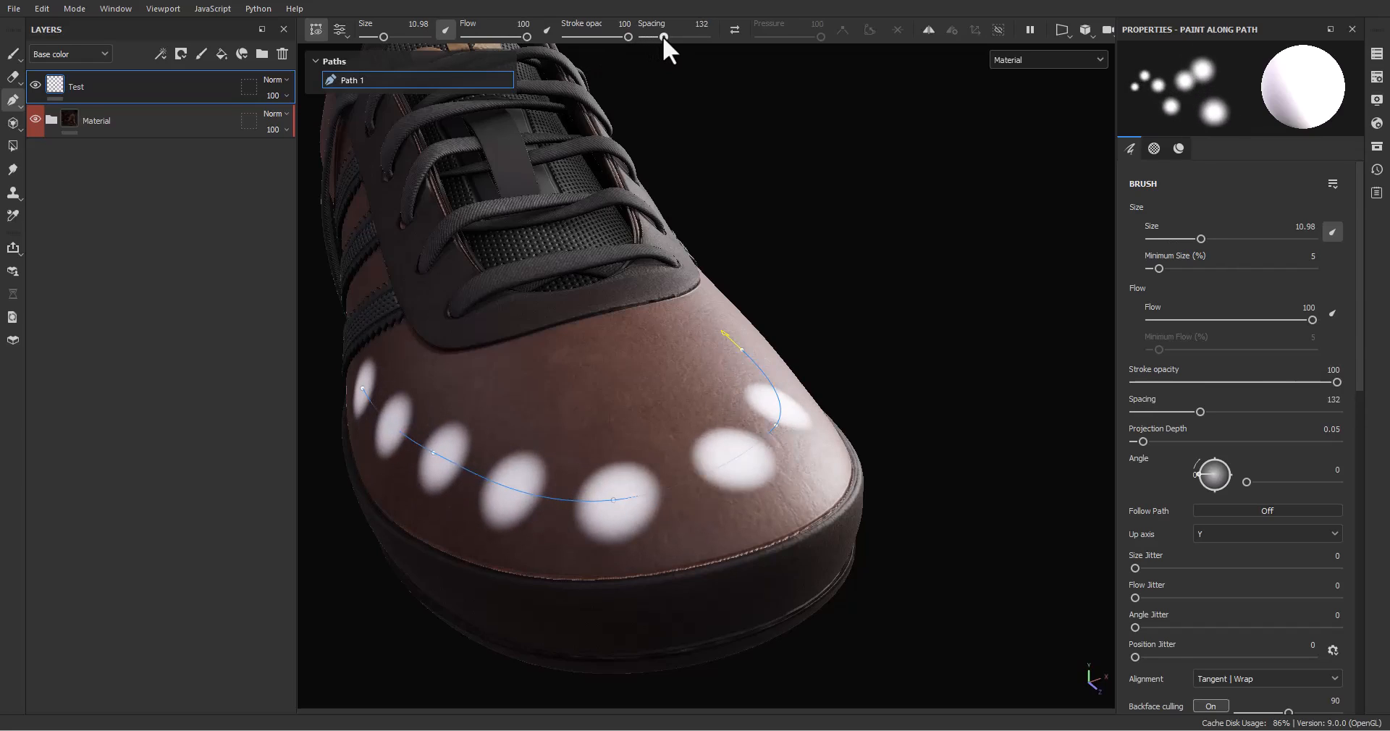
drag(663, 36, 673, 36)
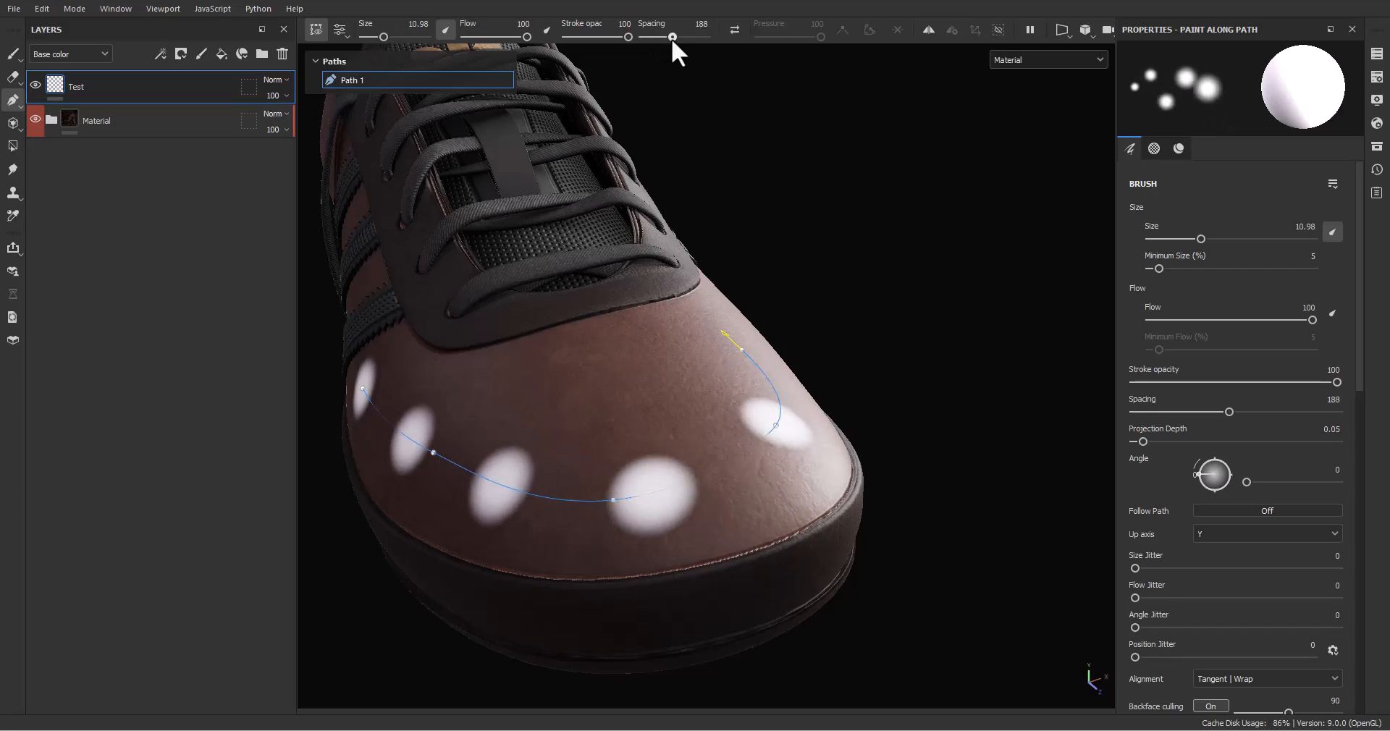
drag(672, 38, 656, 38)
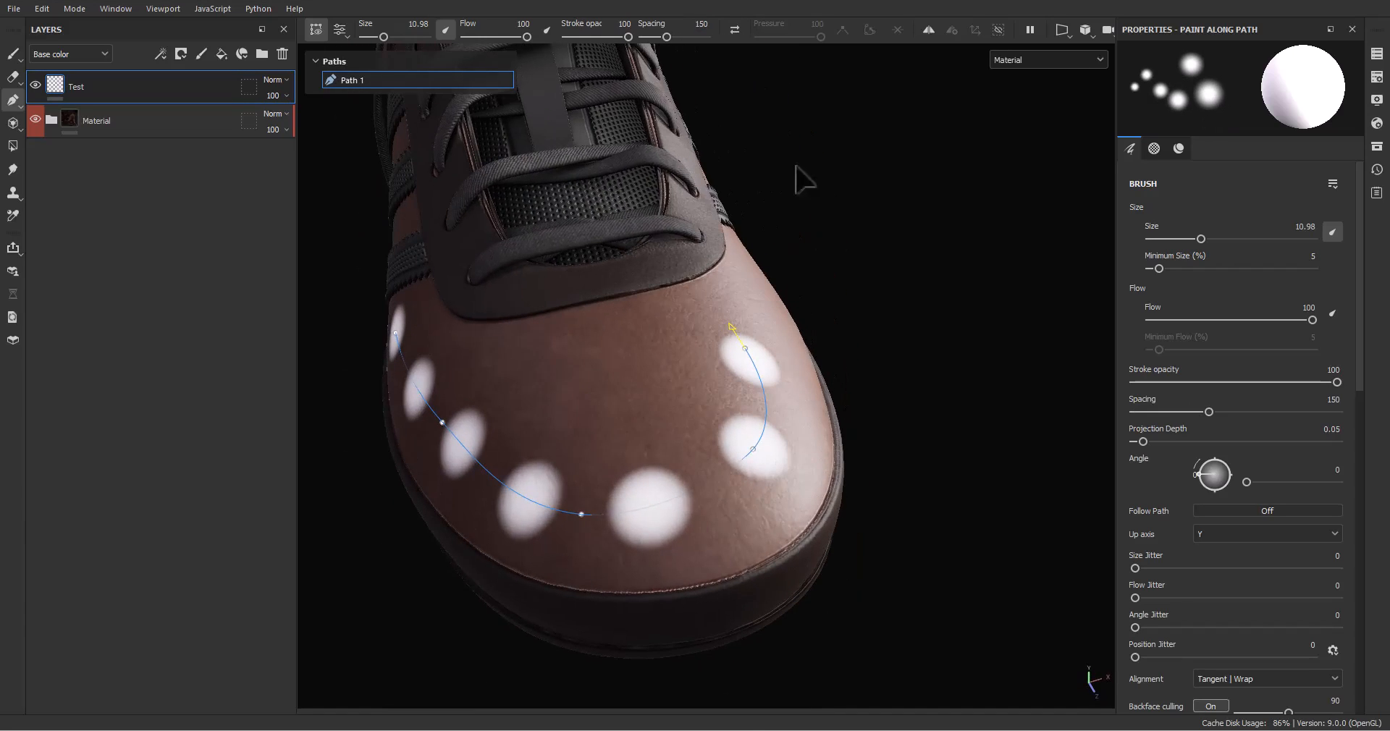
Close Path 1 into a loop and reshape it into a ring of dots around the toe.
click(734, 32)
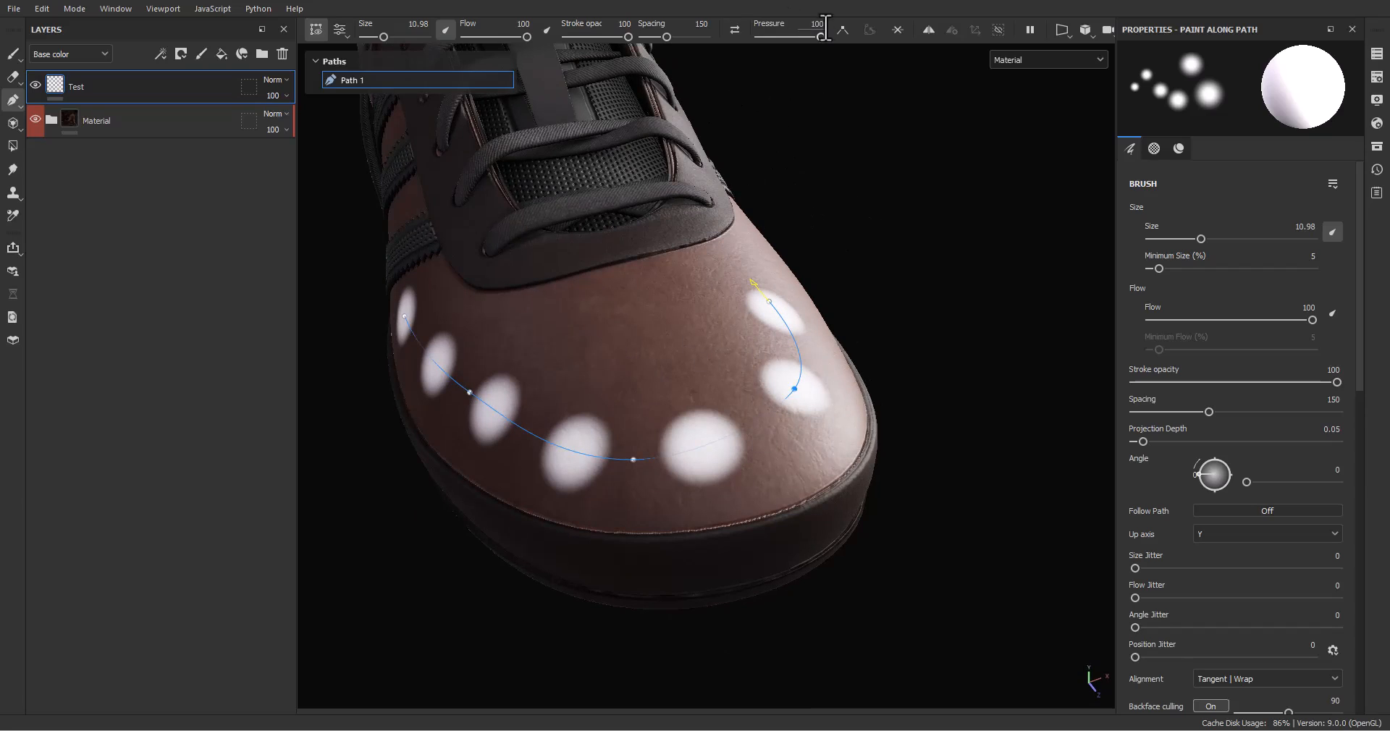
mouse_move(847, 42)
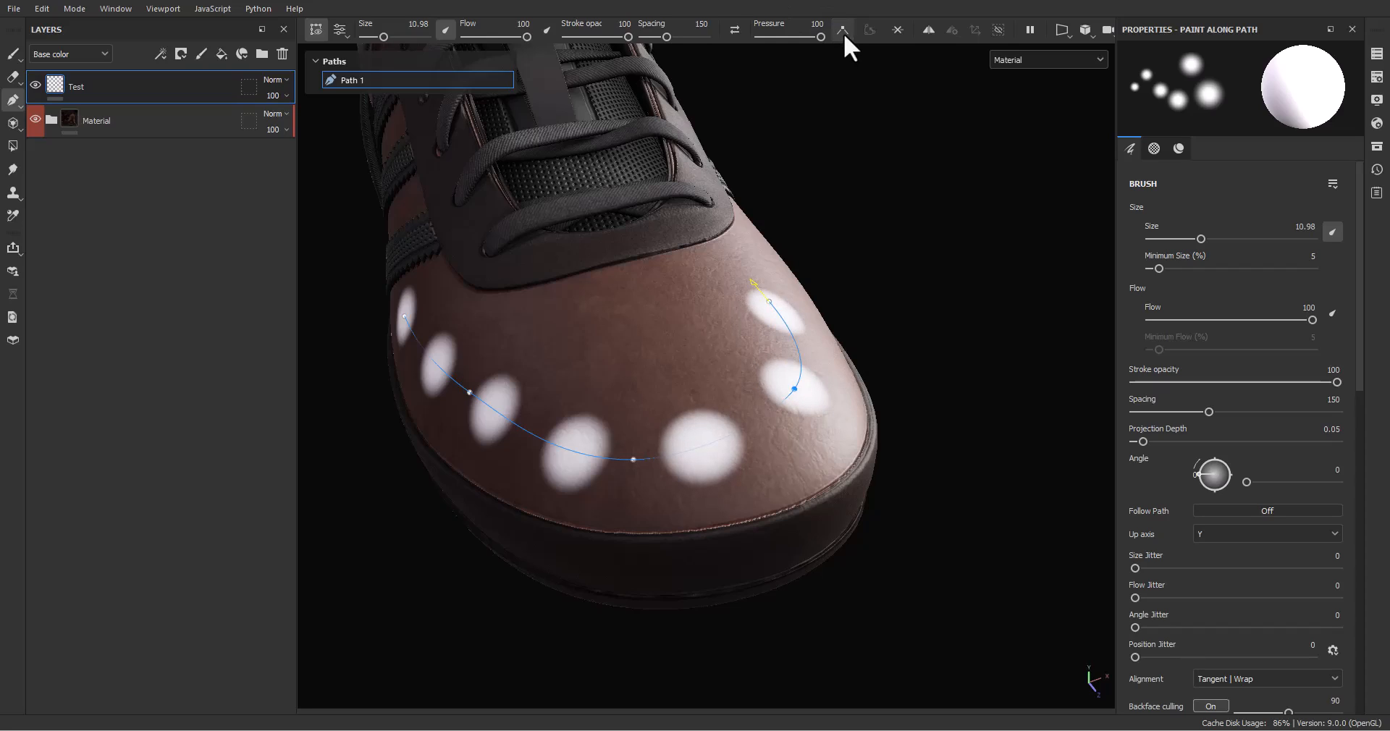
mouse_move(828, 425)
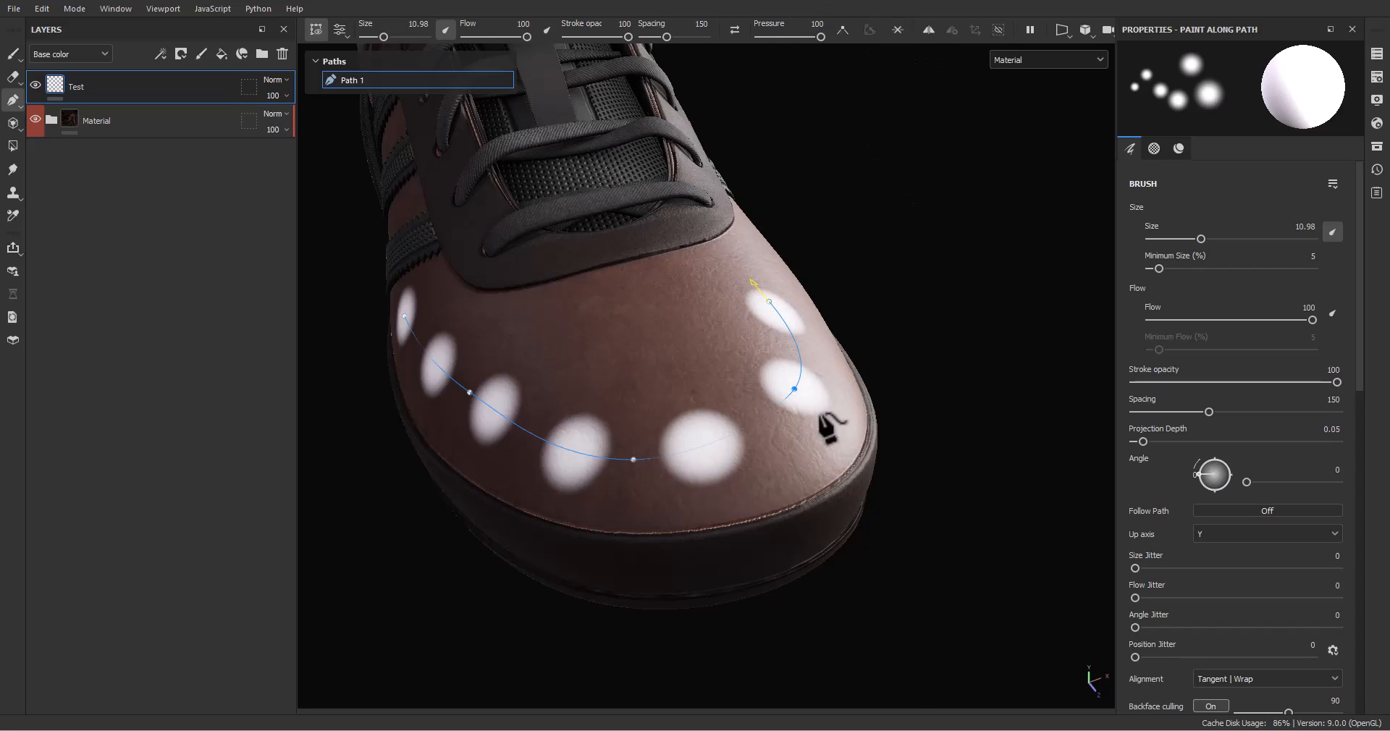
mouse_move(598, 504)
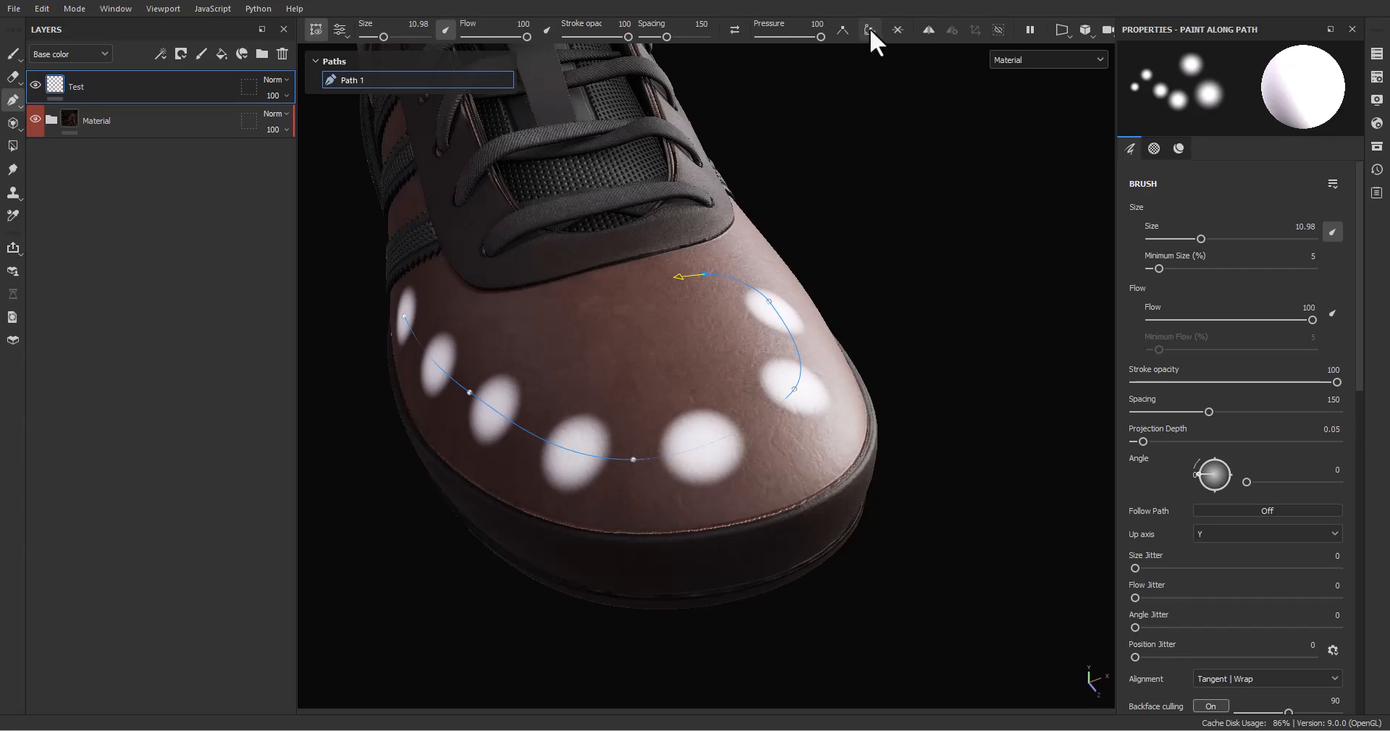
mouse_move(870, 29)
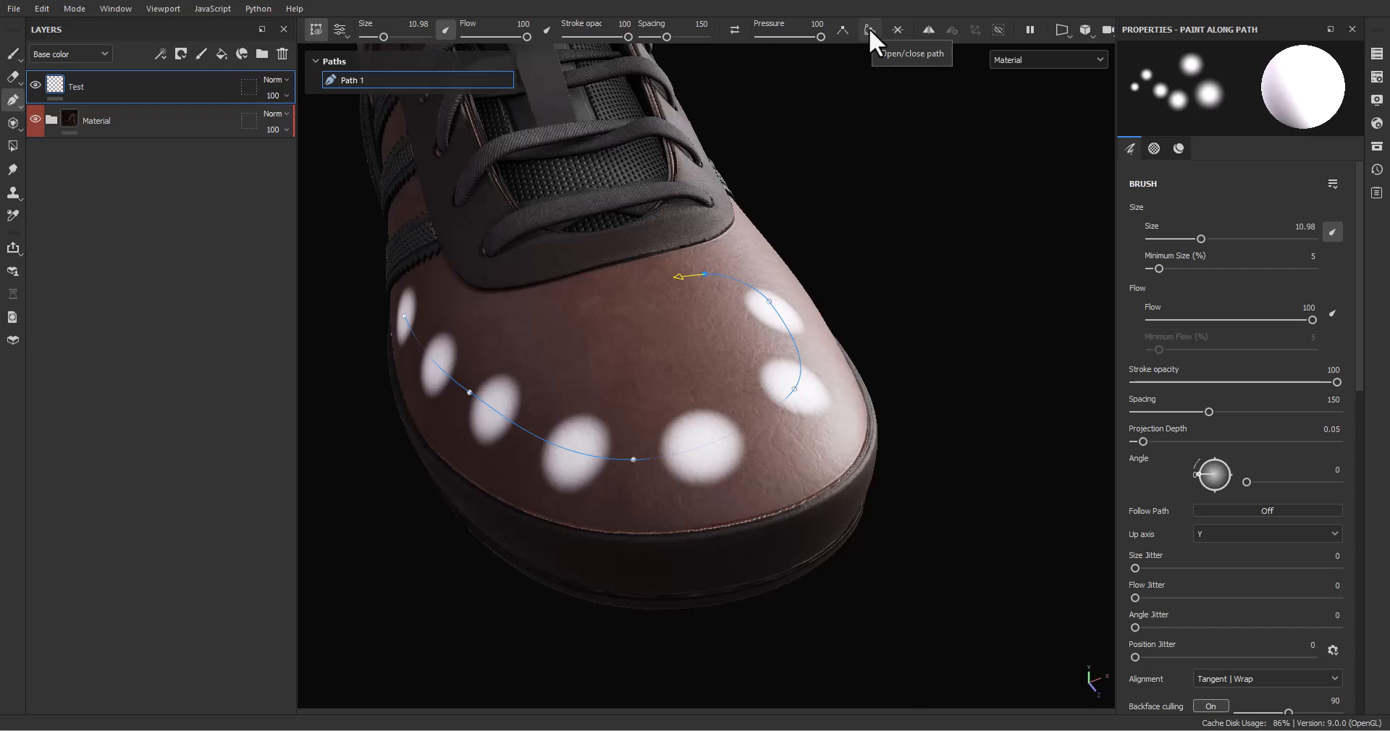
click(870, 30)
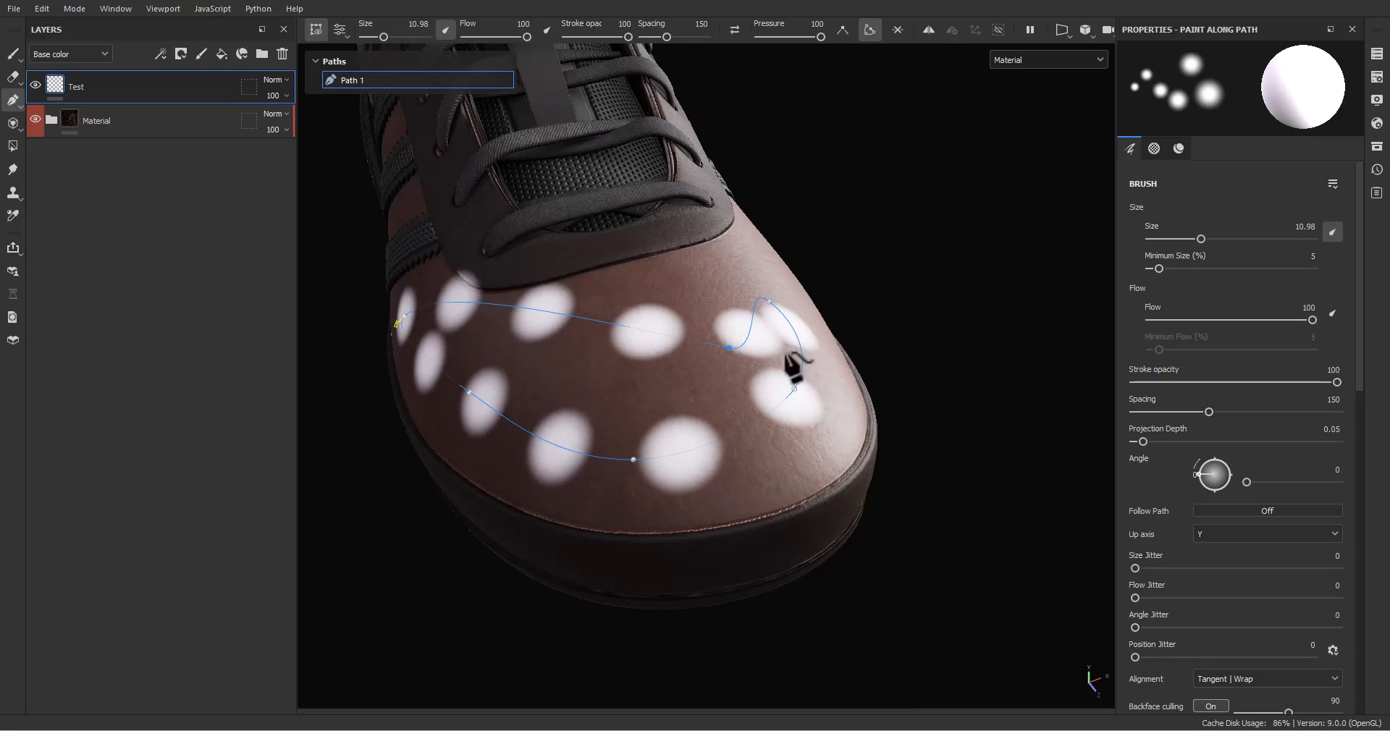
drag(767, 306, 809, 362)
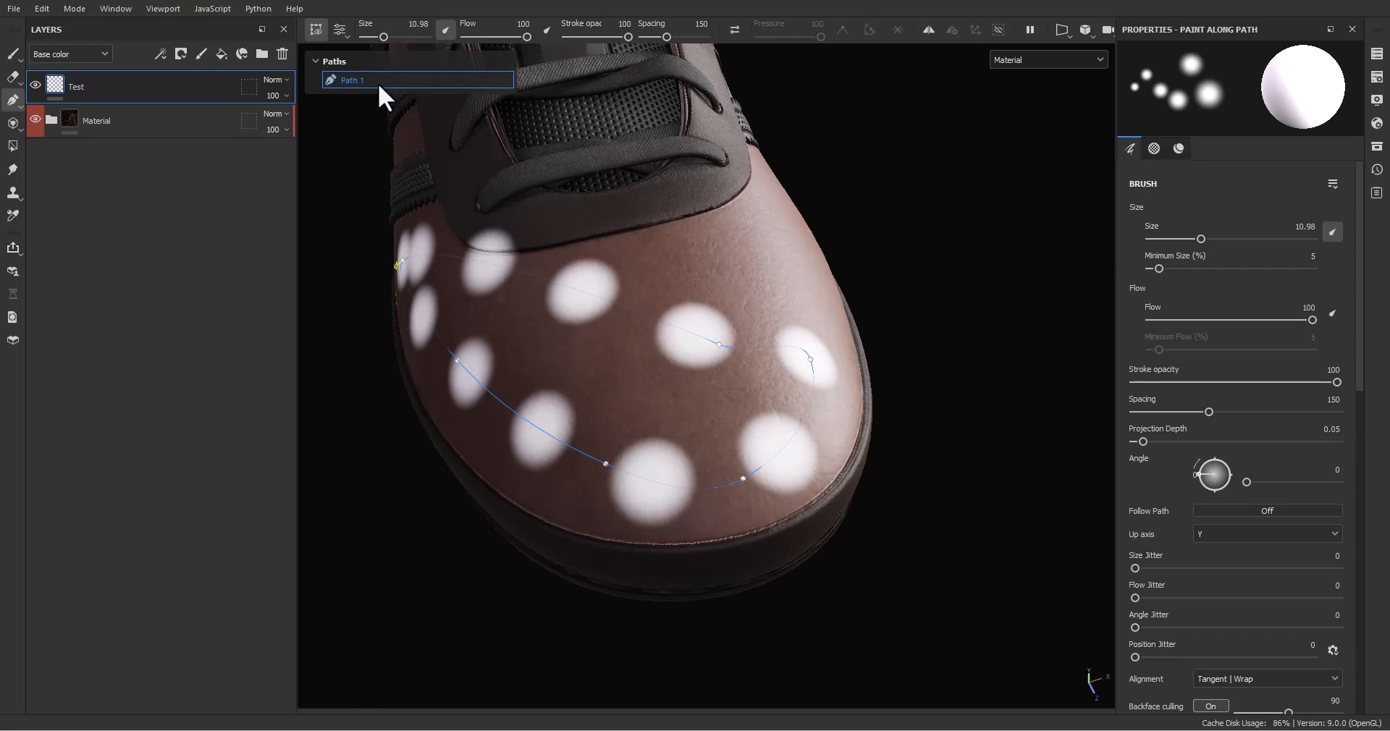
Remove Path 1 from the Paths list, clearing the dotted ring off the toe.
right_click(352, 80)
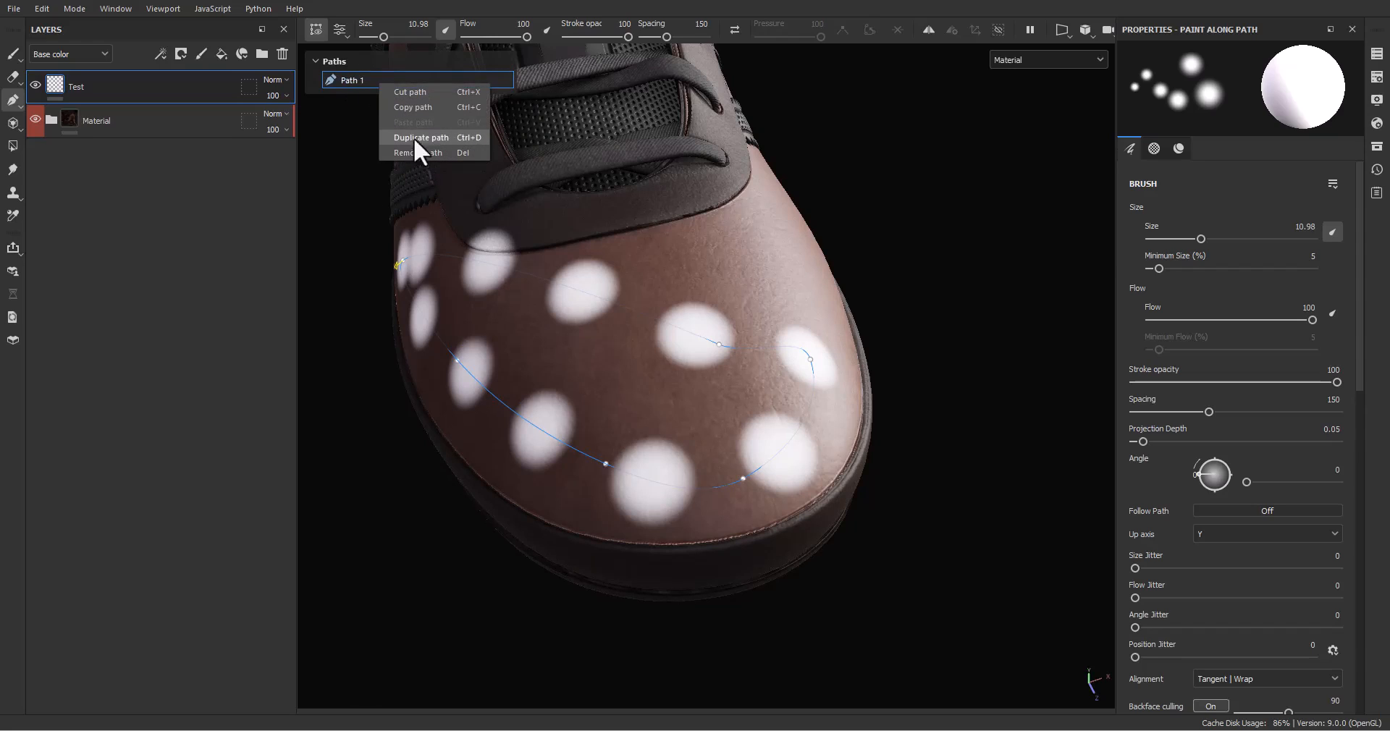
mouse_move(417, 95)
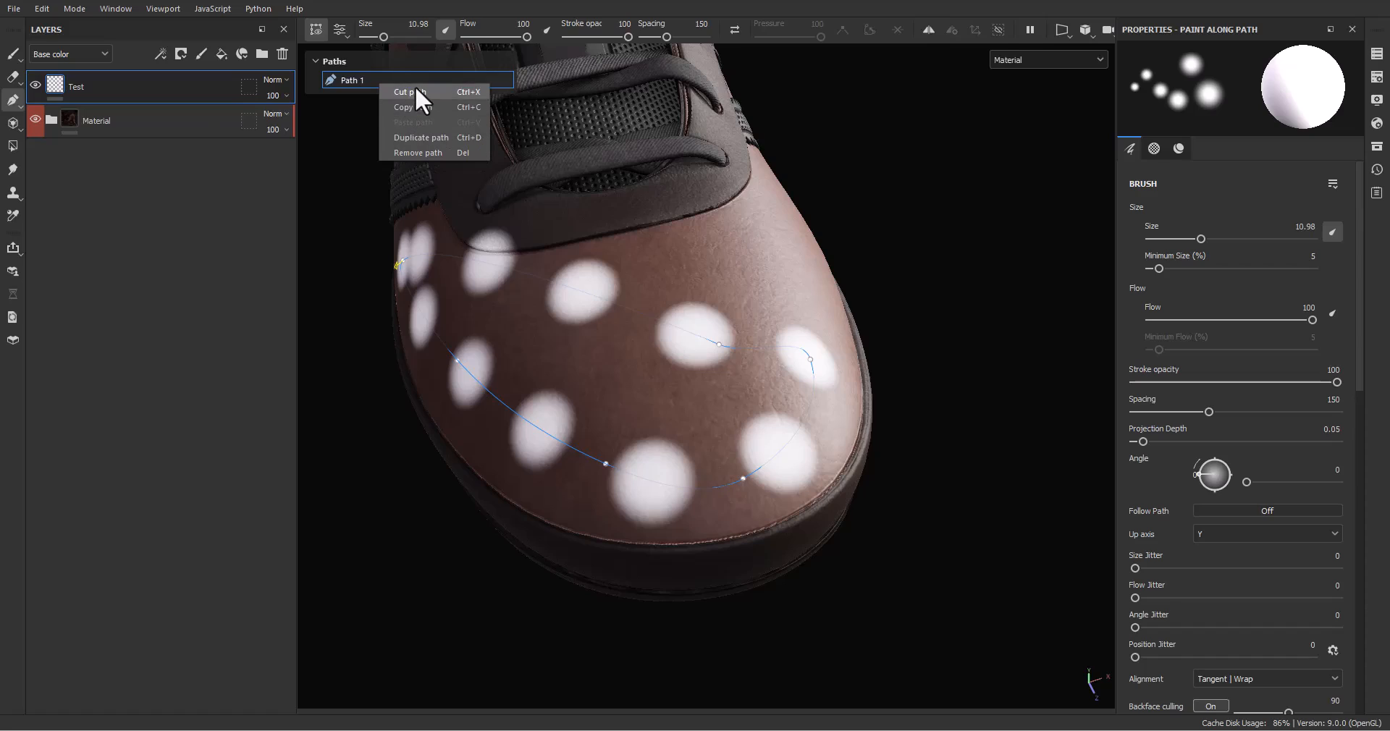
mouse_move(368, 91)
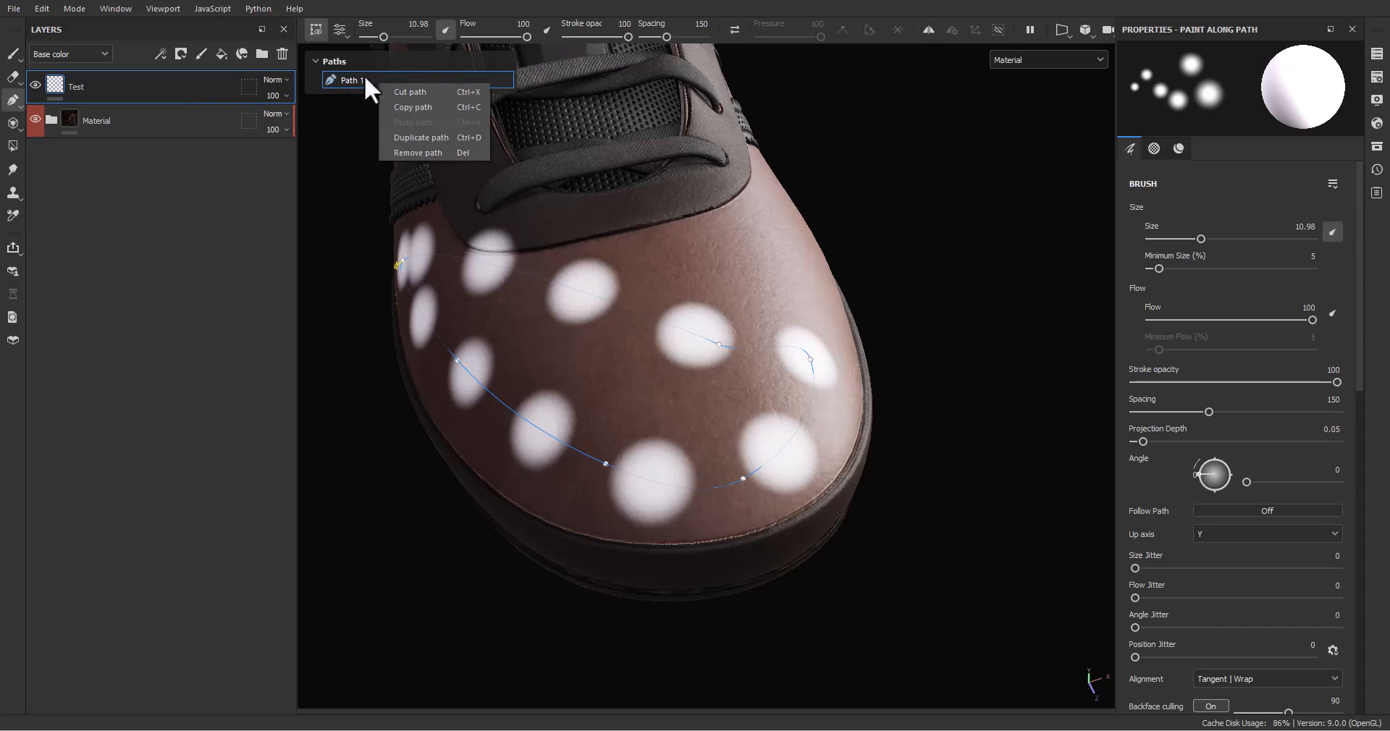
mouse_move(129, 104)
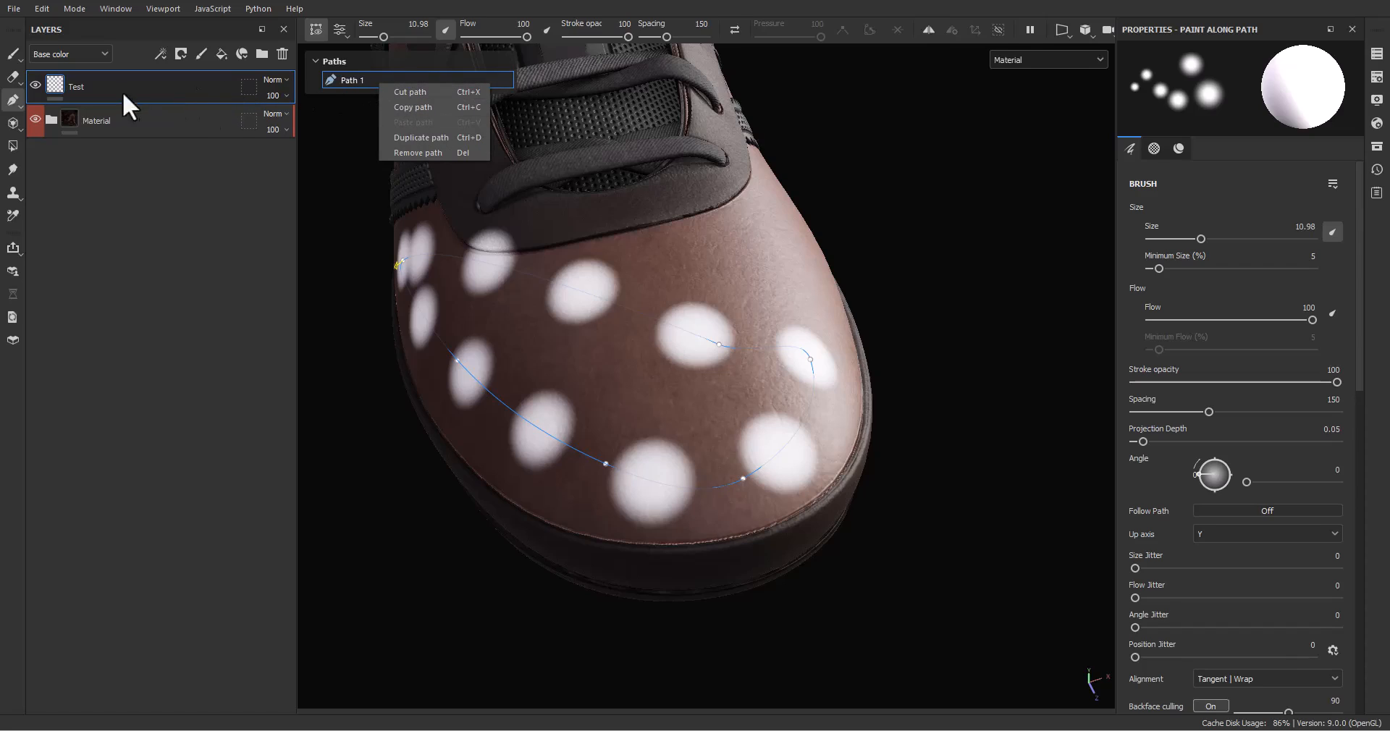
mouse_move(220, 96)
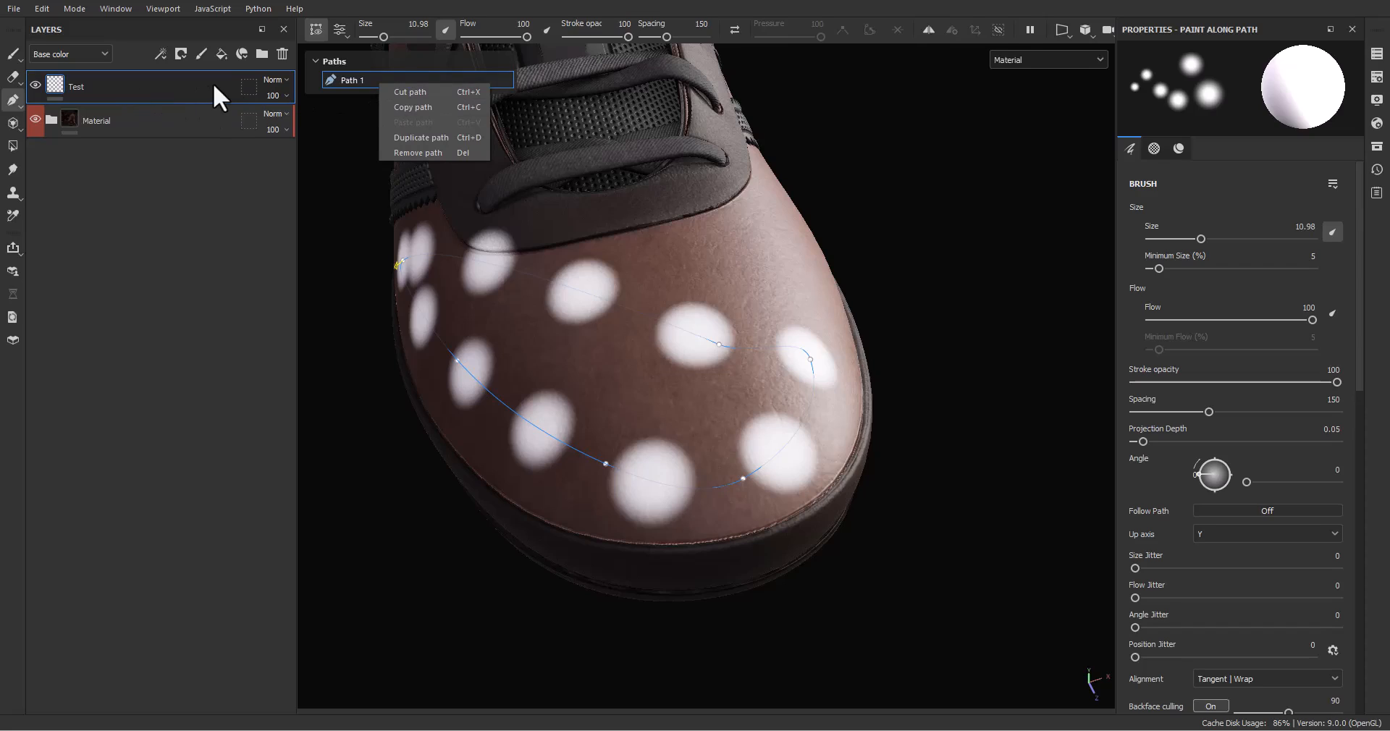
click(267, 149)
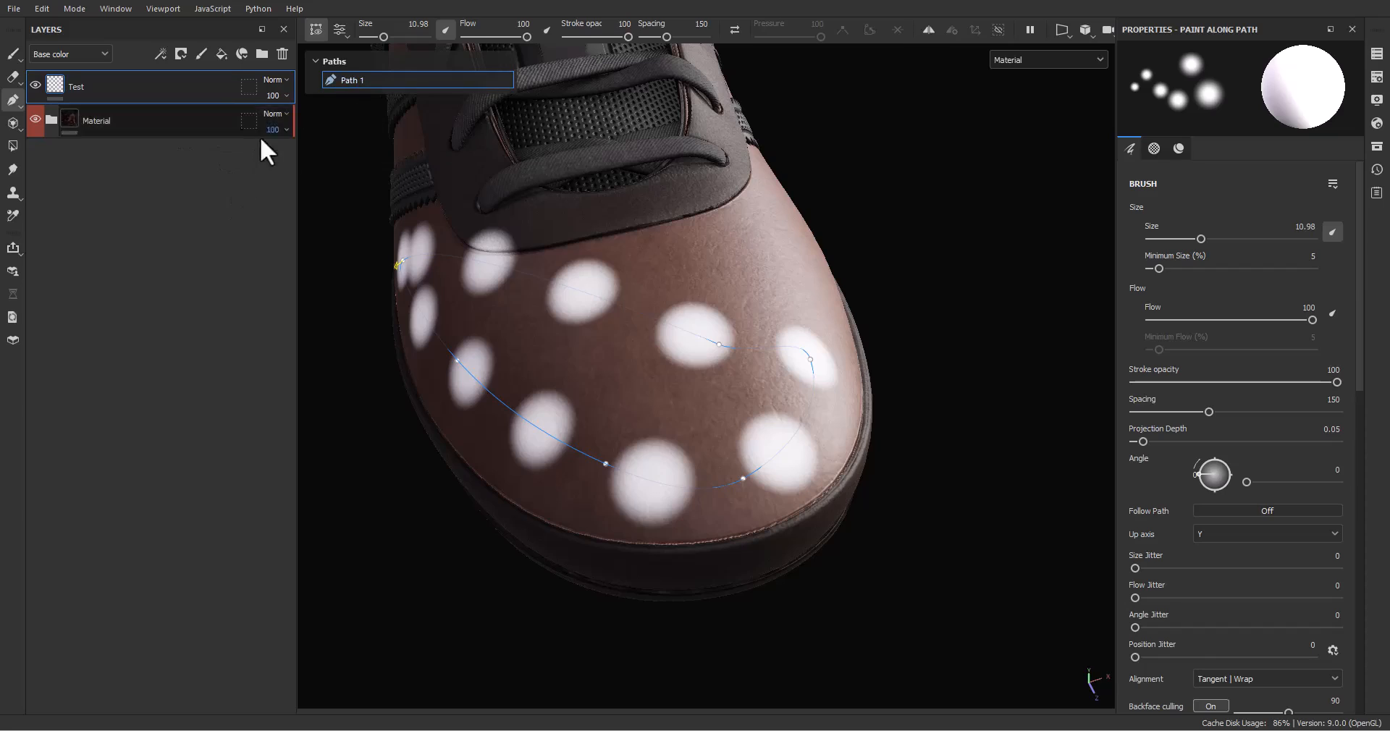
right_click(400, 79)
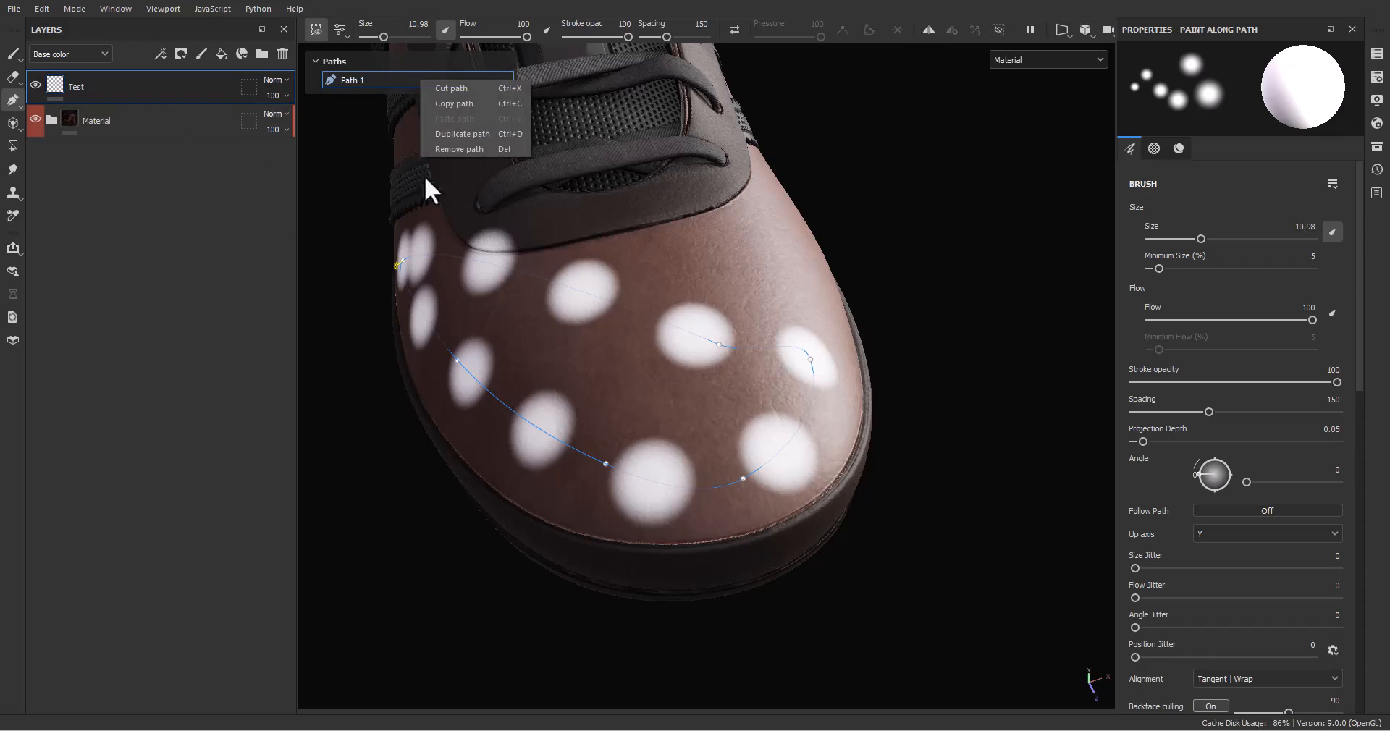
click(459, 149)
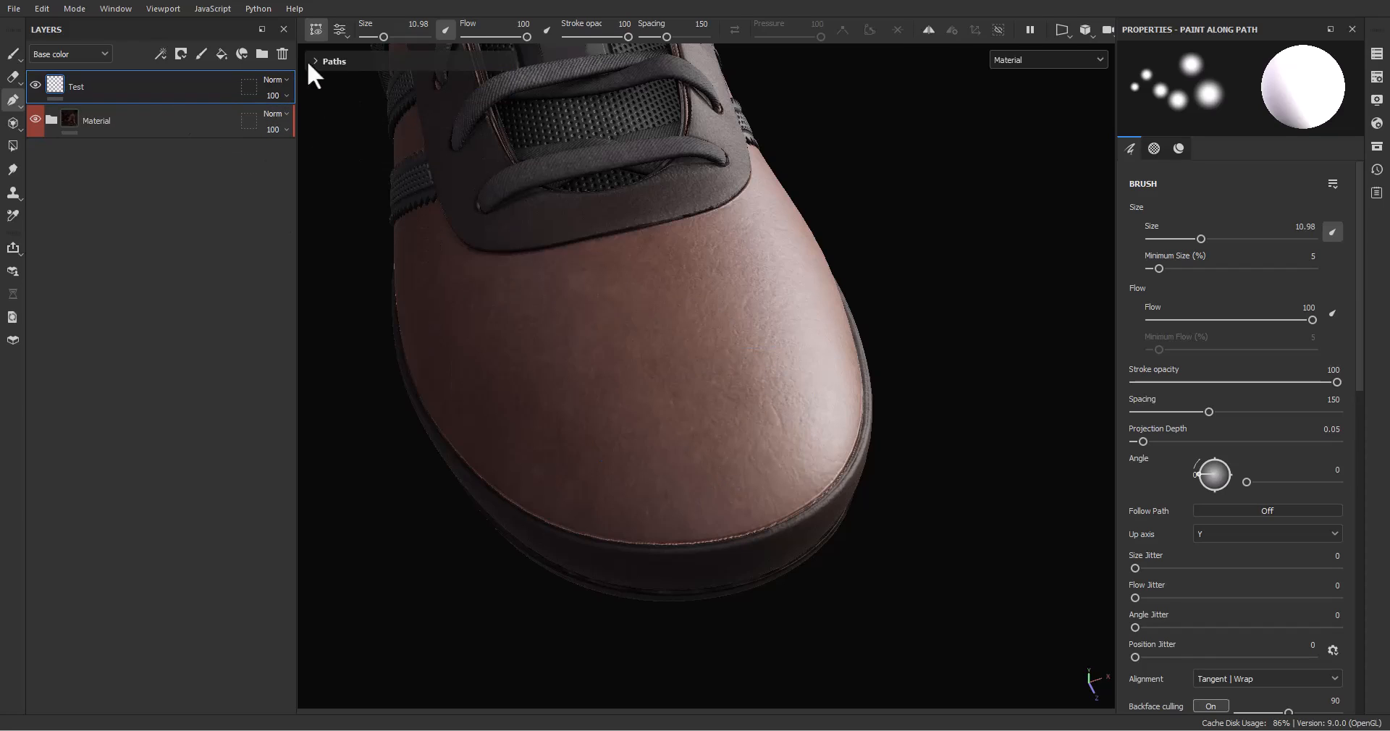
mouse_move(928, 29)
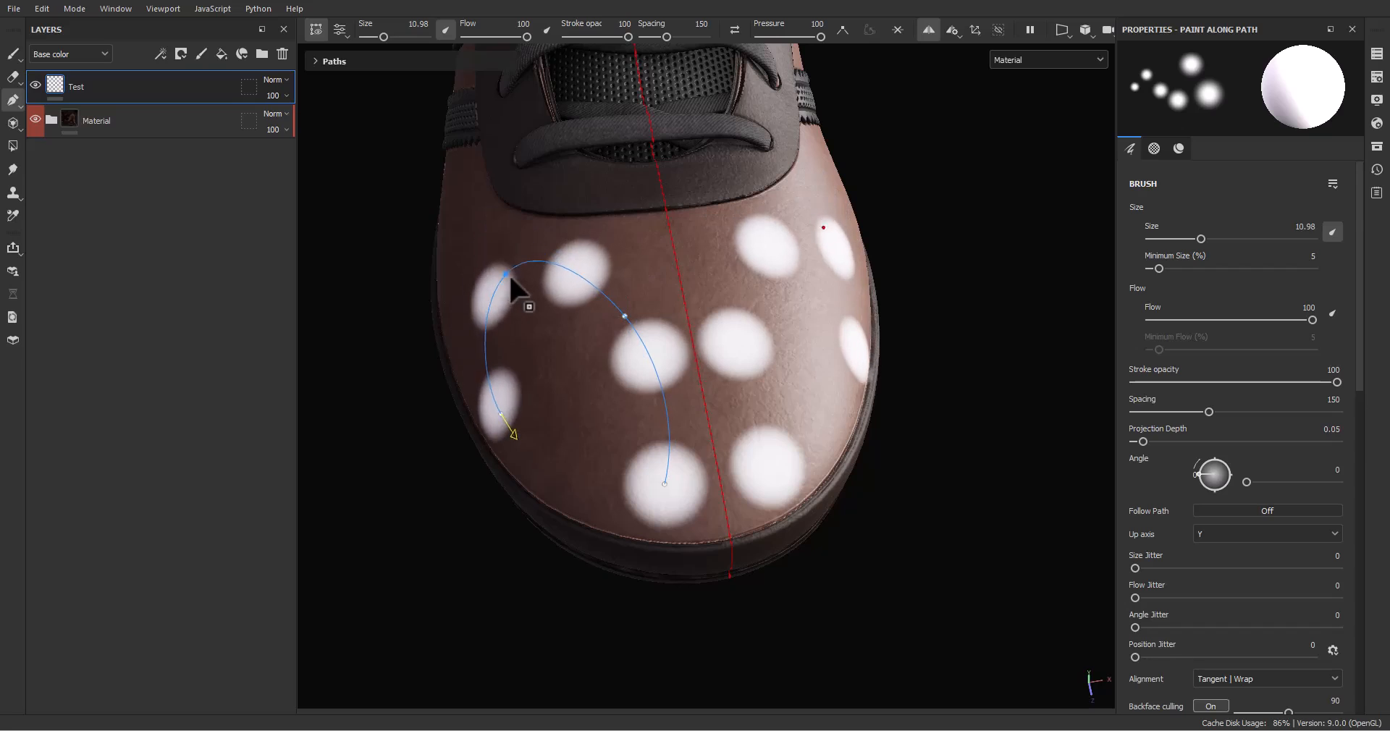
Draw a mirrored S-shaped dot trail and taper point pressure so dots shrink along it.
drag(385, 35, 372, 35)
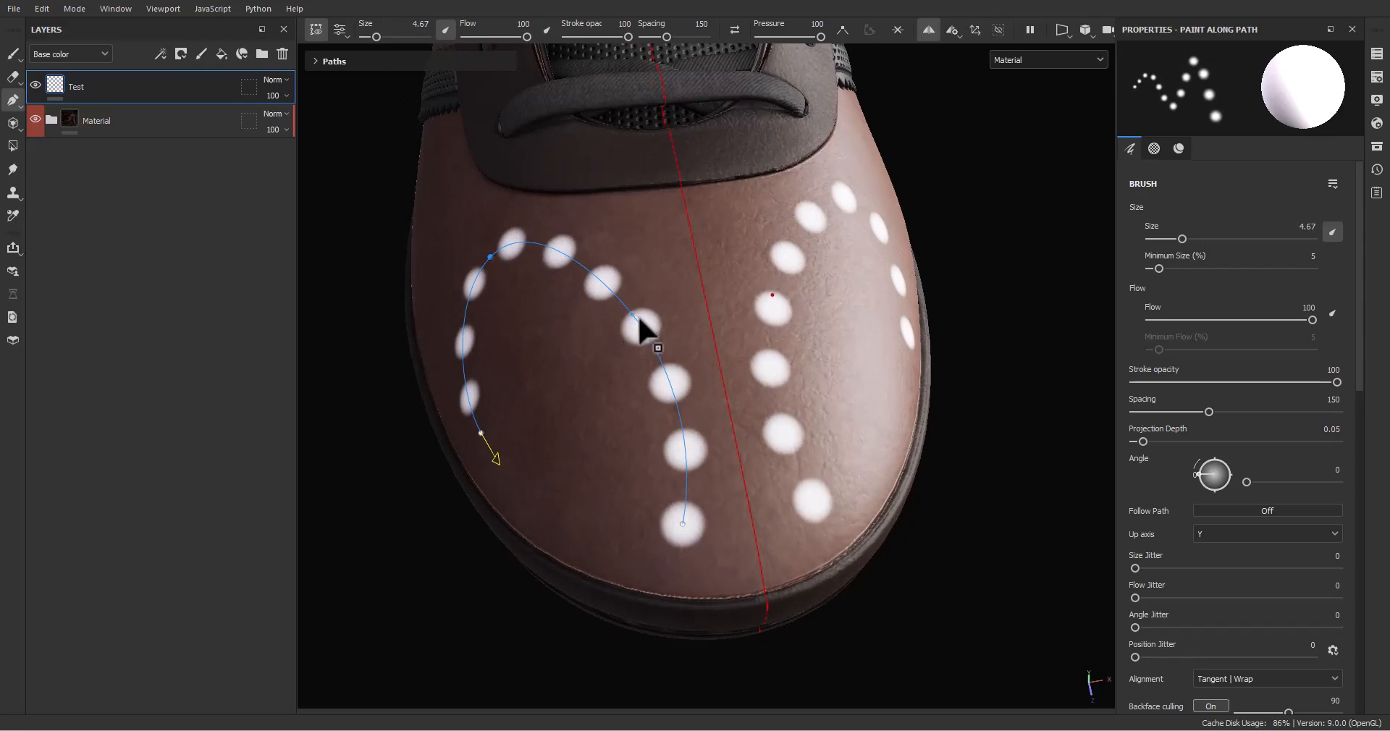
mouse_move(677, 58)
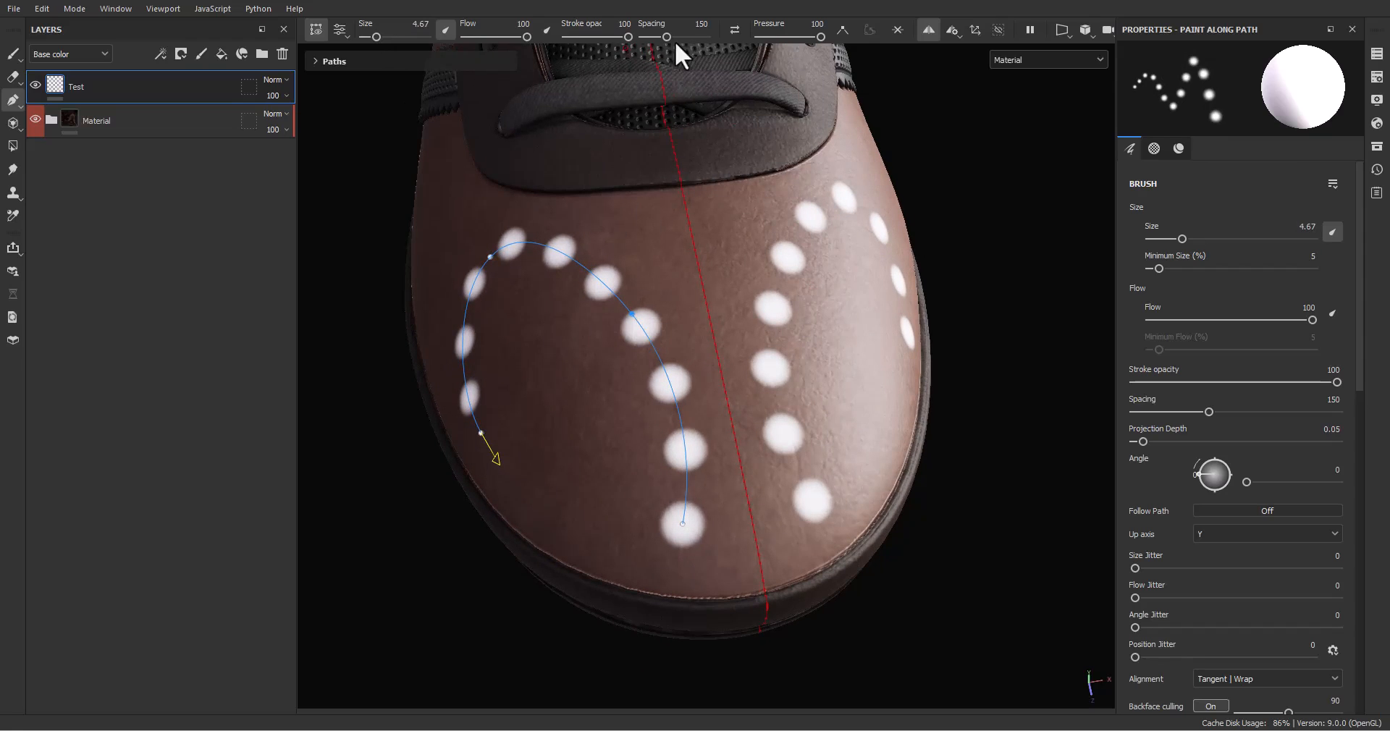
drag(815, 37, 805, 38)
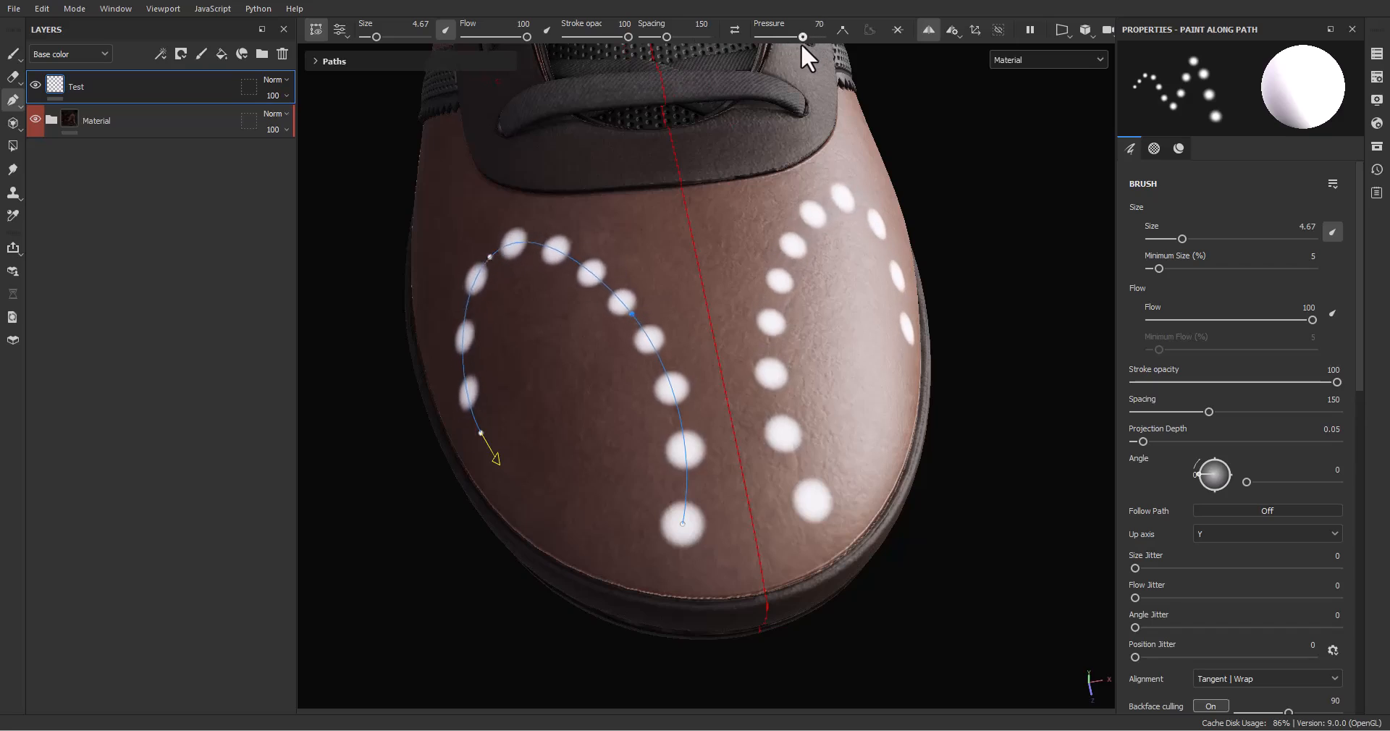
drag(802, 38, 820, 37)
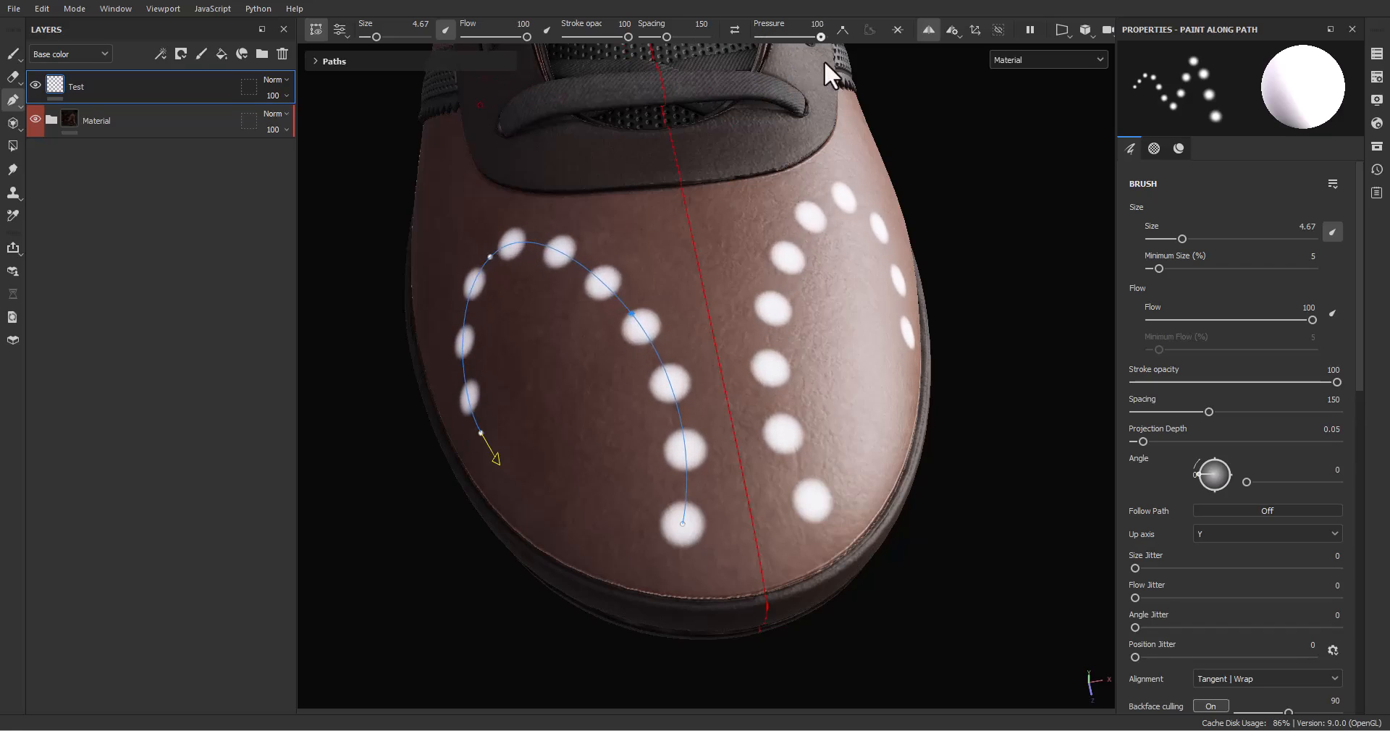
drag(819, 38, 781, 37)
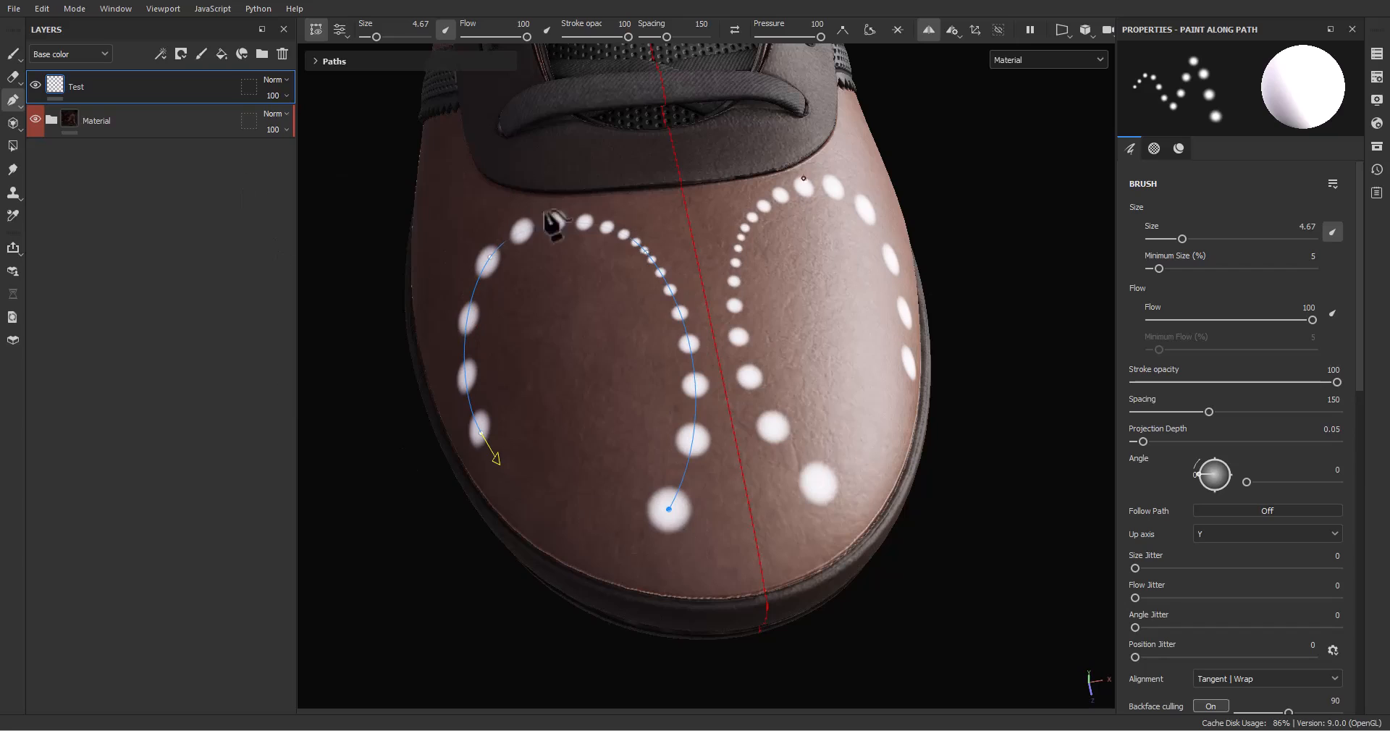
click(1178, 147)
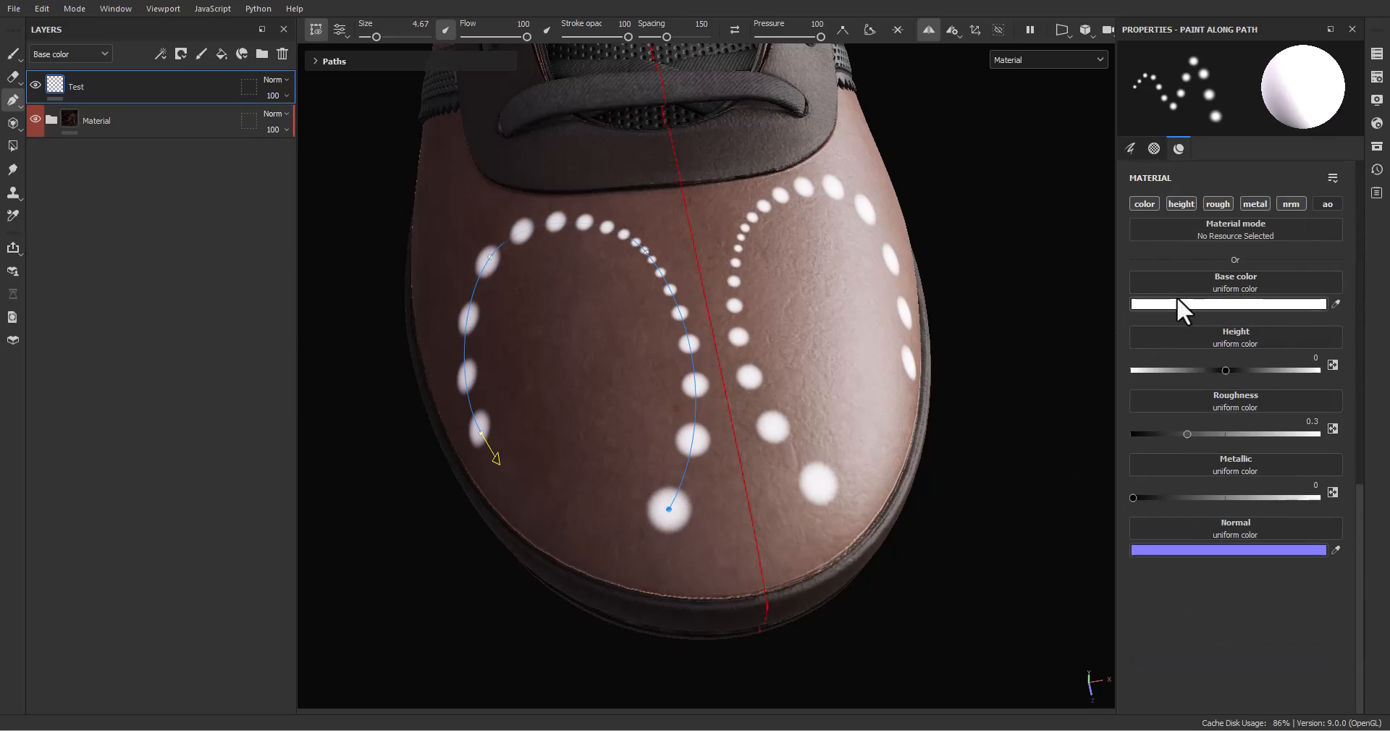
Set the dots' Height to about -0.458 and Roughness to about 0.36.
drag(1225, 370, 1181, 371)
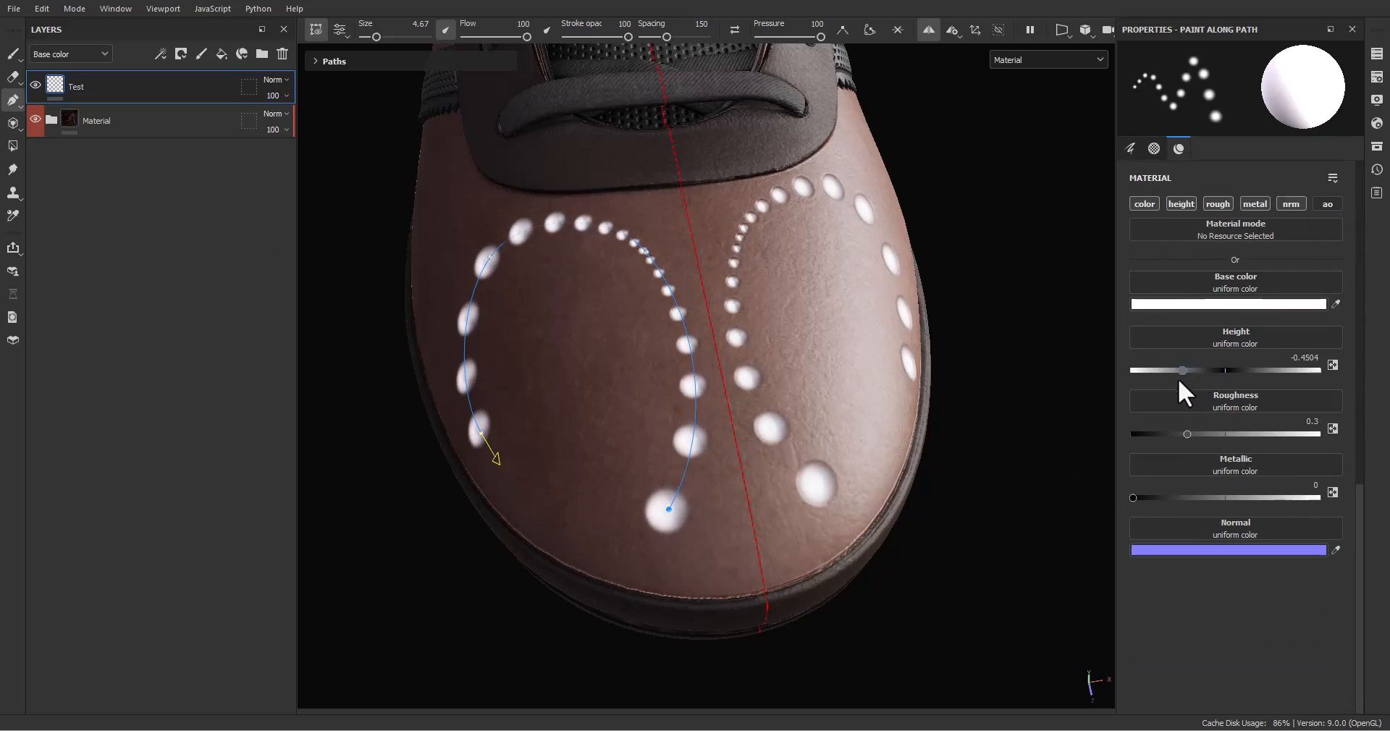
drag(1185, 433, 1197, 432)
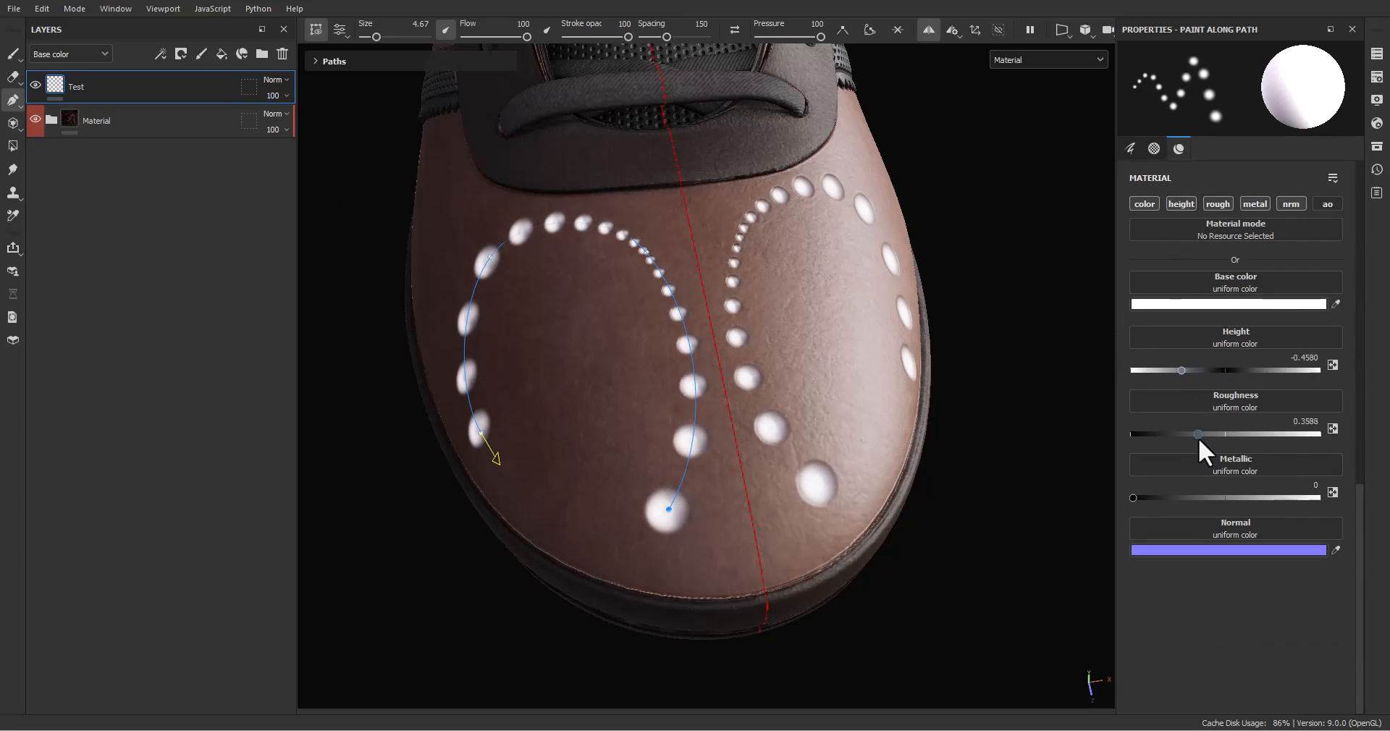
scroll(up, 3)
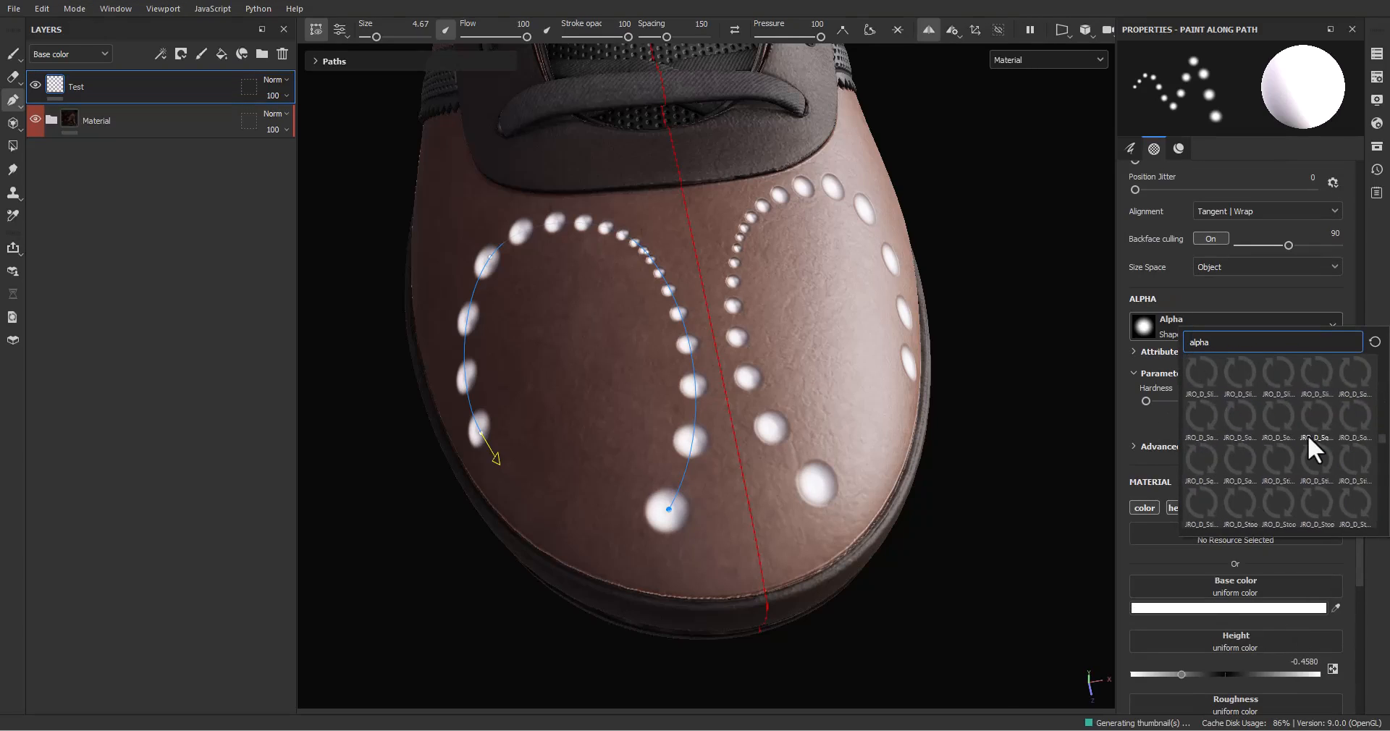
Swap the round alpha for a Celtic Cross Round stamp on the toe trails.
scroll(down, 3)
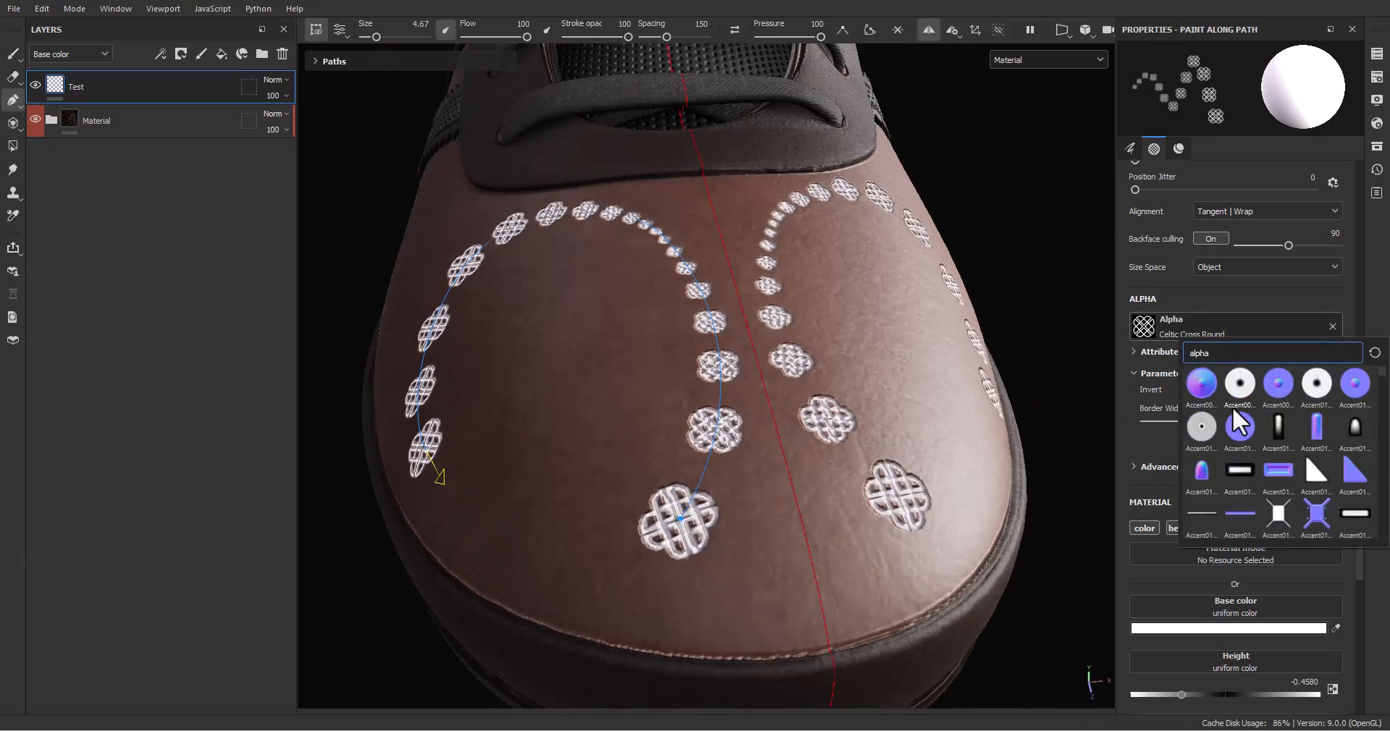
scroll(down, 3)
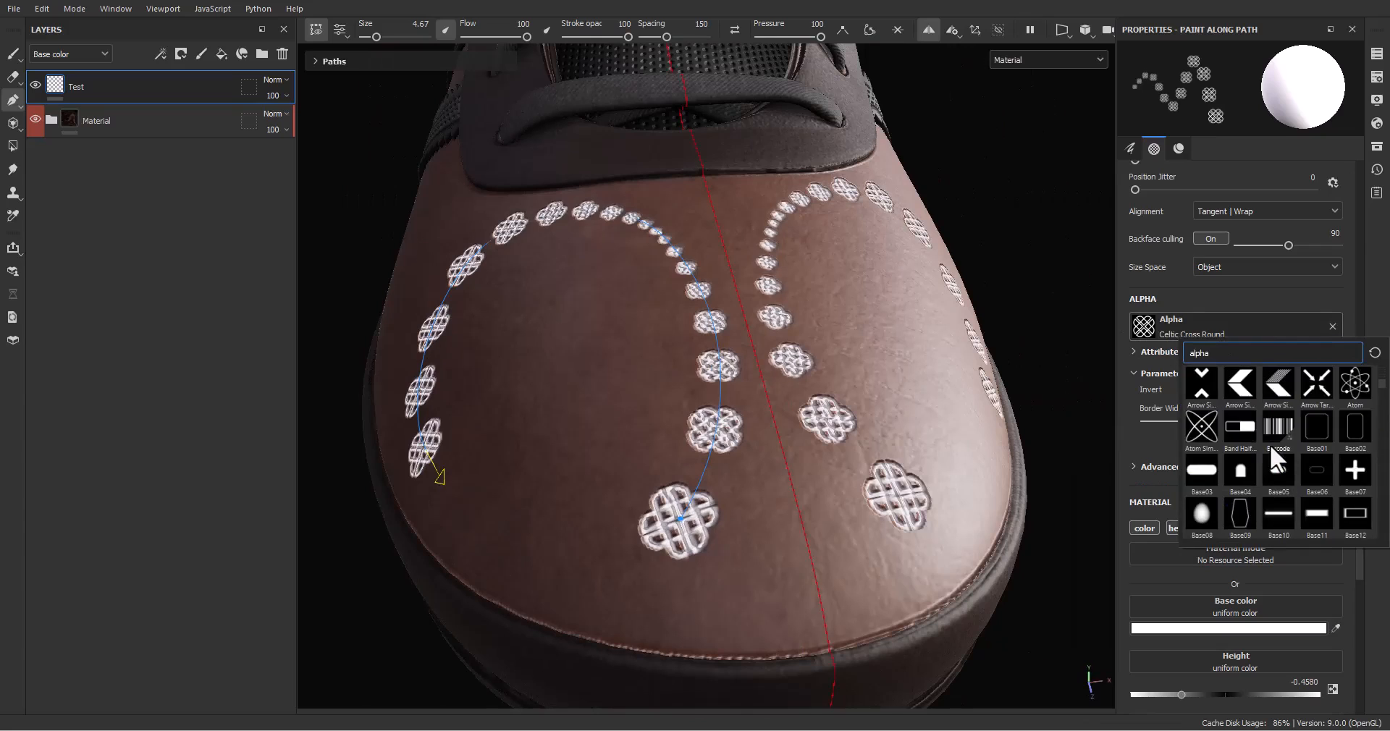
click(1201, 383)
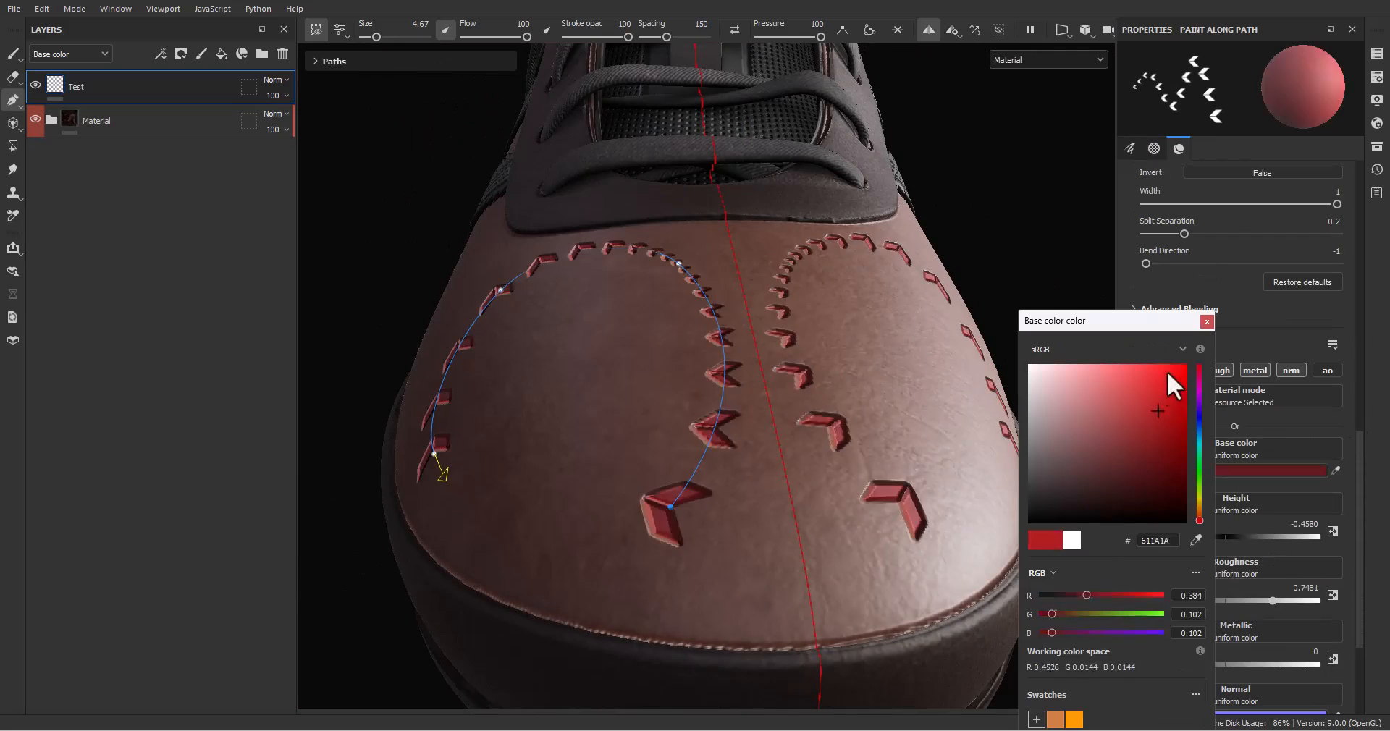
Tint the pattern a brighter red, then discard it for a fresh empty Layer 1.
click(1138, 385)
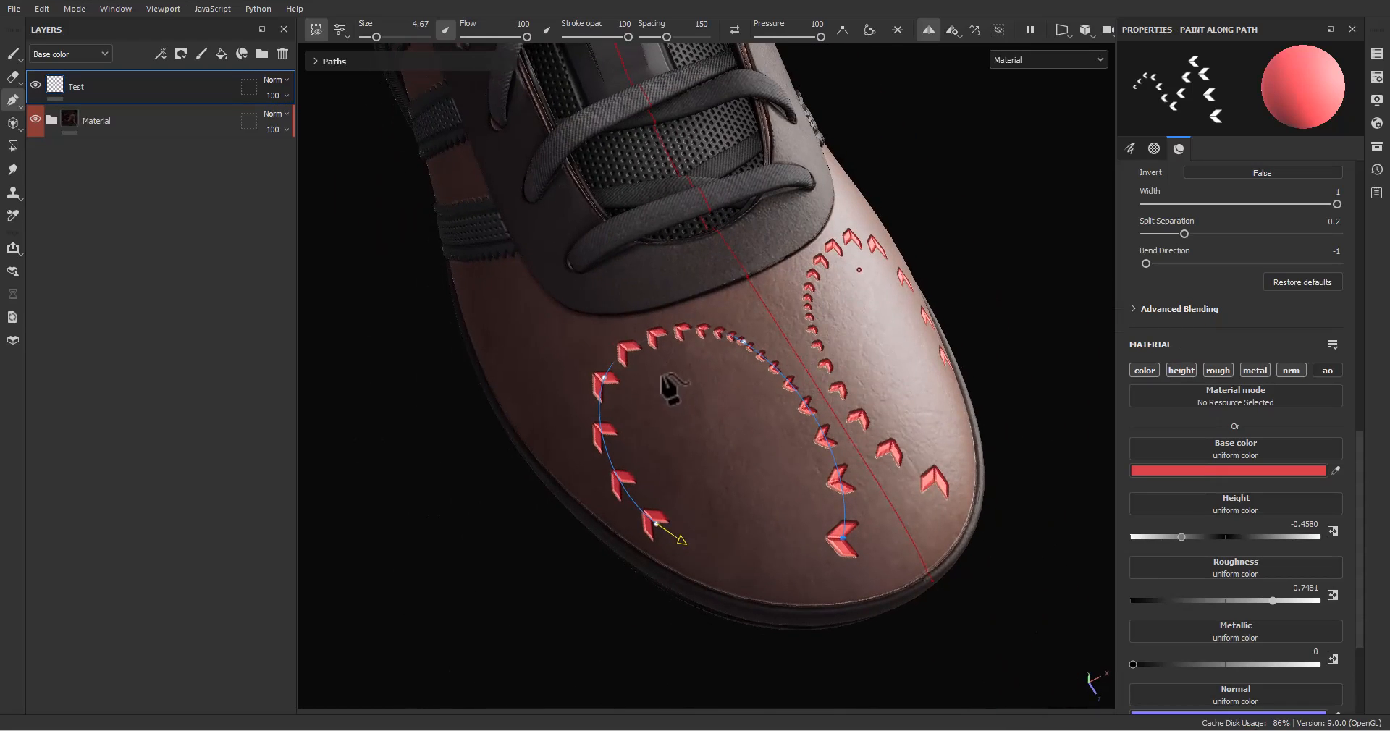
mouse_move(655, 404)
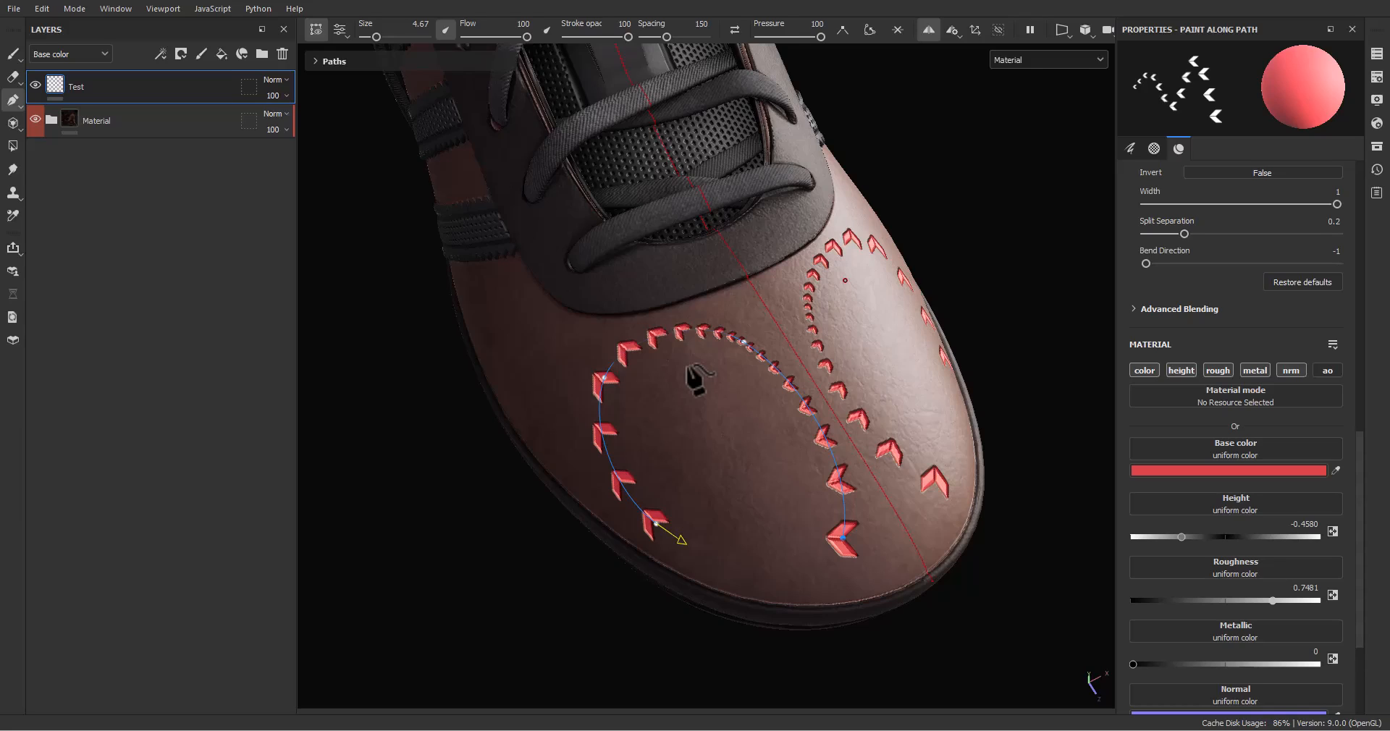
mouse_move(507, 84)
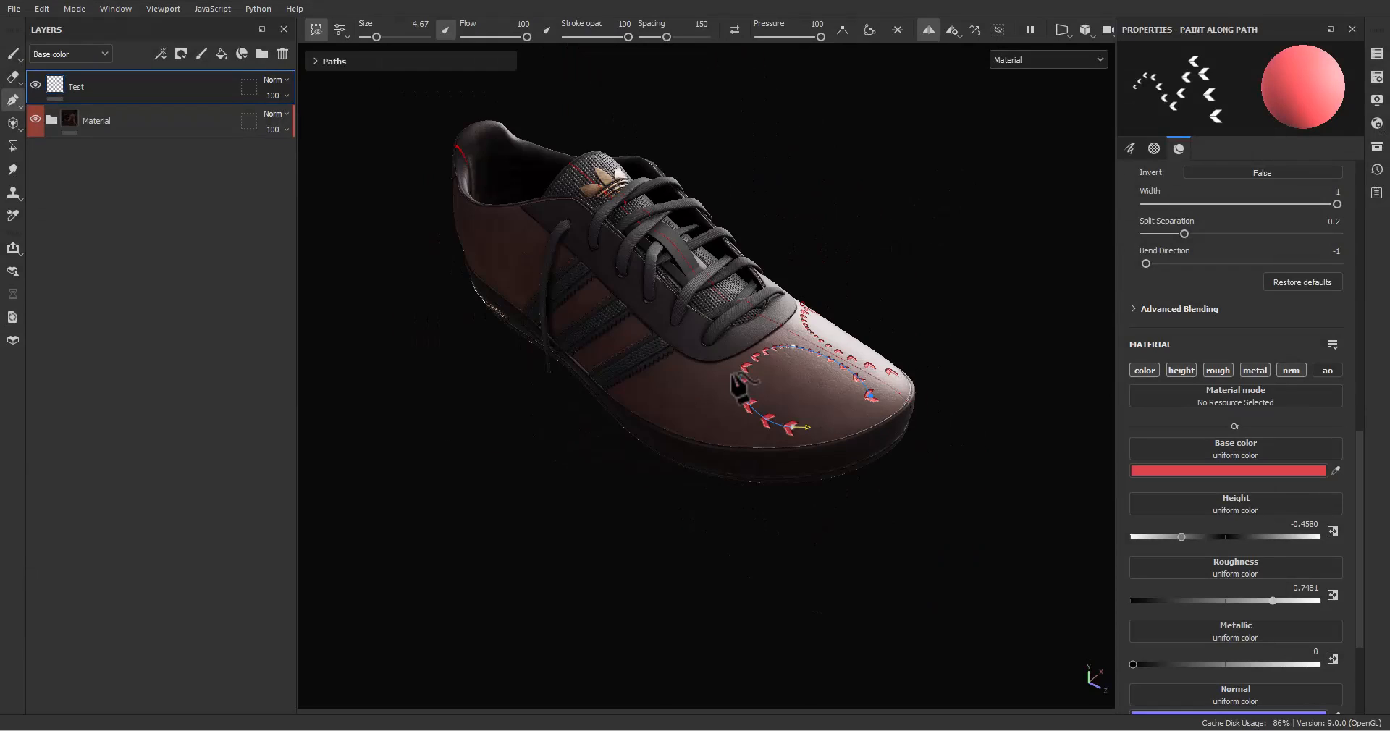
click(283, 54)
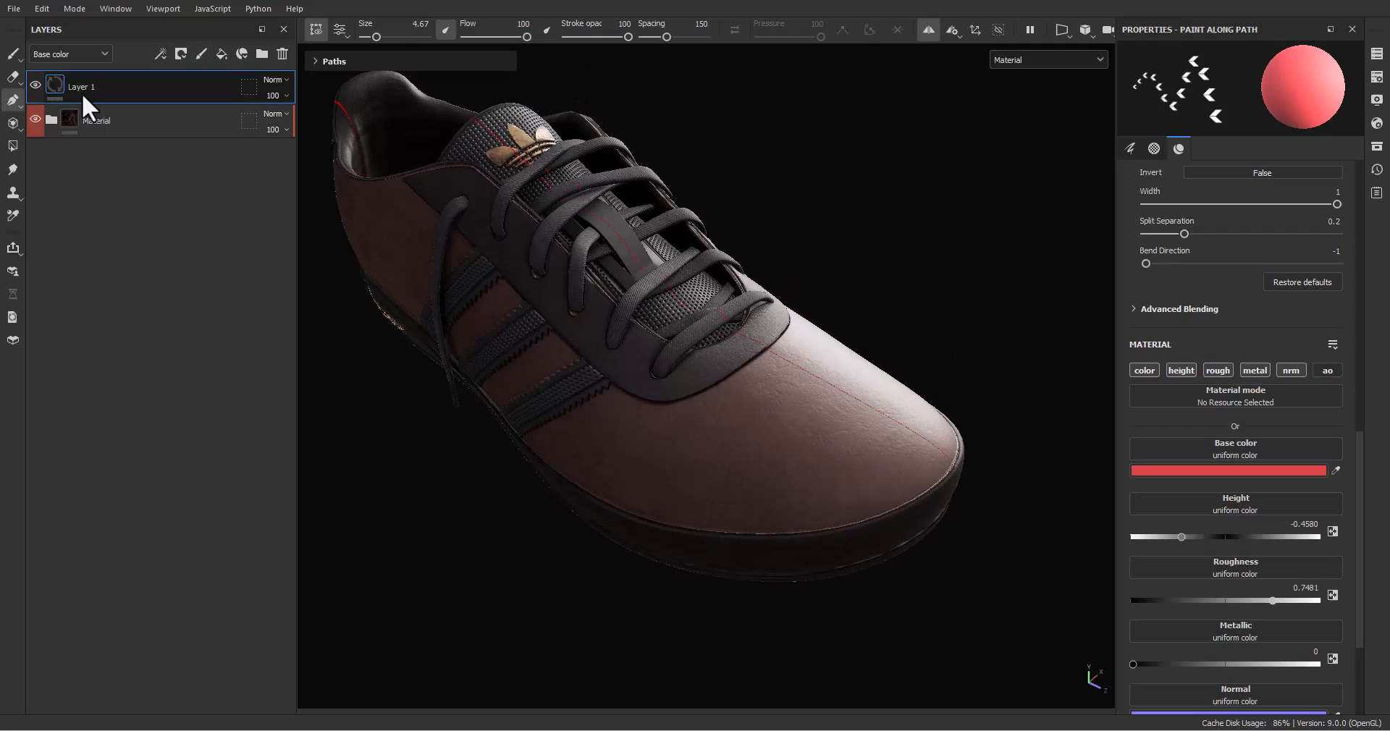
Rename the newly added paint layer to Stitches.
double_click(81, 86)
text(Stitches)
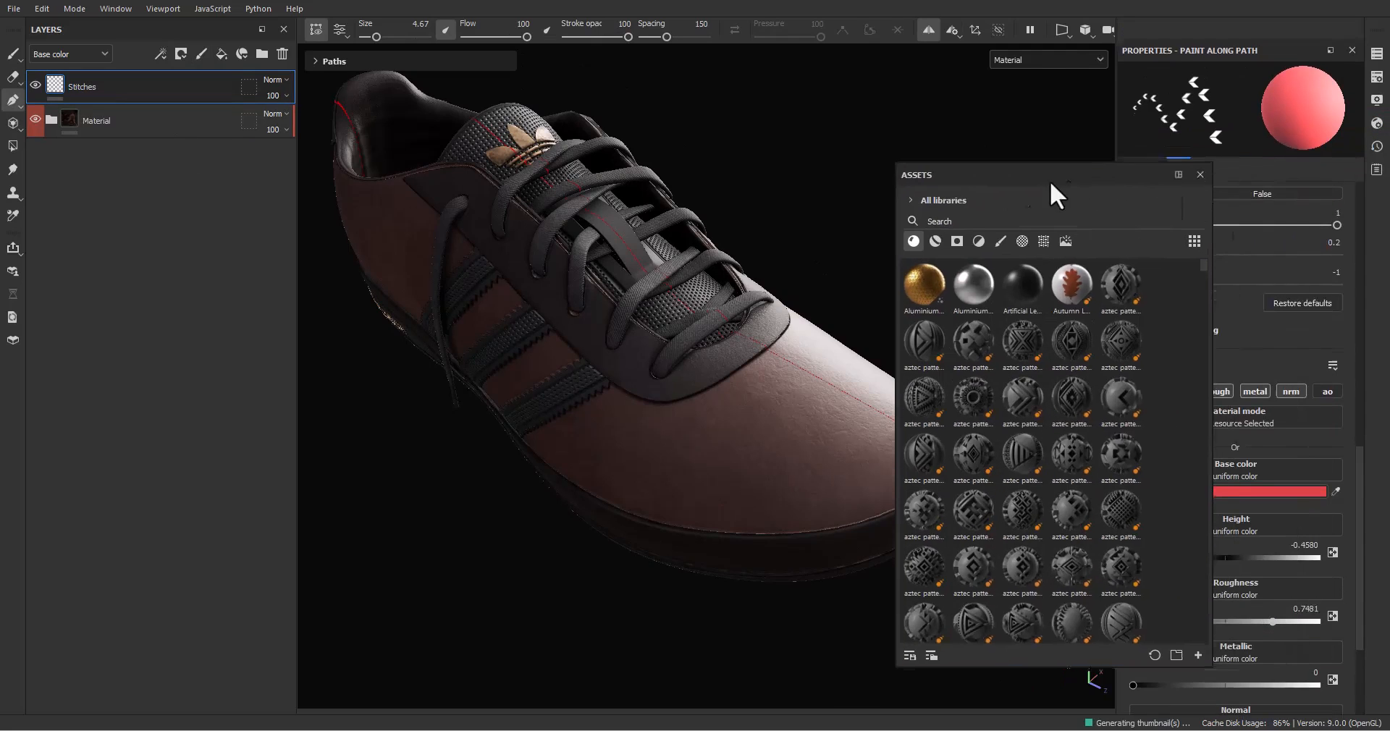
Search 'topsti', filter to brushes and load the Topstitching brush with Fabric Topstitching material.
click(1000, 240)
text(s)
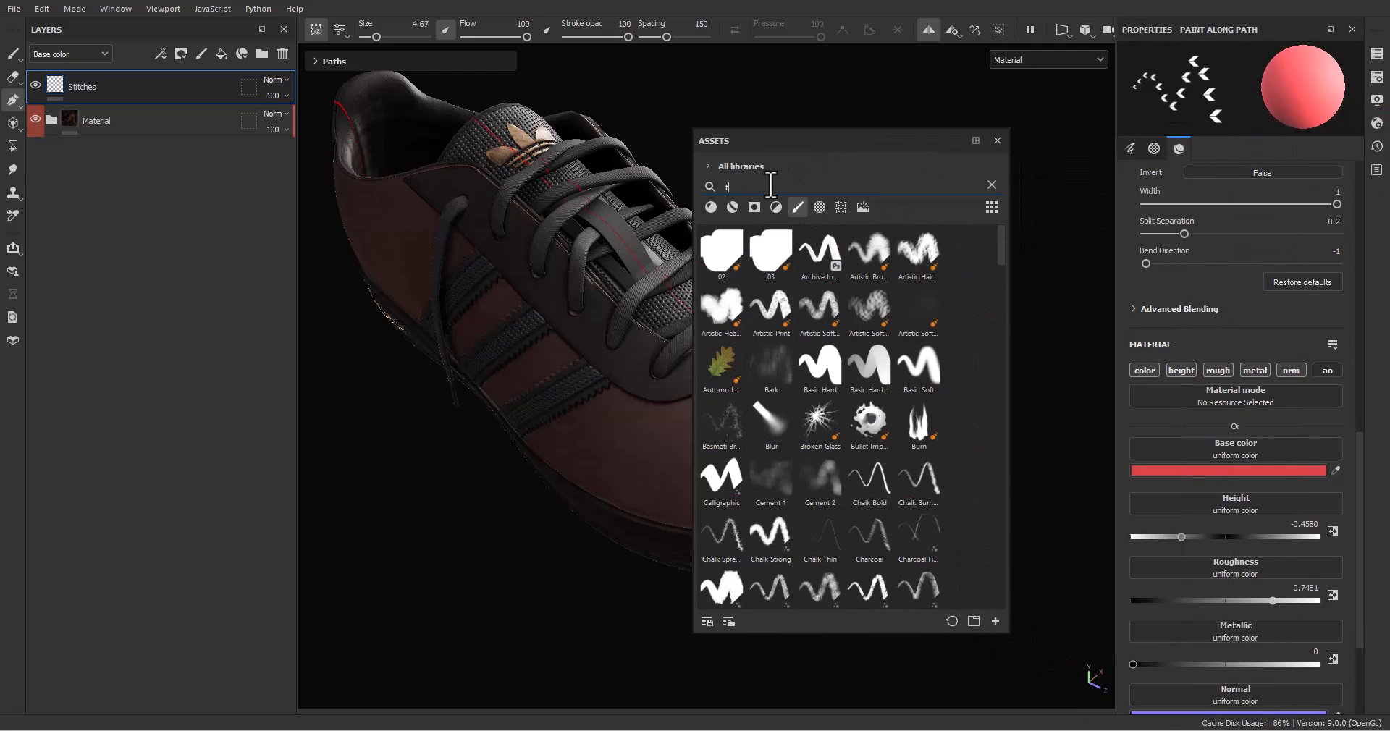
text(opsti)
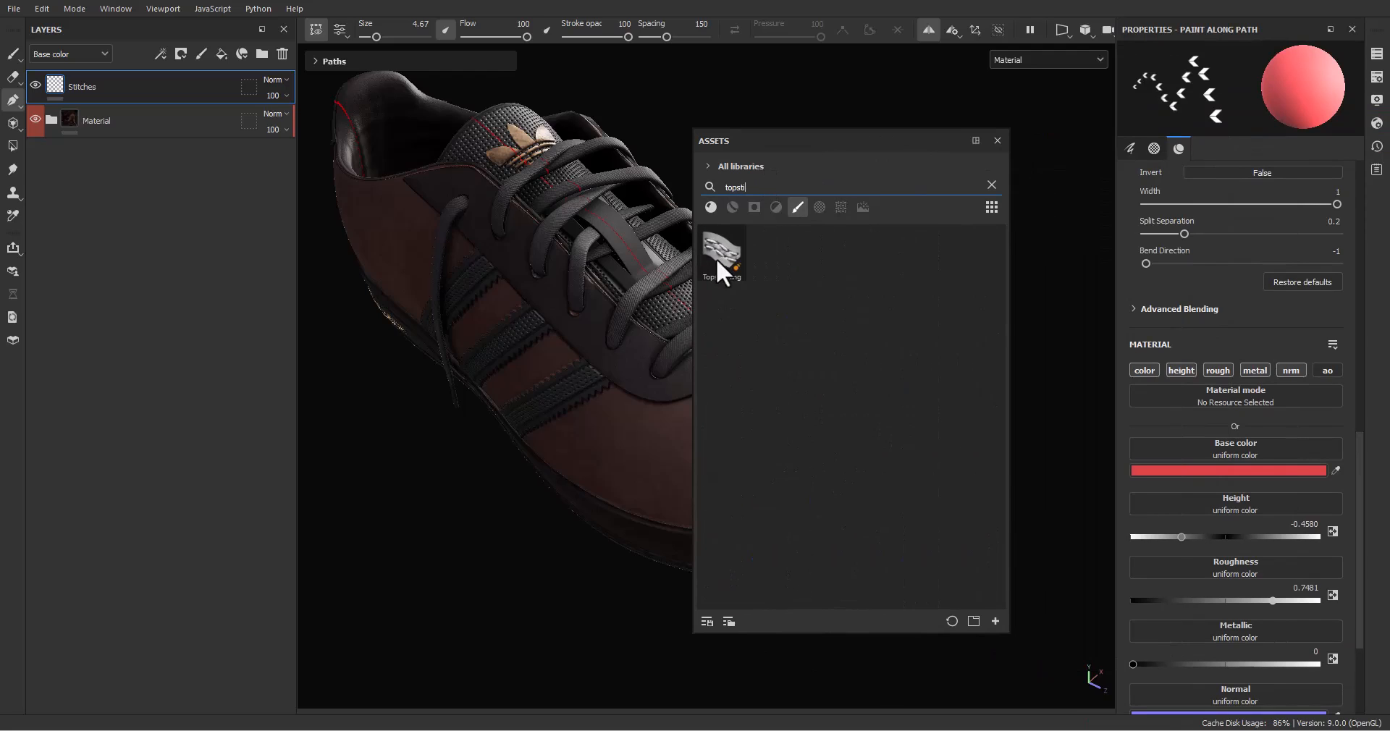
mouse_move(722, 252)
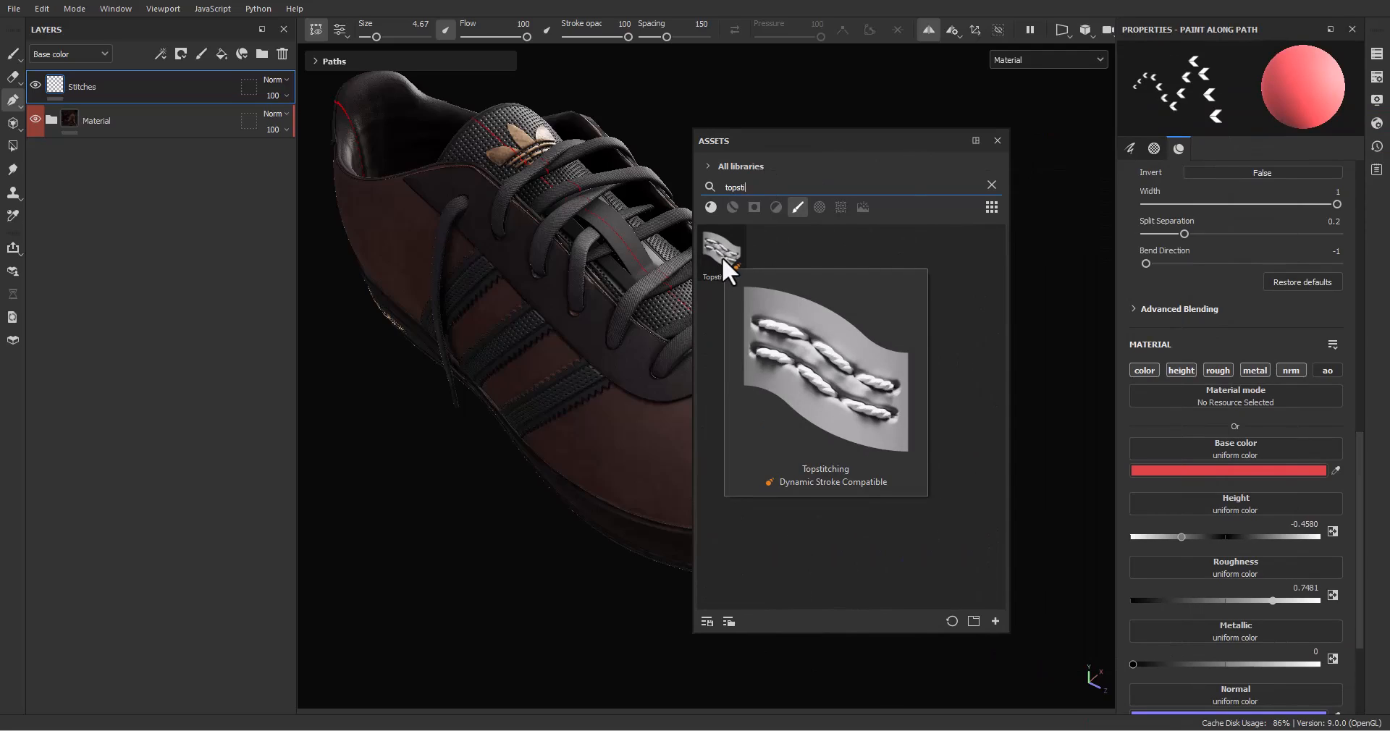
mouse_move(776, 228)
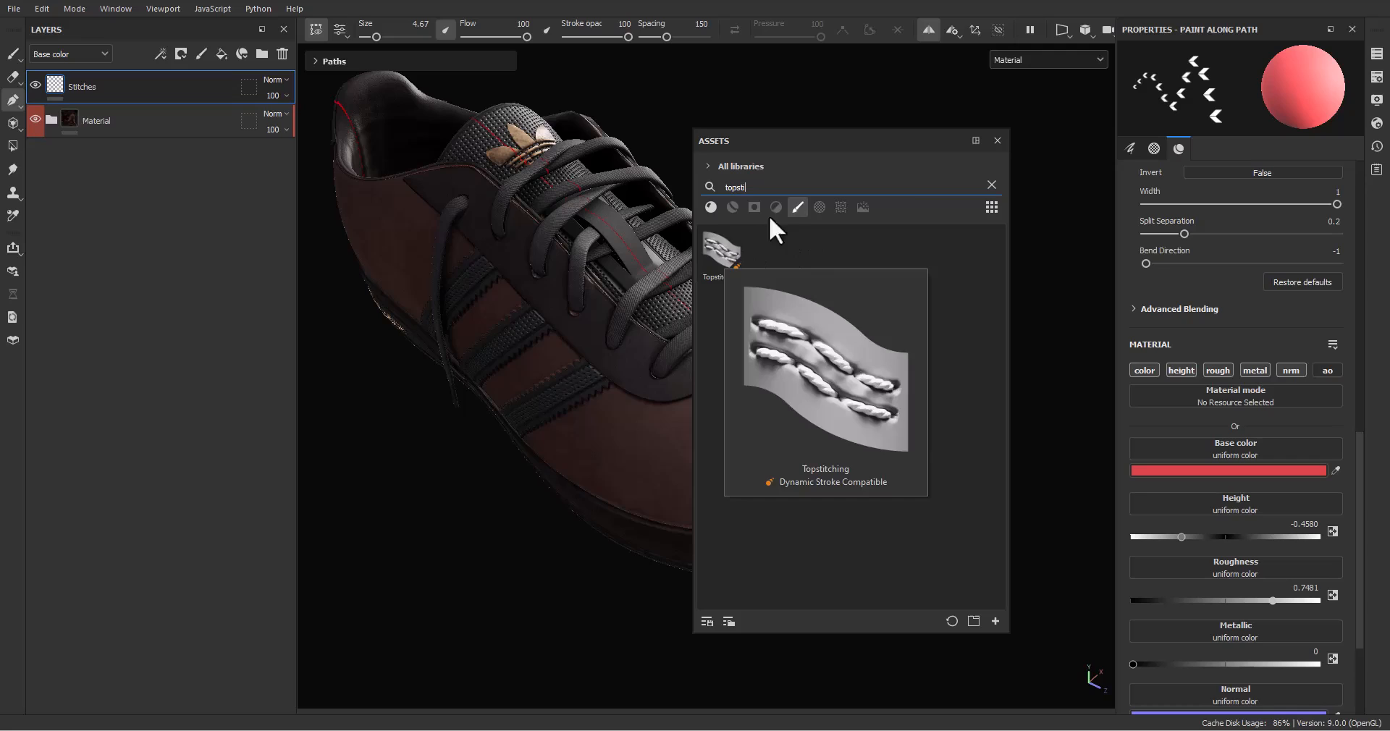
click(709, 207)
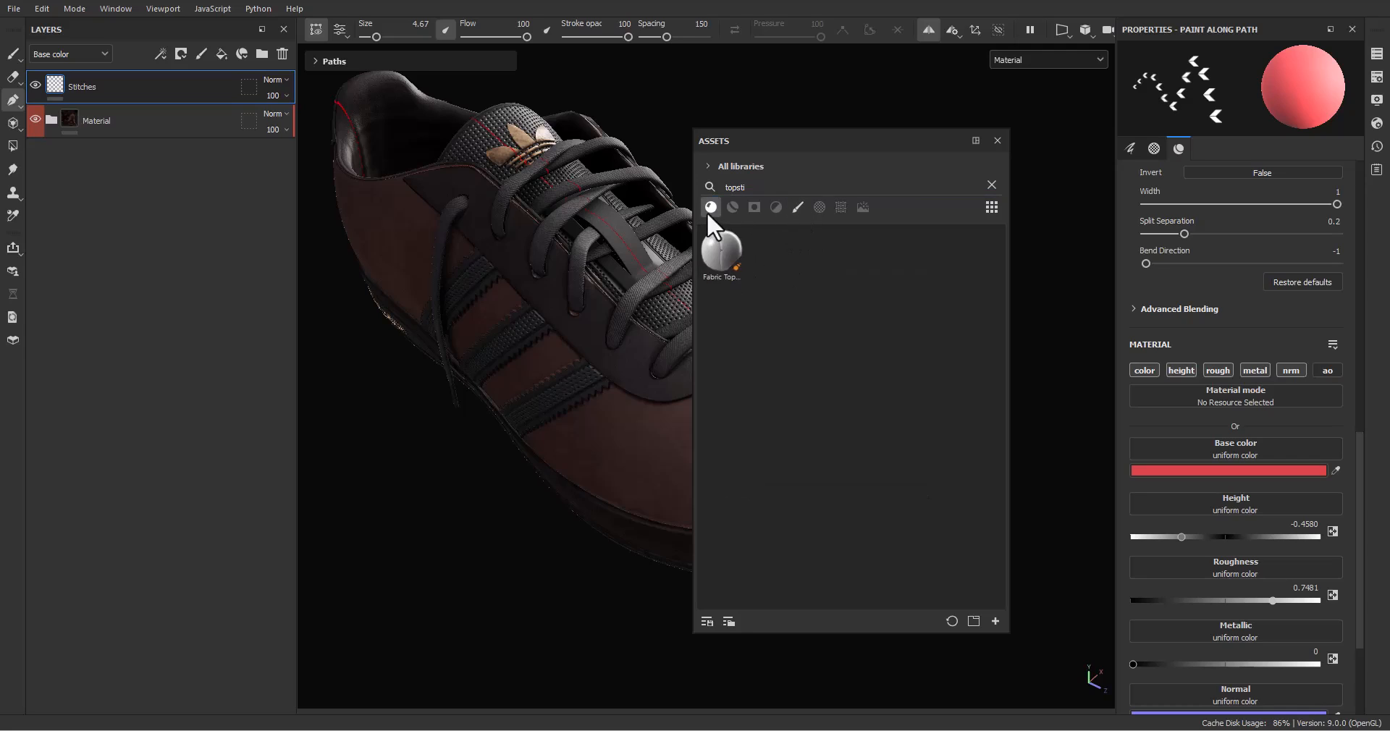
click(796, 207)
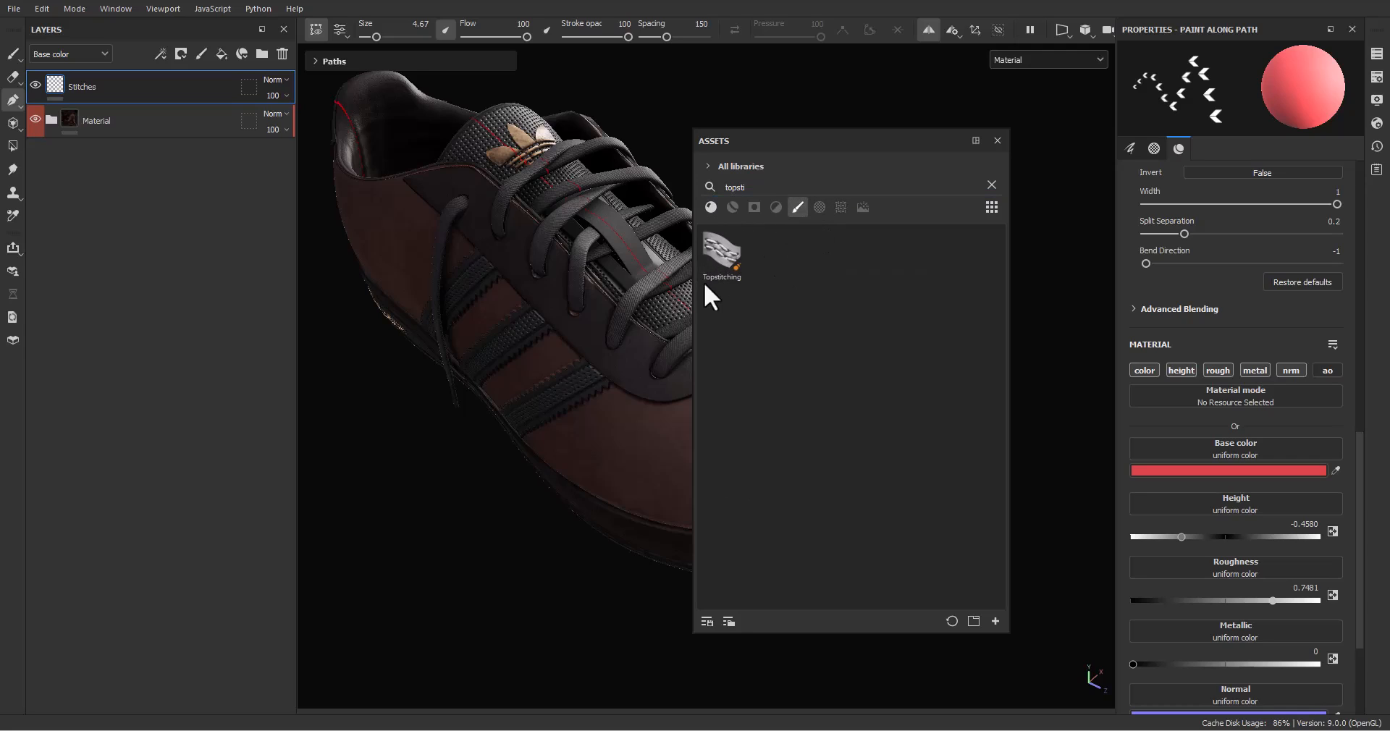
double_click(721, 252)
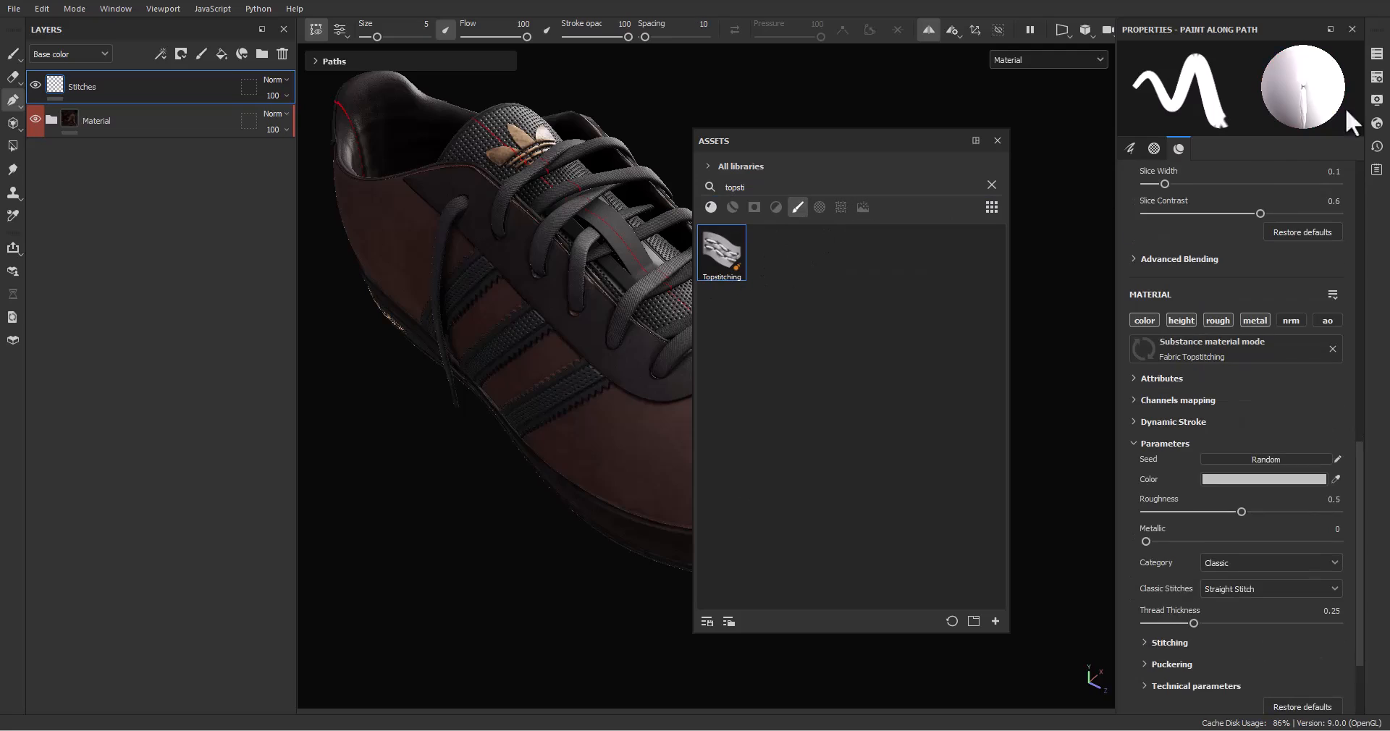
click(995, 141)
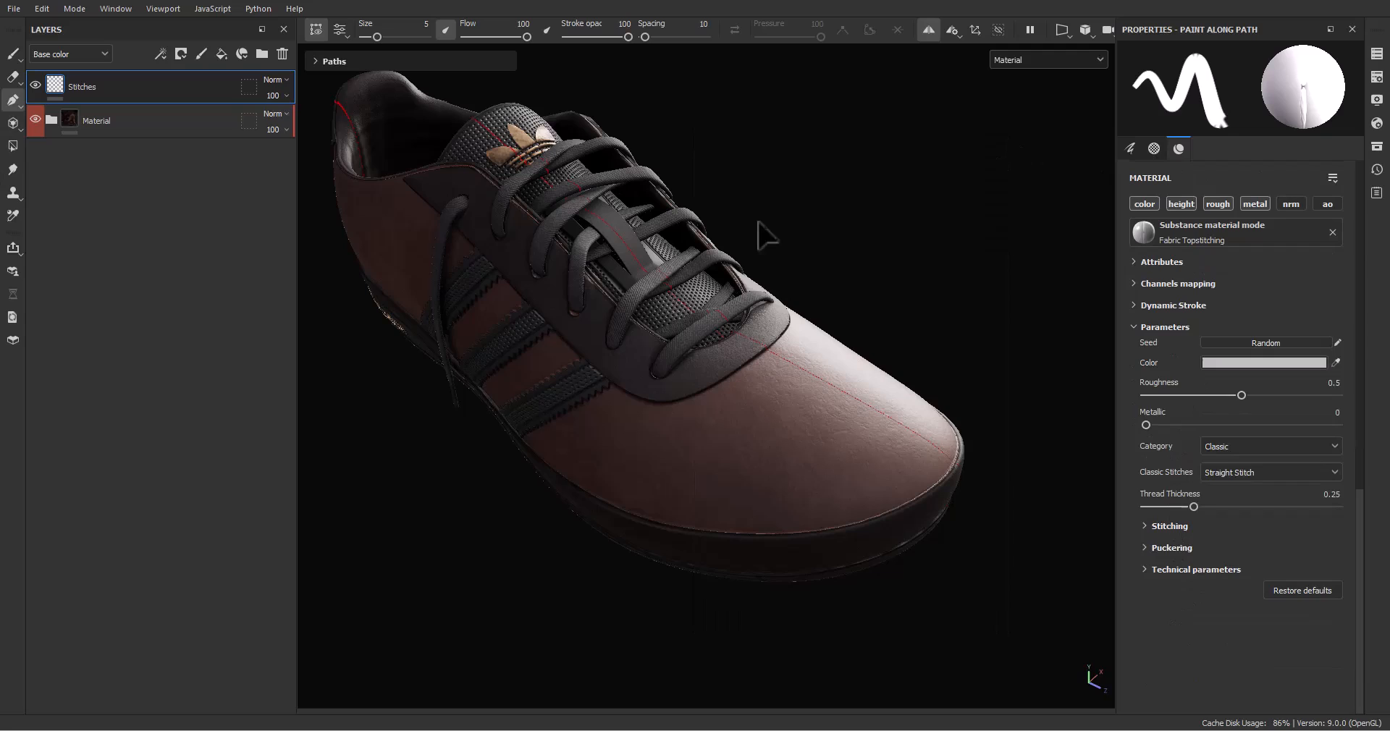
Trace Path 1 along the sole seam with Paint Along Path, orbiting to follow it around the shoe.
scroll(down, 3)
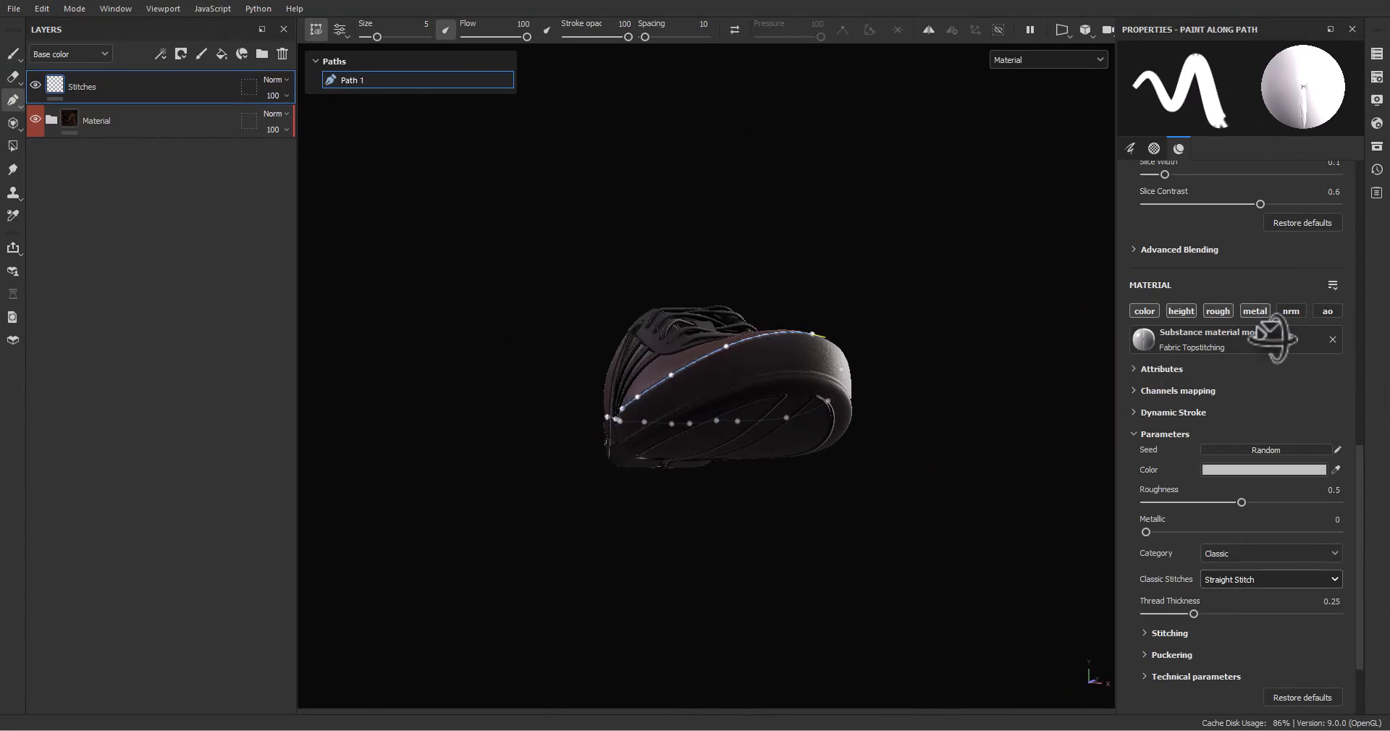
drag(727, 389, 709, 380)
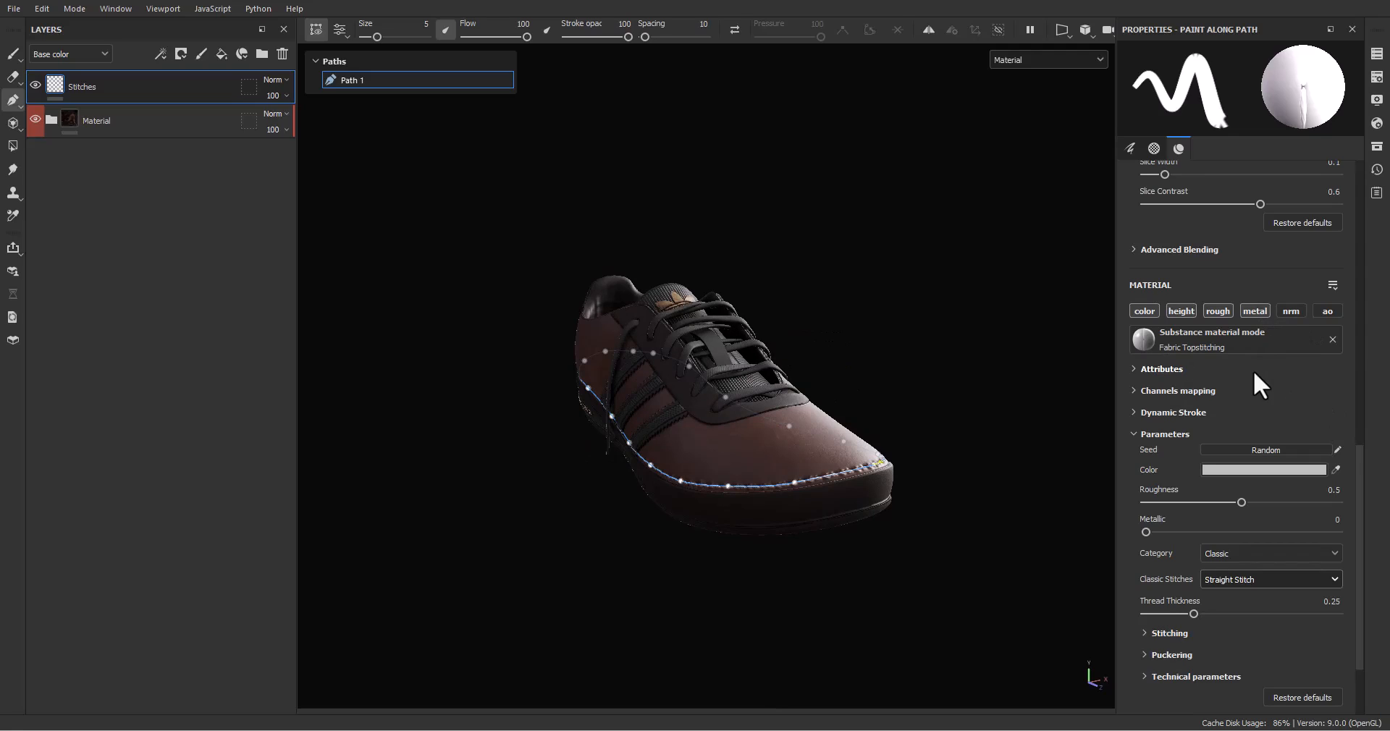
mouse_move(1028, 576)
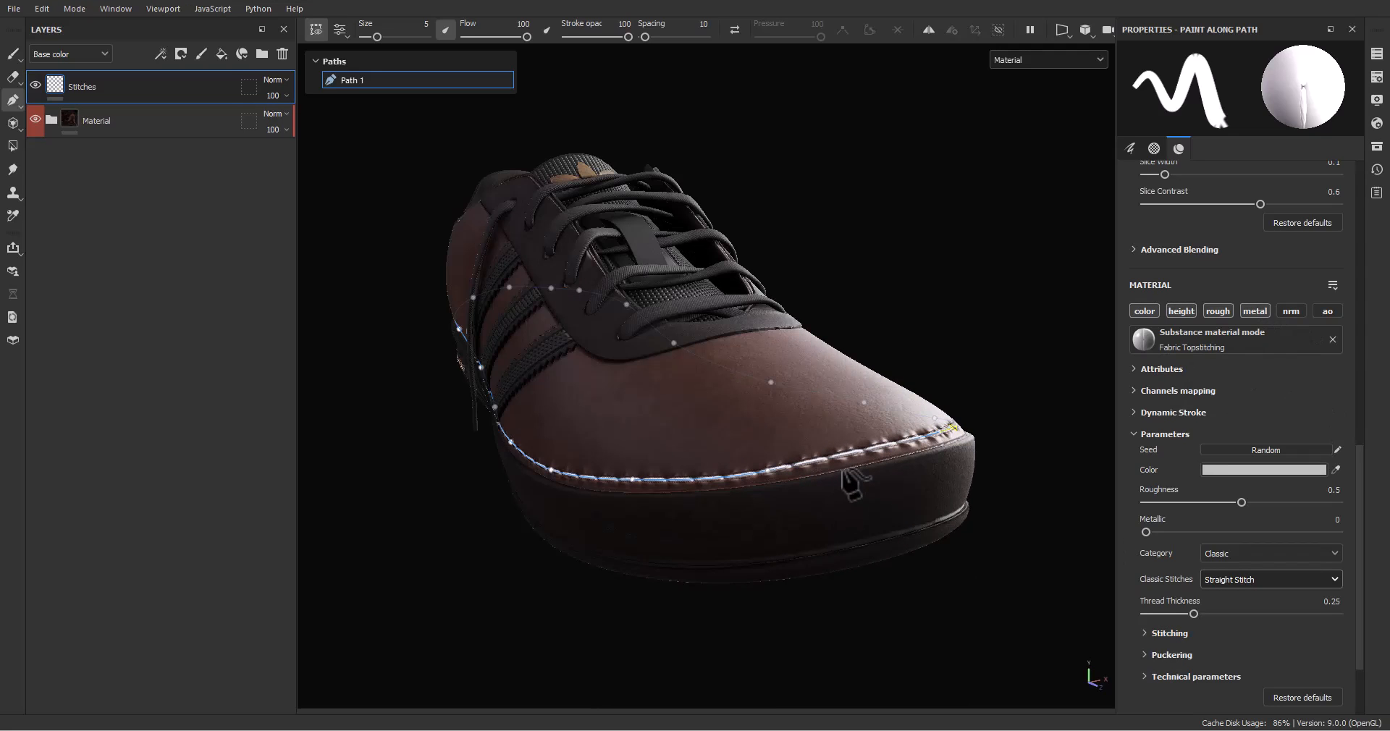
mouse_move(343, 104)
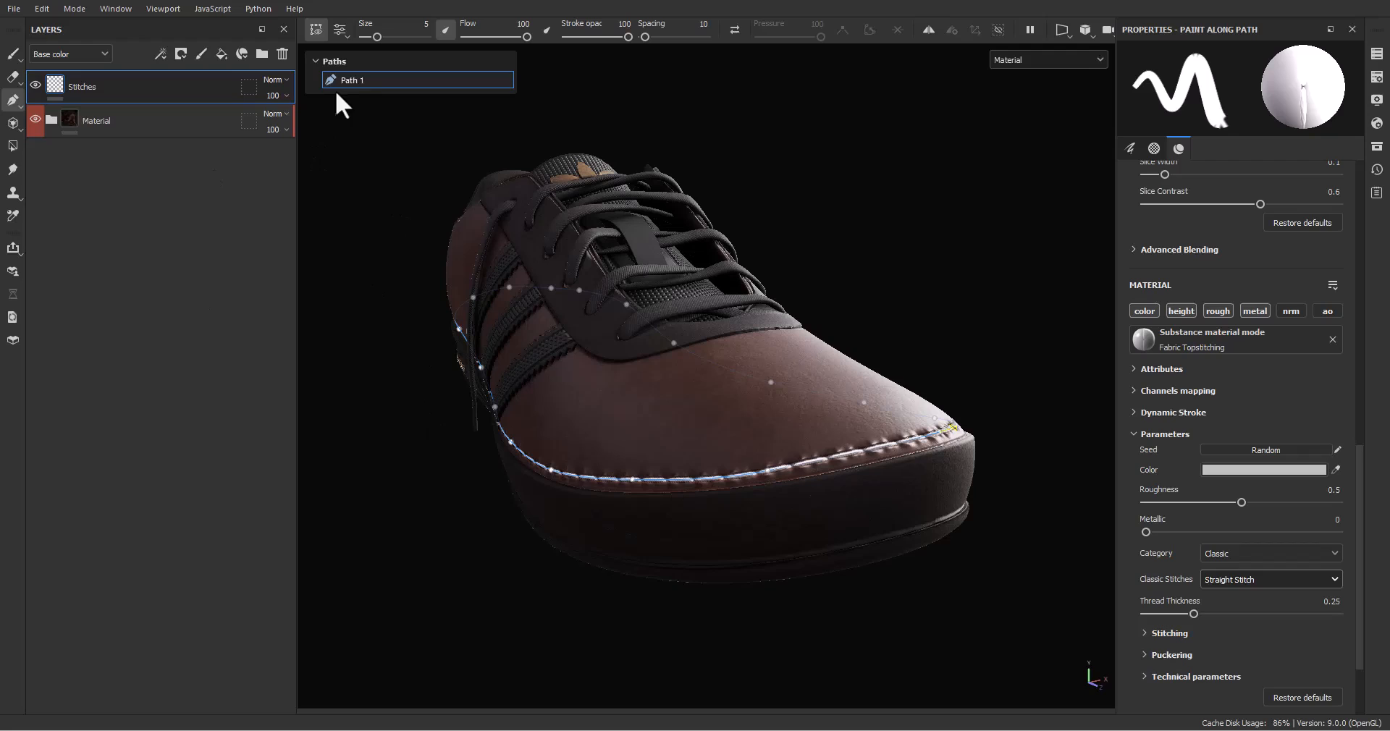
mouse_move(1170, 473)
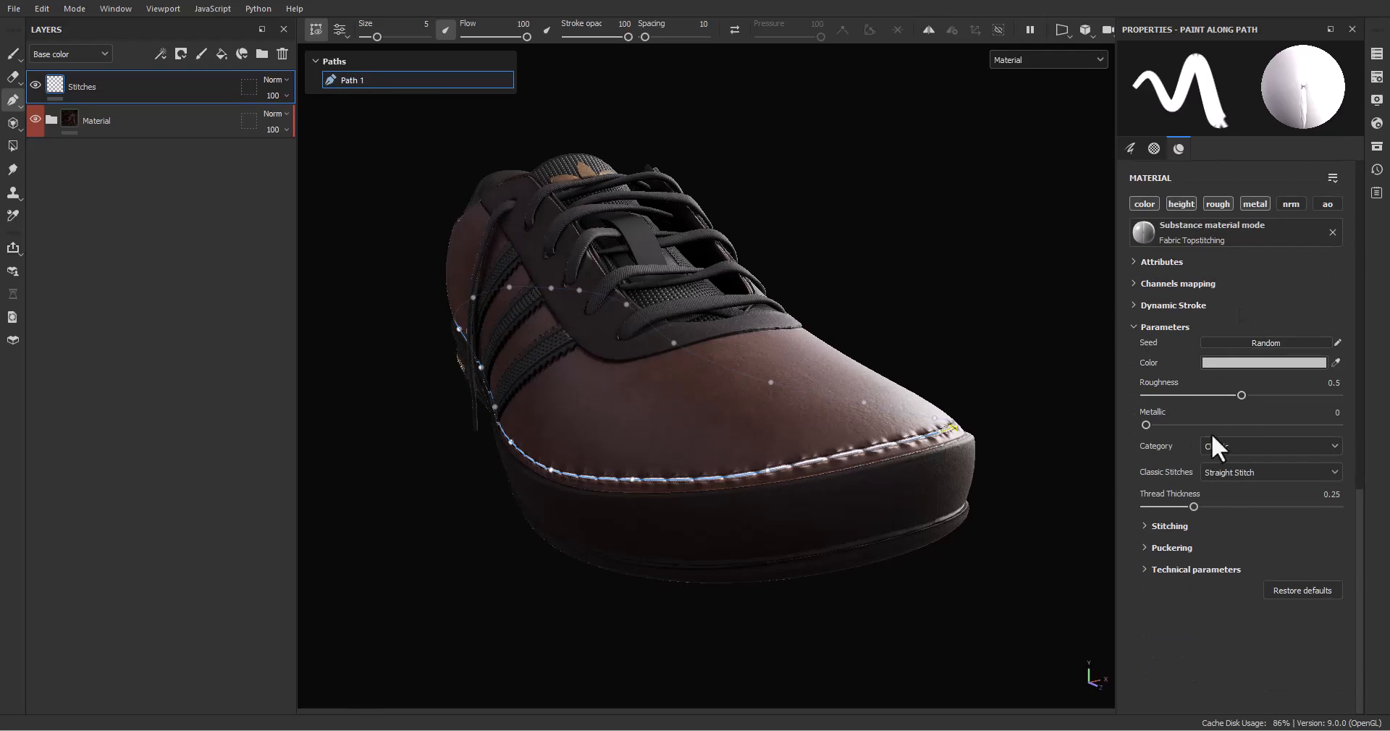
In Classic Stitches, try Triple Stretch and Elastic, then settle on Zigzag Stitch for the seam.
click(1270, 472)
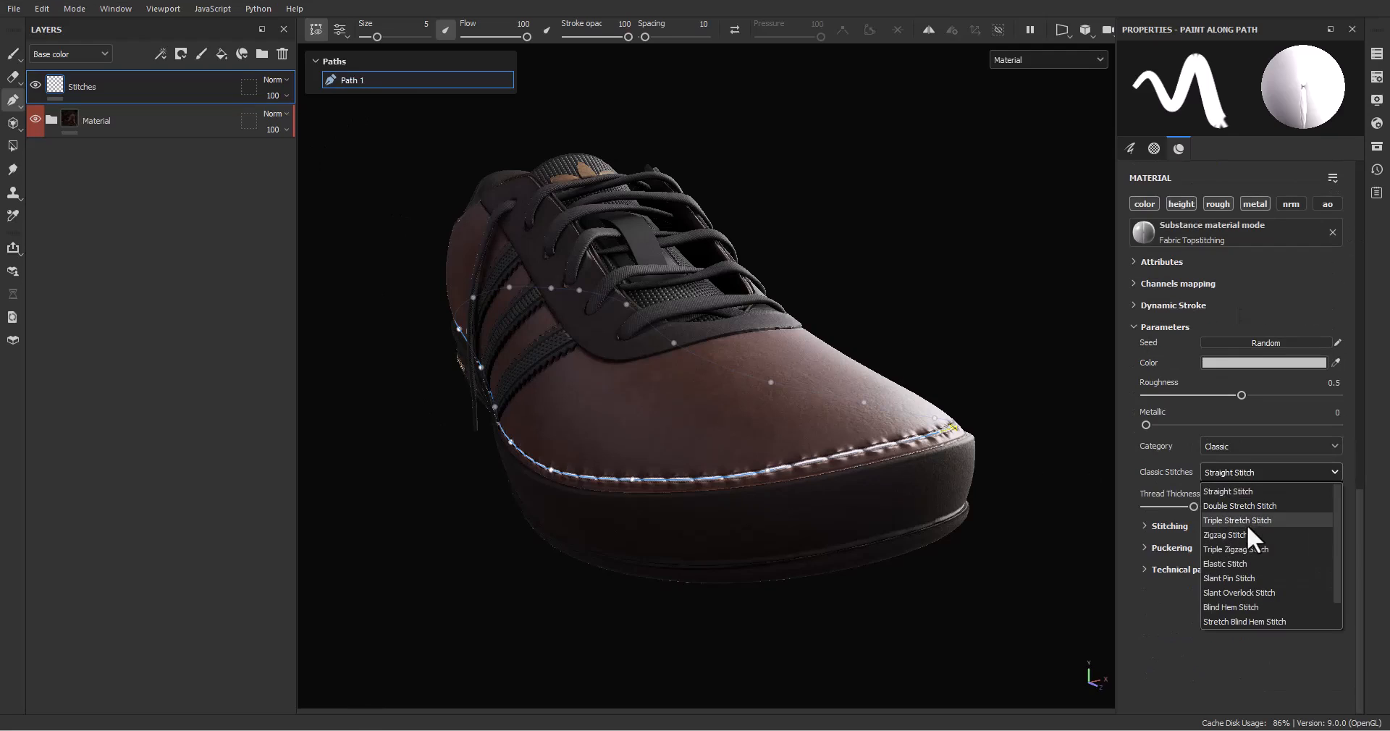
click(1238, 519)
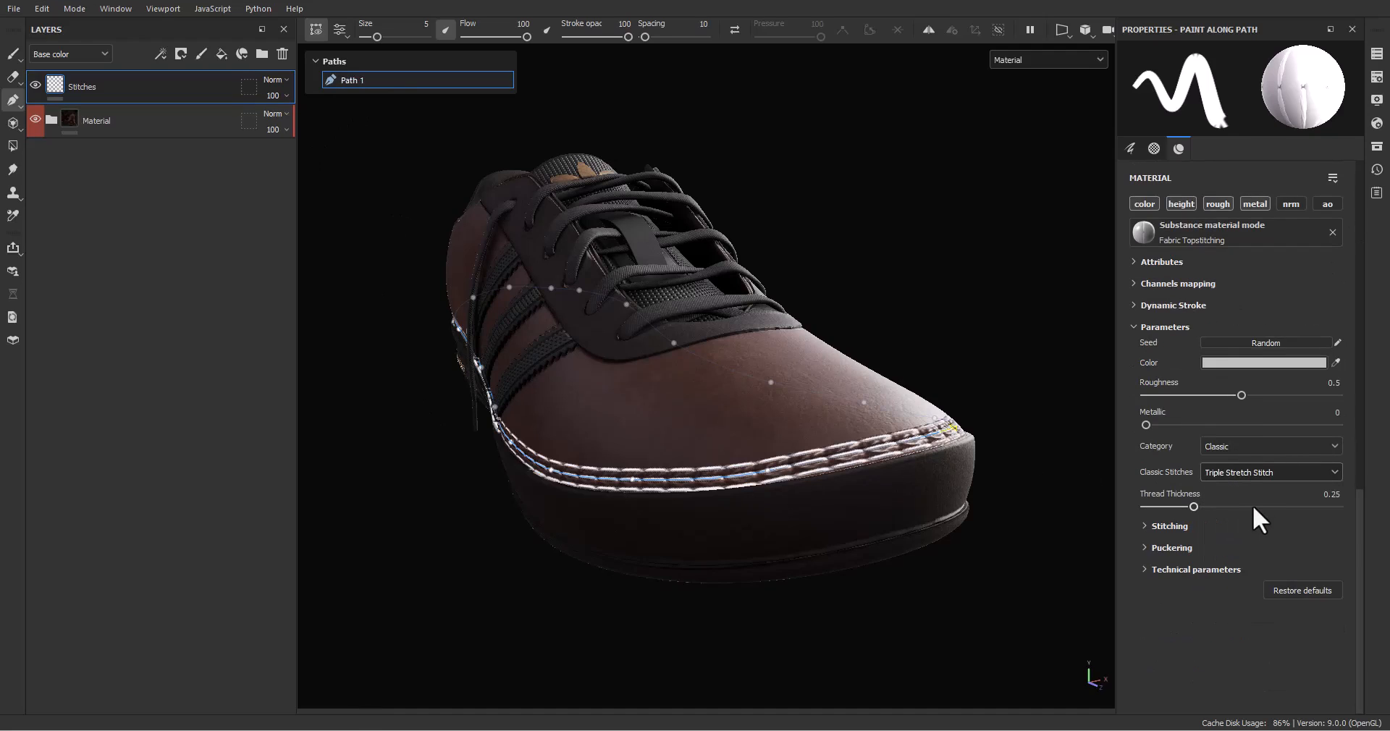
click(1269, 472)
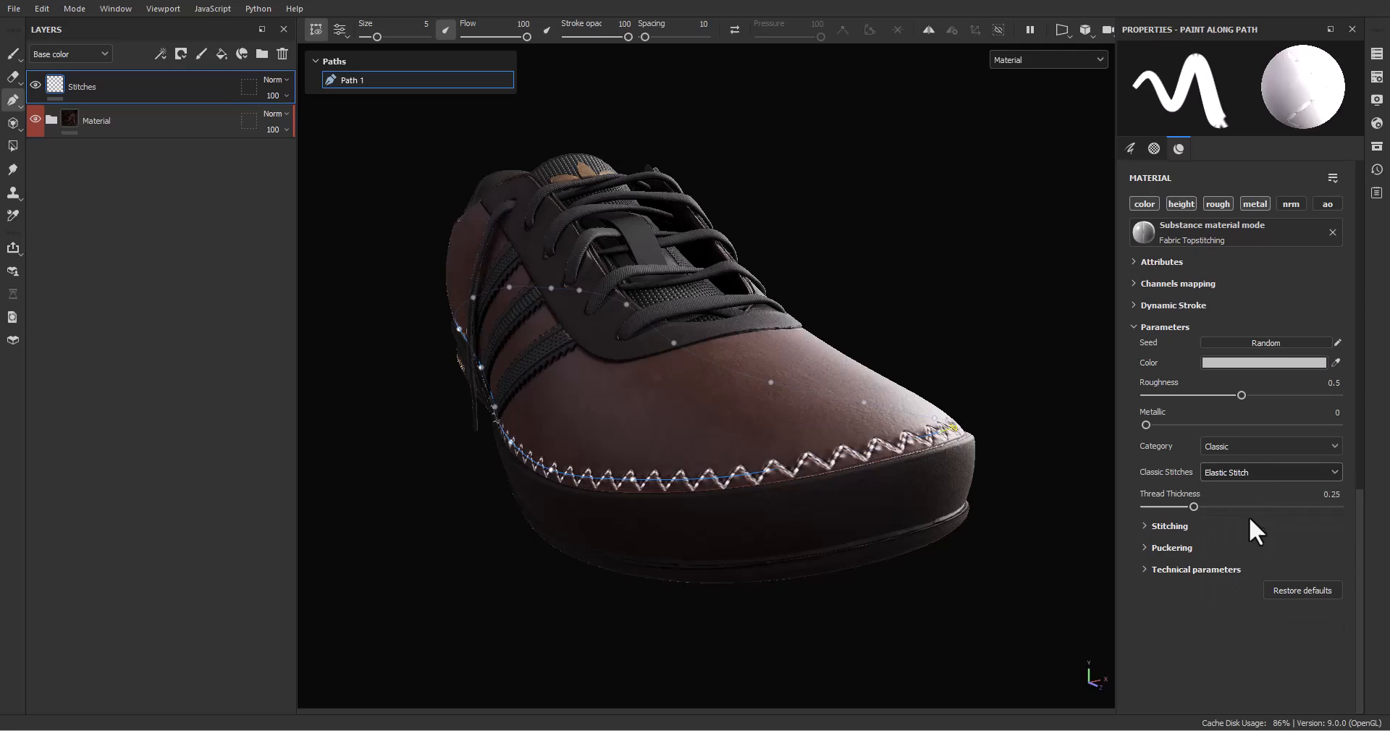
click(1269, 472)
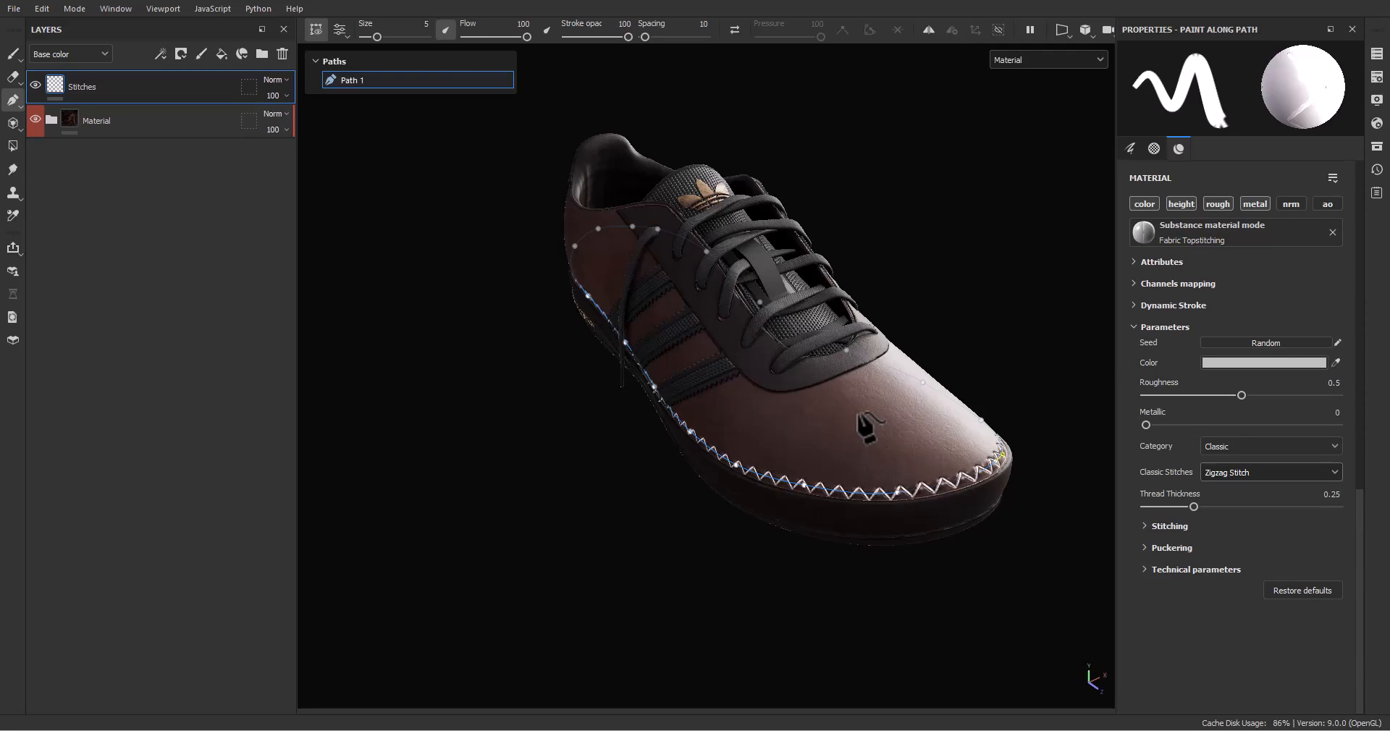
mouse_move(629, 447)
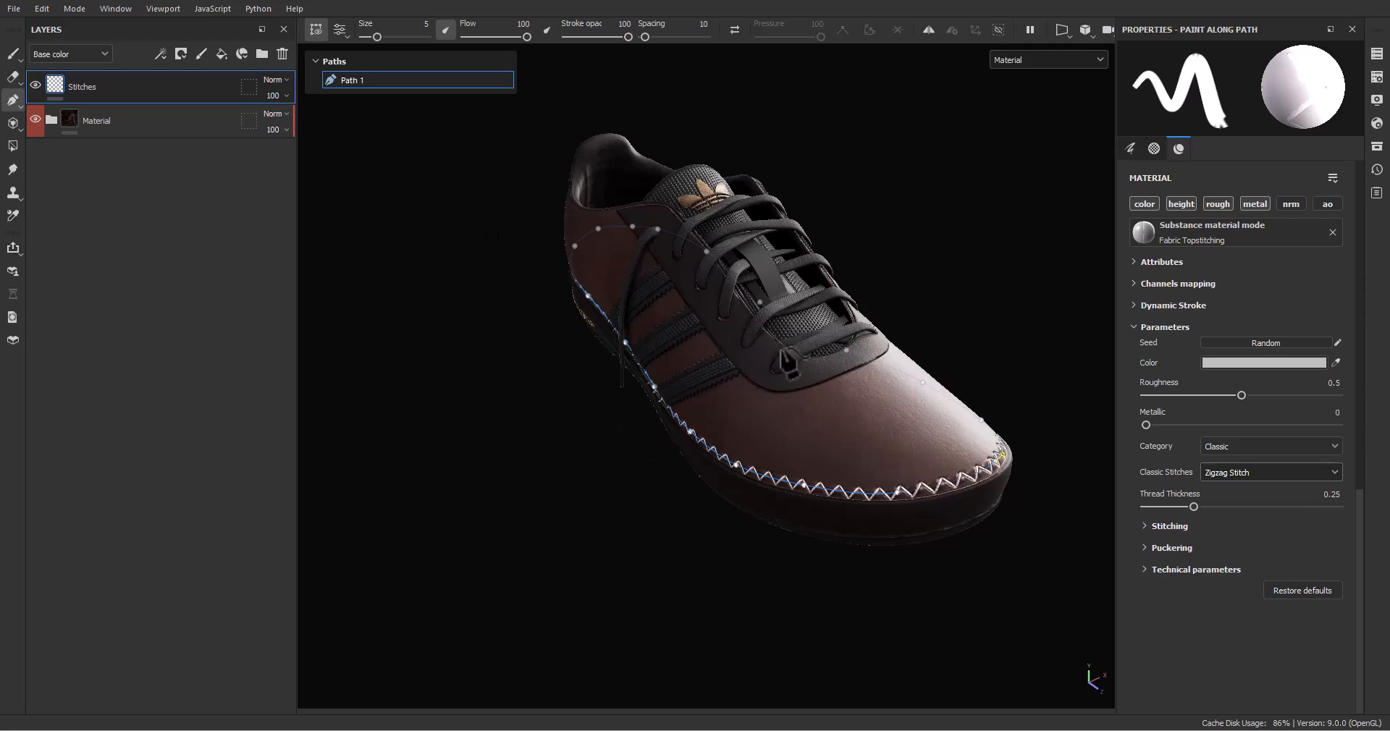
mouse_move(927, 381)
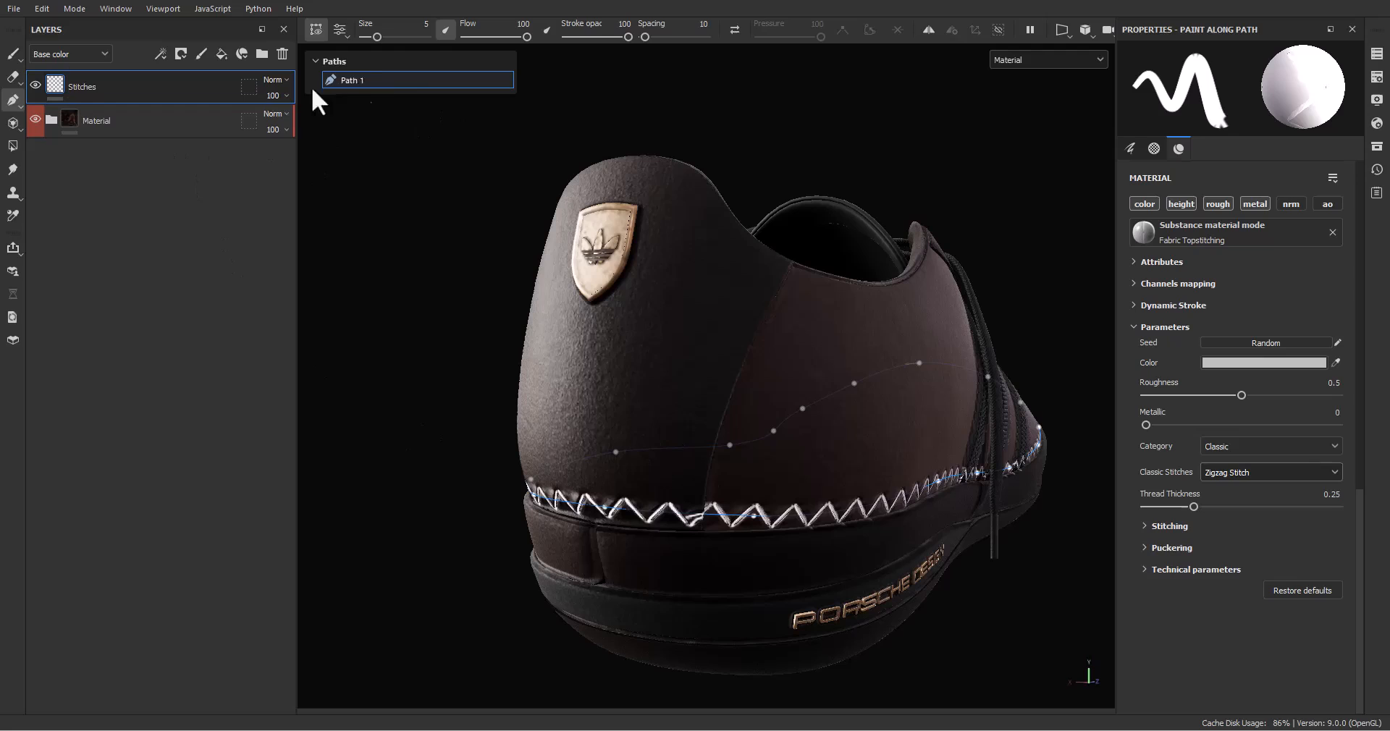
mouse_move(655, 393)
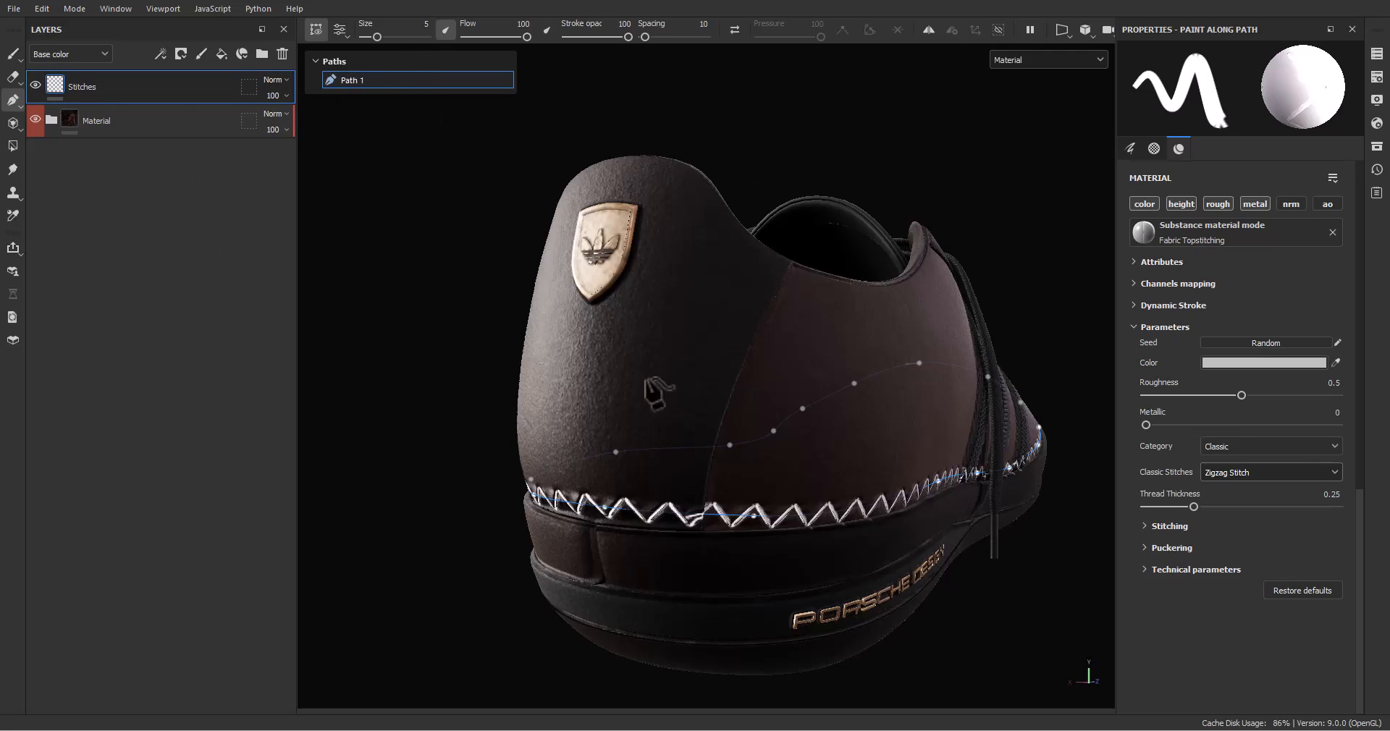
Add a black mask to the Stitches layer via its right-click menu.
right_click(80, 85)
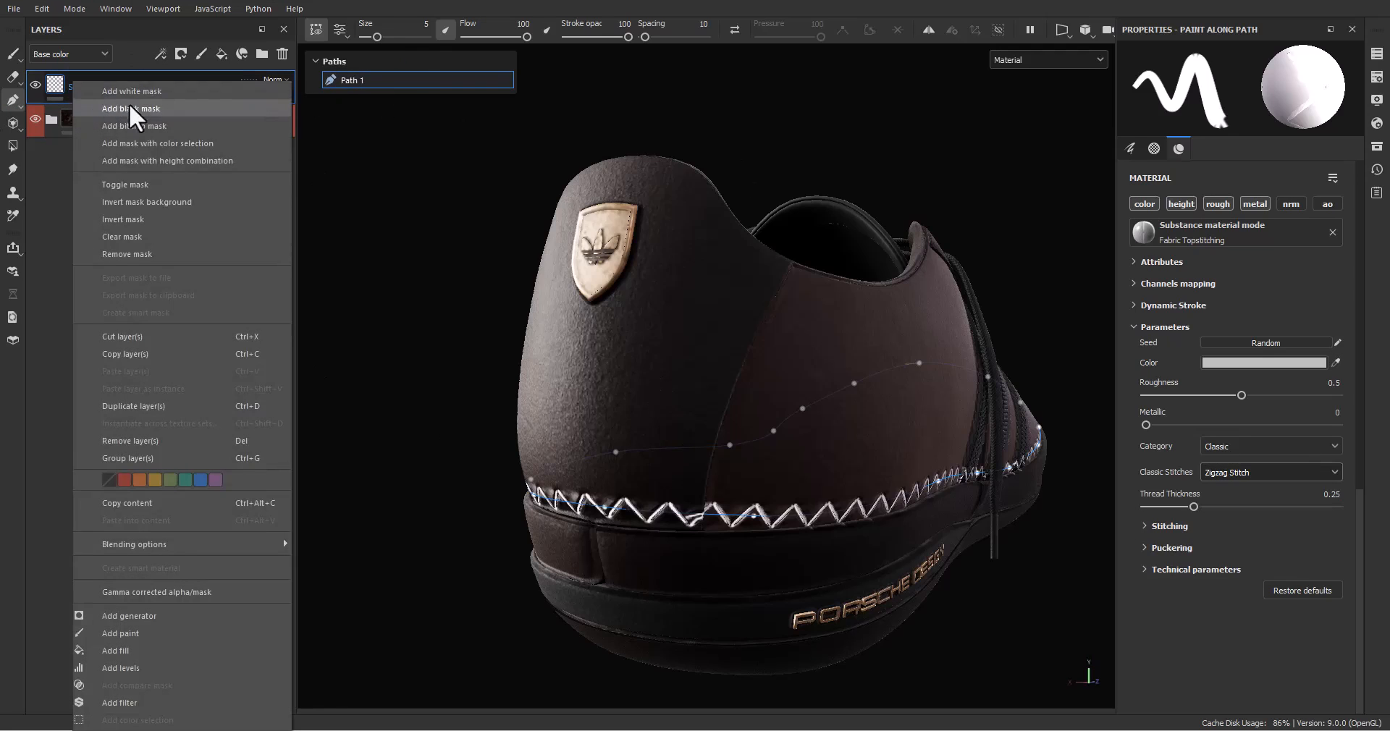
click(133, 108)
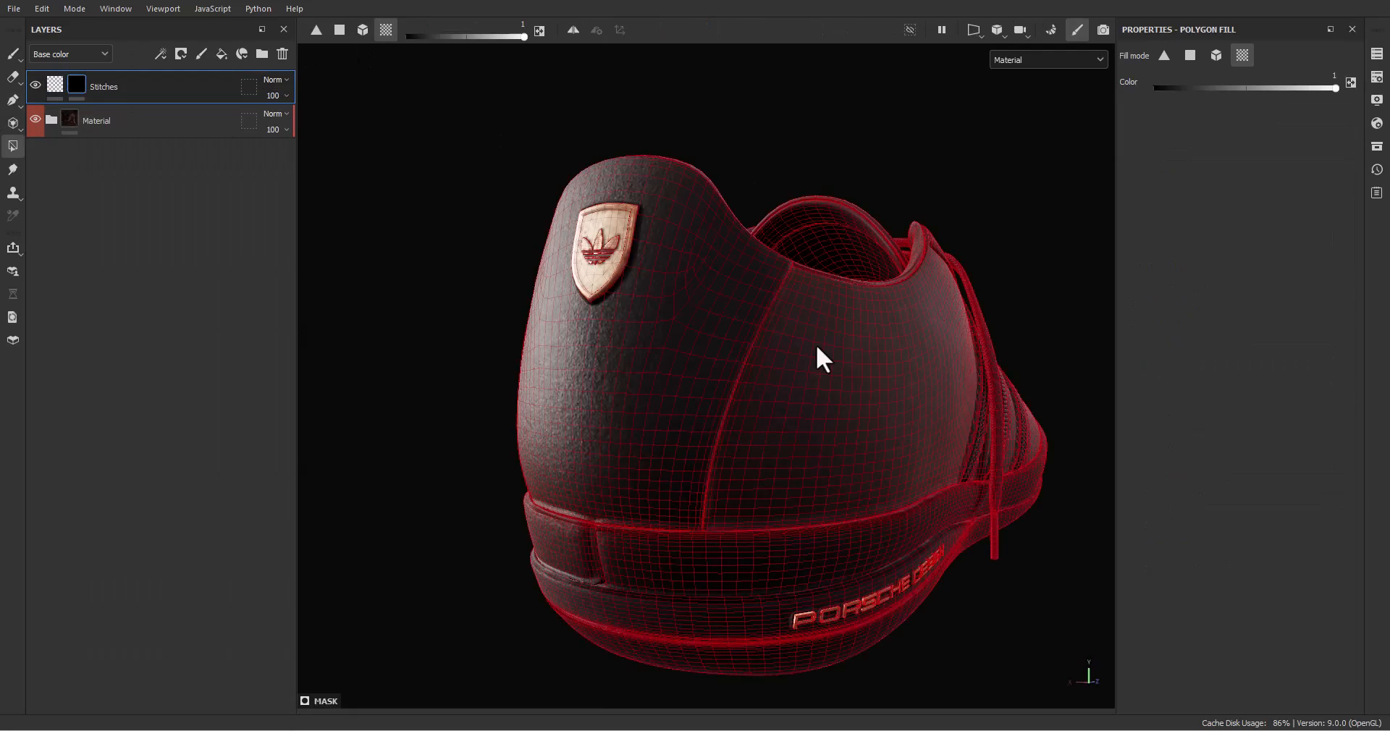